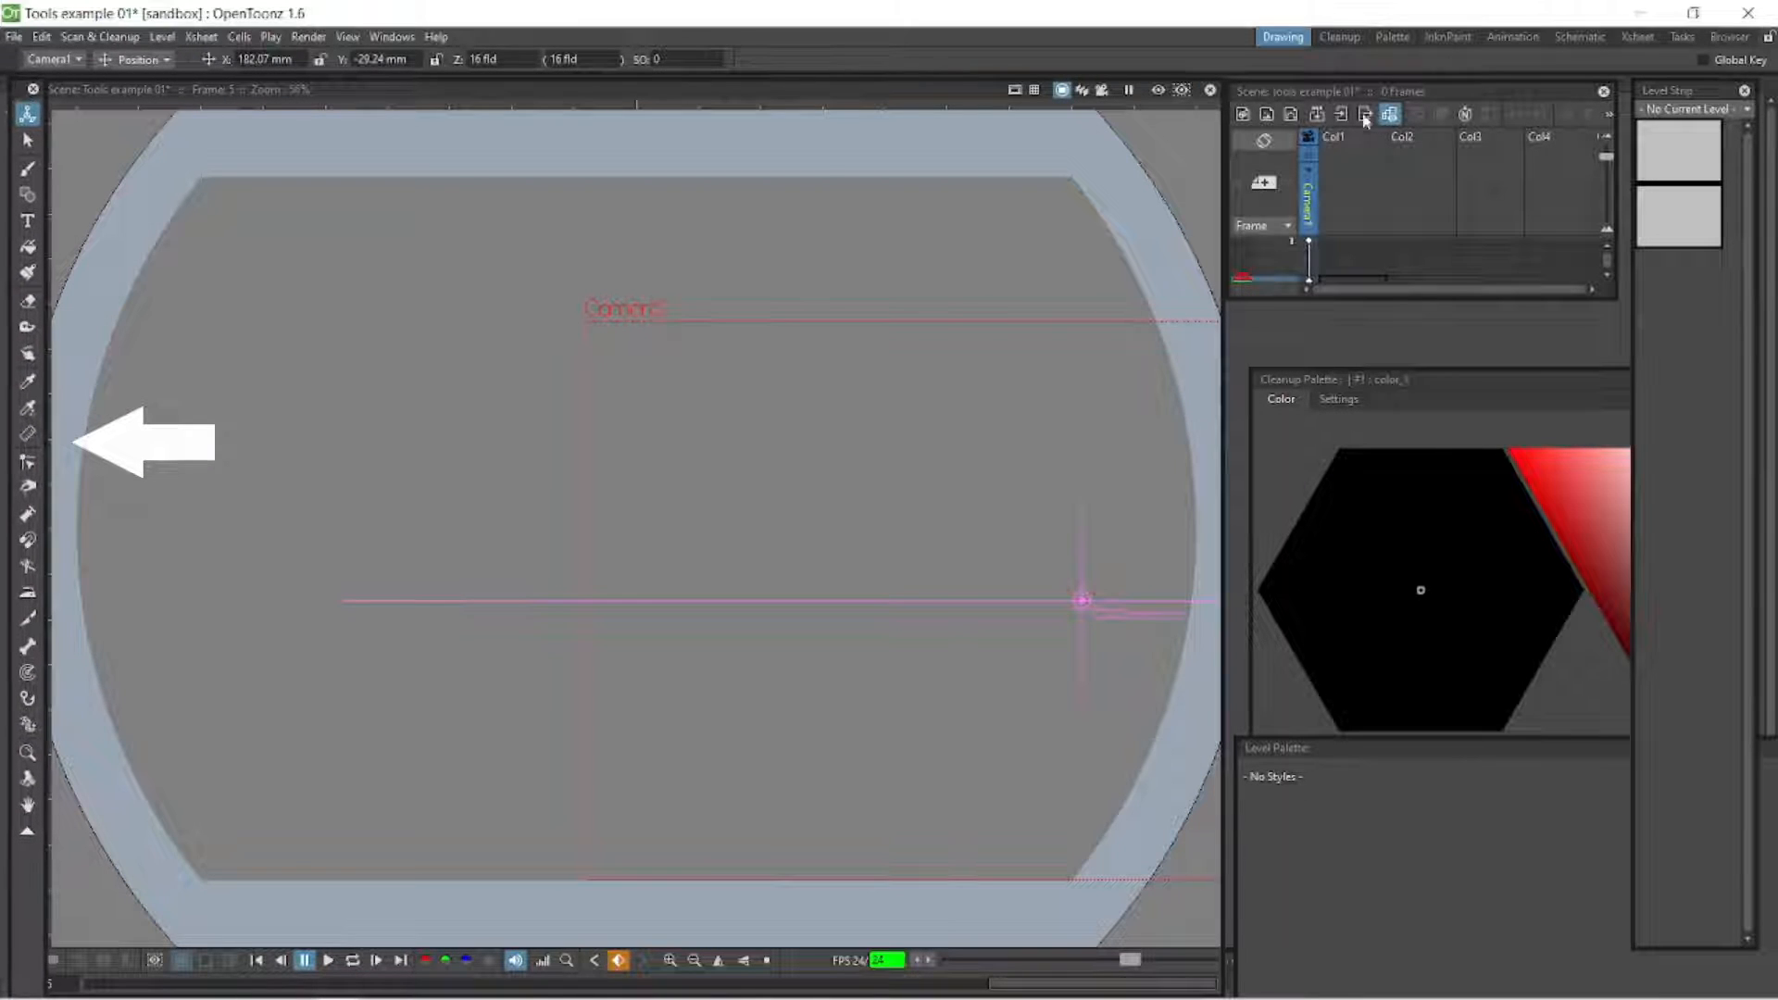
Save the scene as 'Tools example 01', select Col1 frame 1 and the Selection tool.
{"action": "left_click", "coordinate": [1601, 91]}
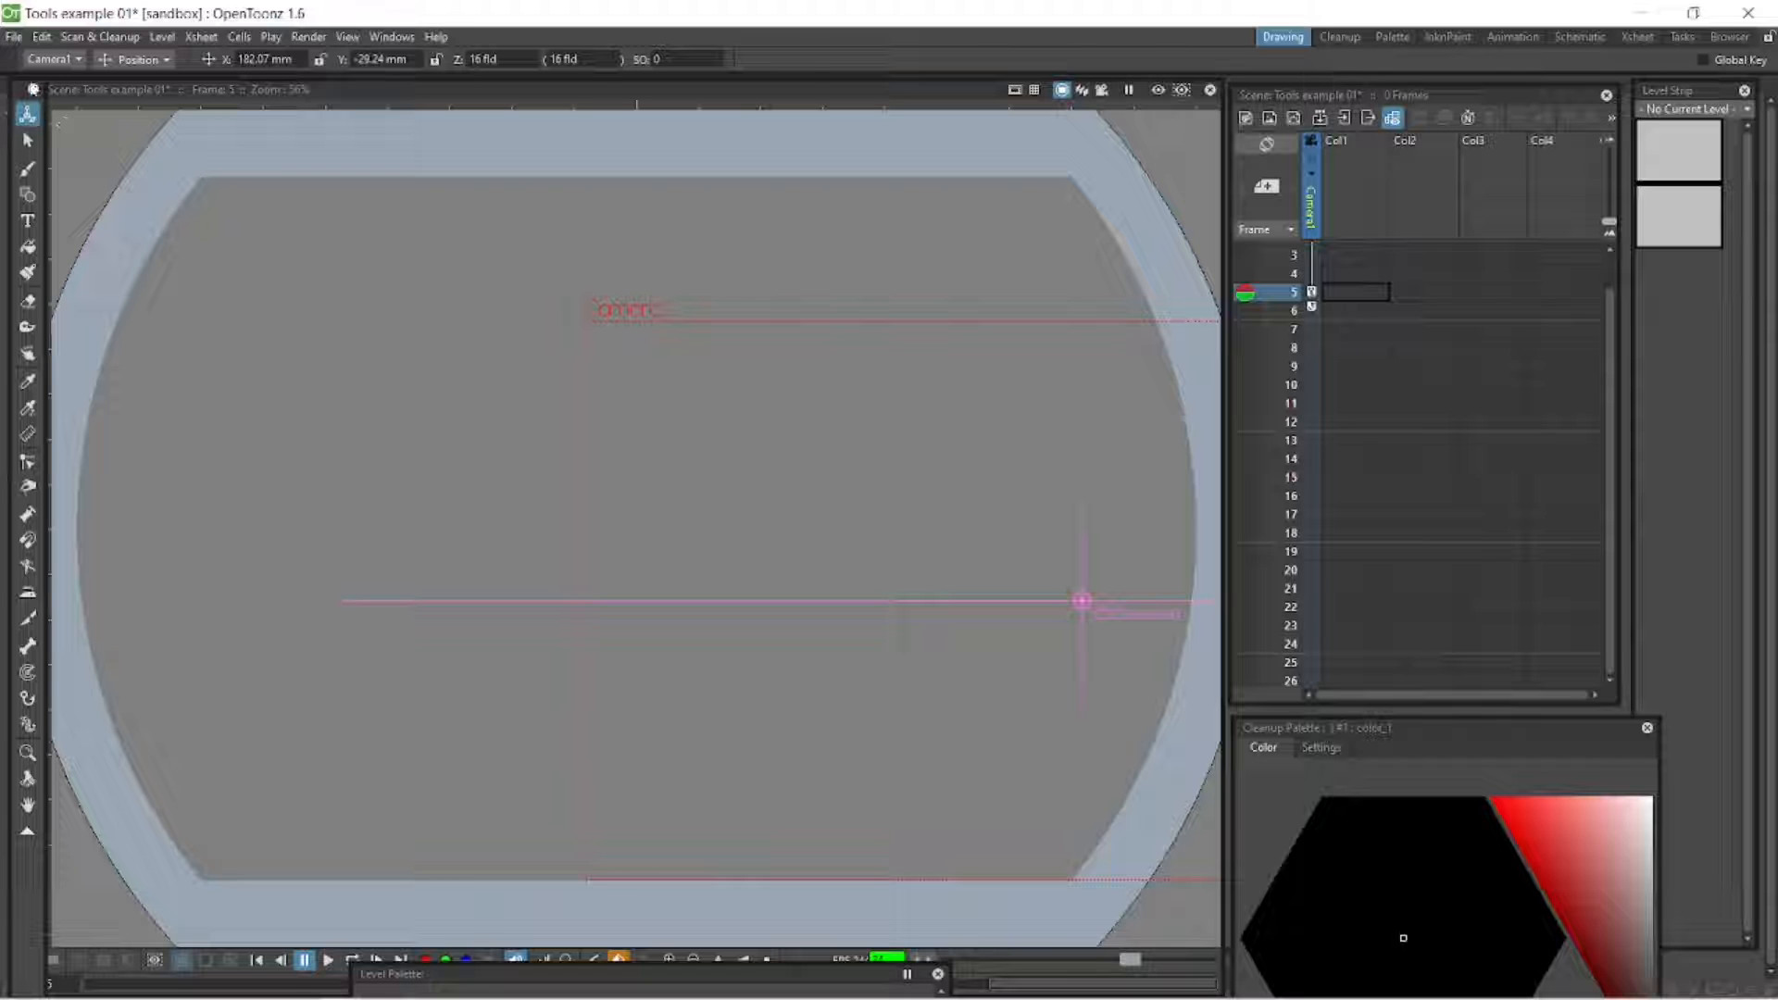
{"action": "mouse_move", "coordinate": [963, 530]}
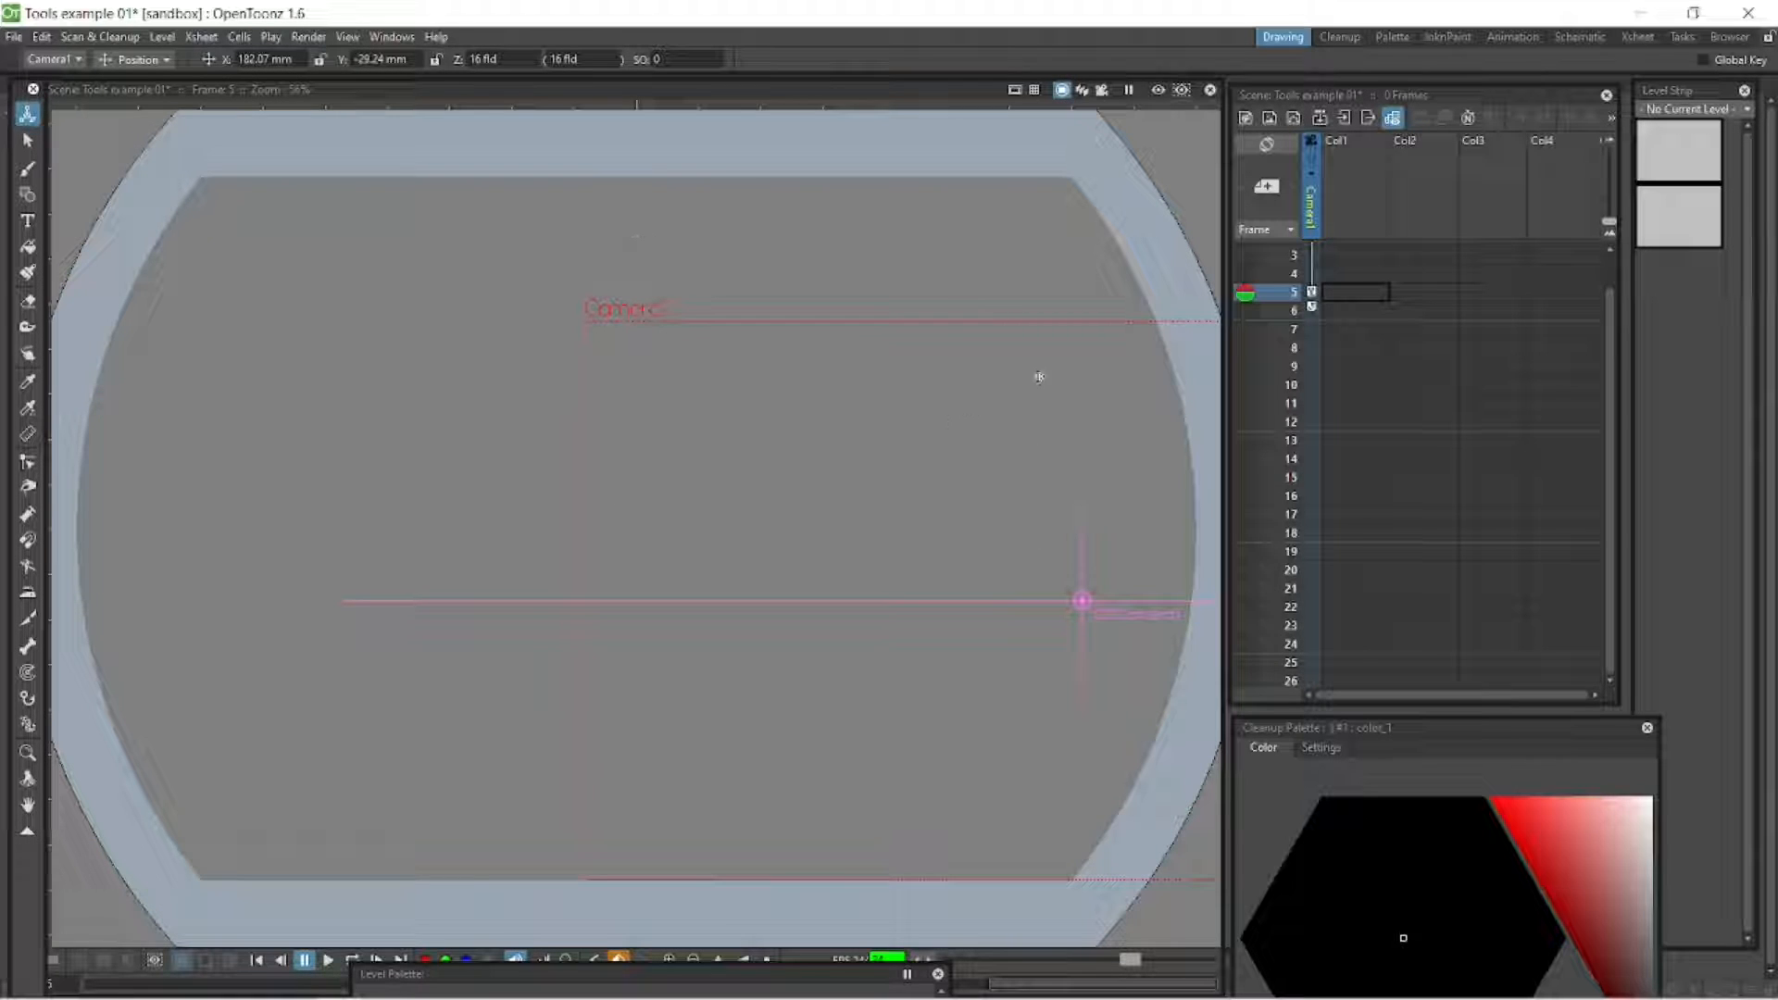
{"action": "mouse_move", "coordinate": [881, 406]}
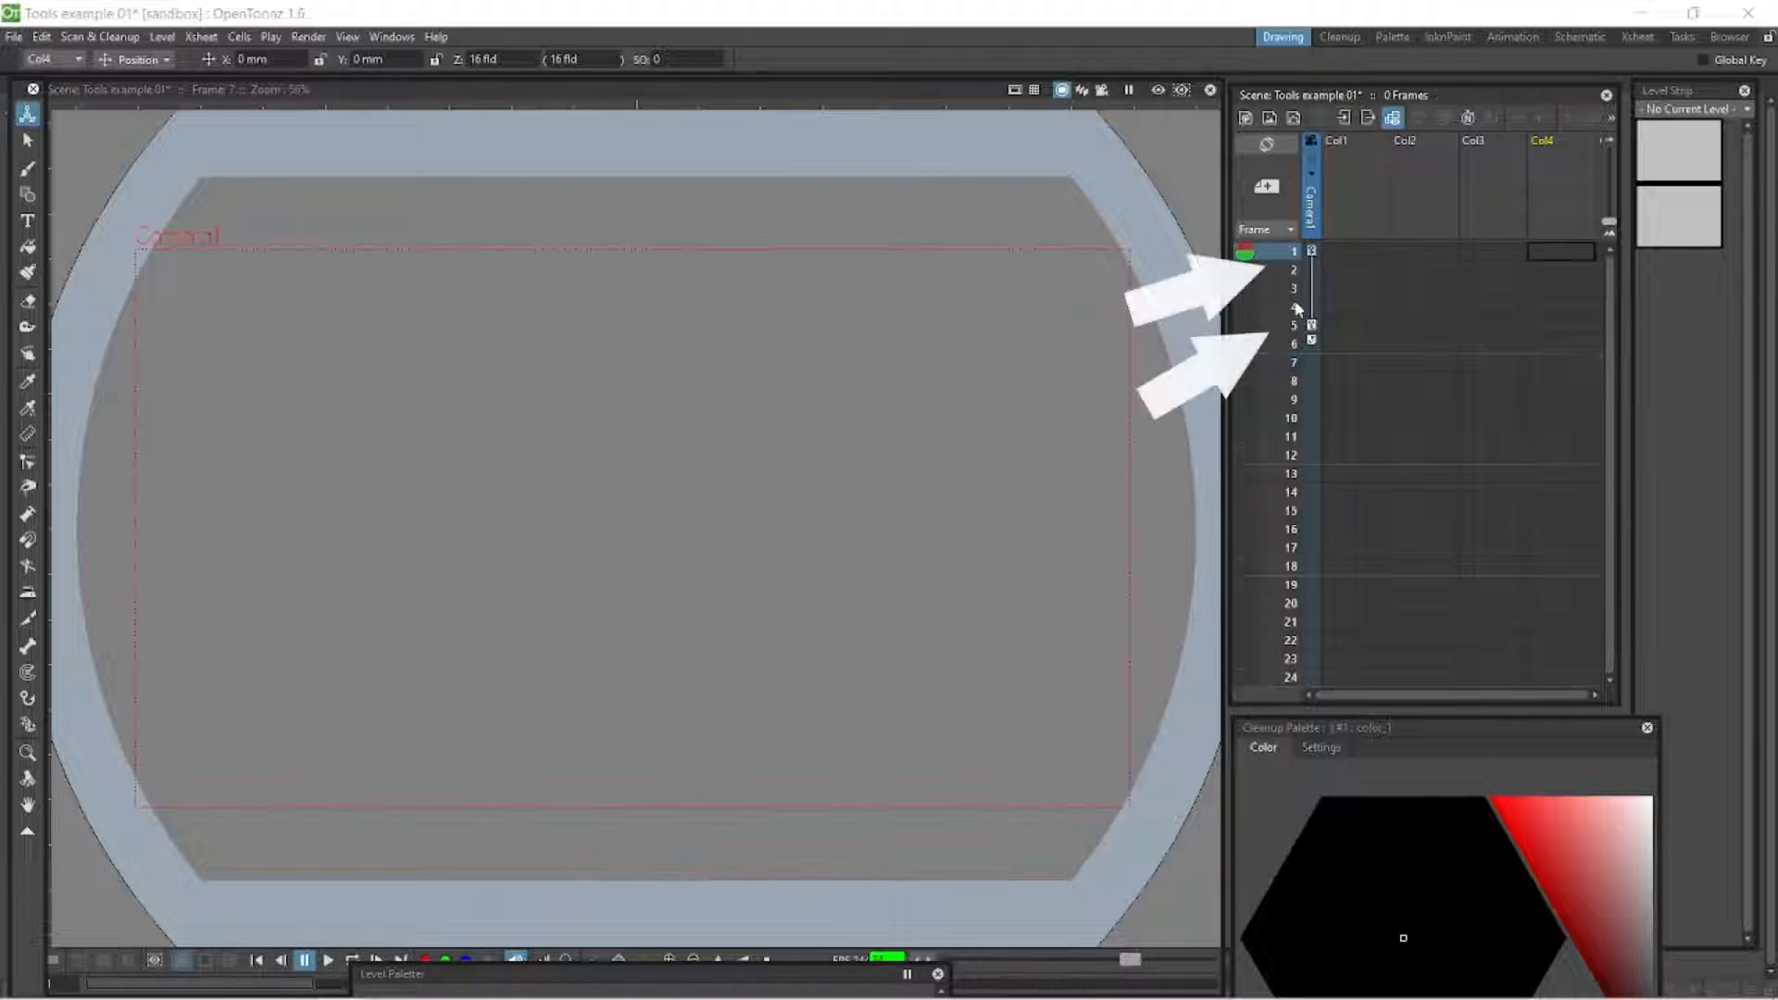
{"action": "left_click", "coordinate": [1293, 326]}
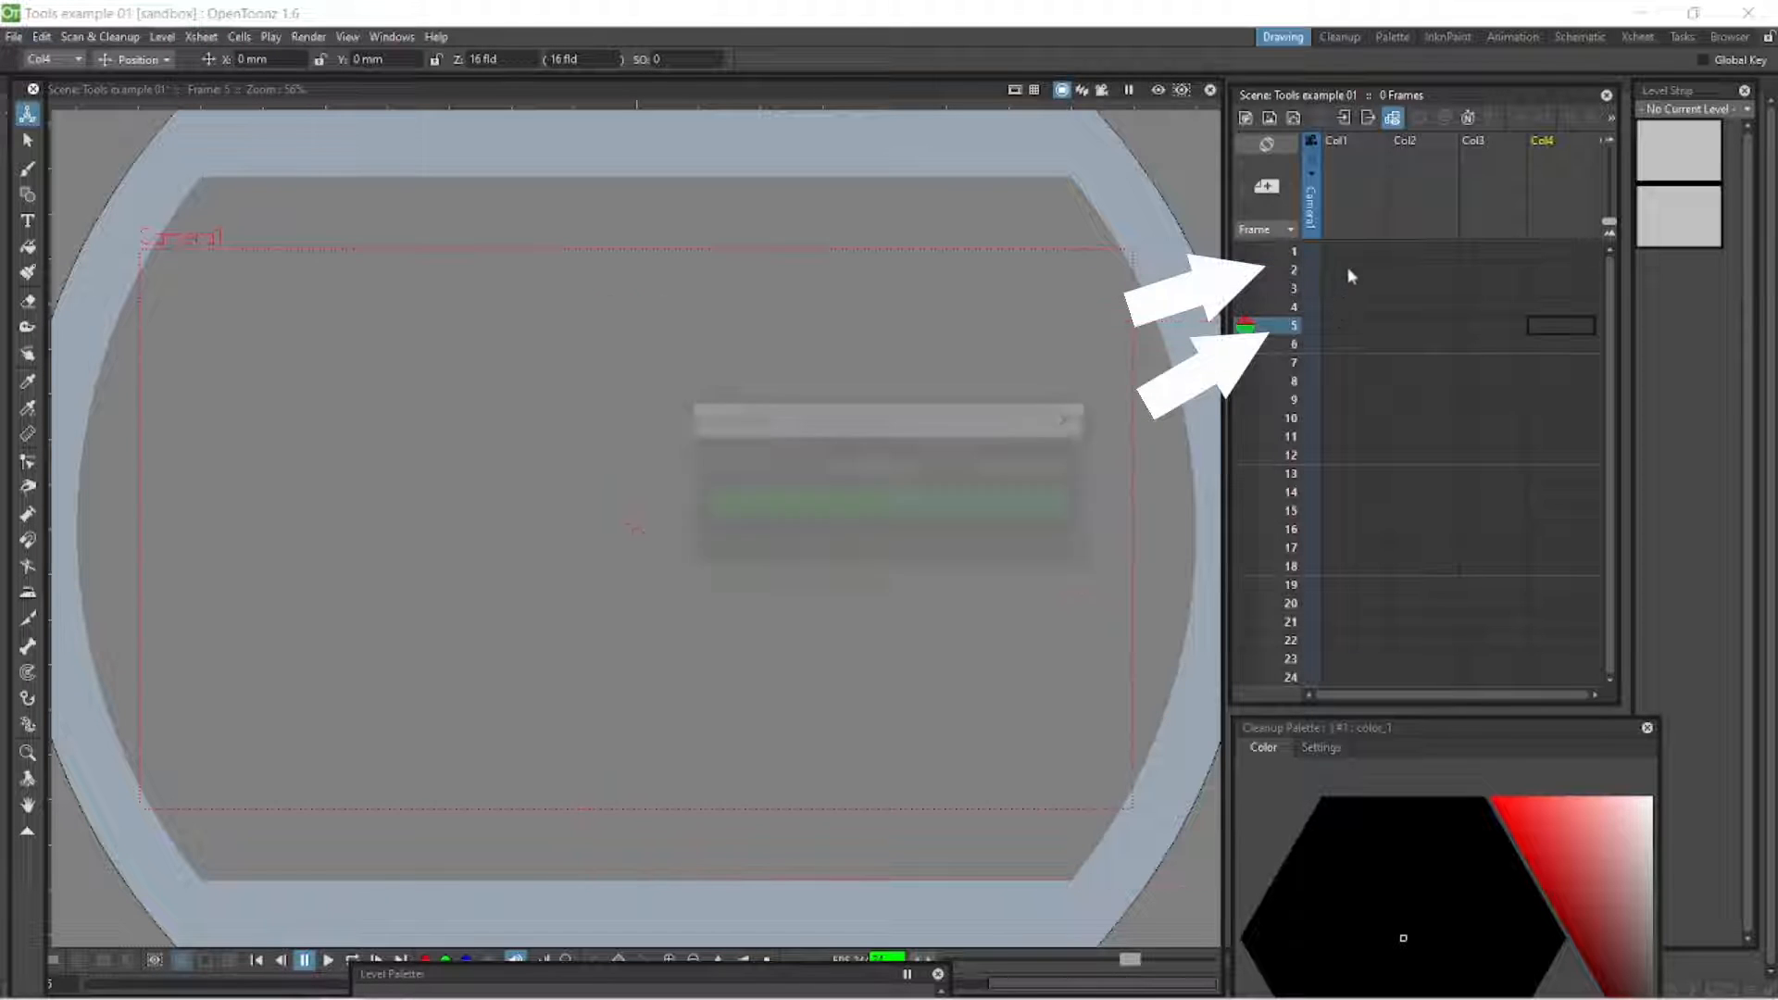
{"action": "left_click", "coordinate": [1293, 250]}
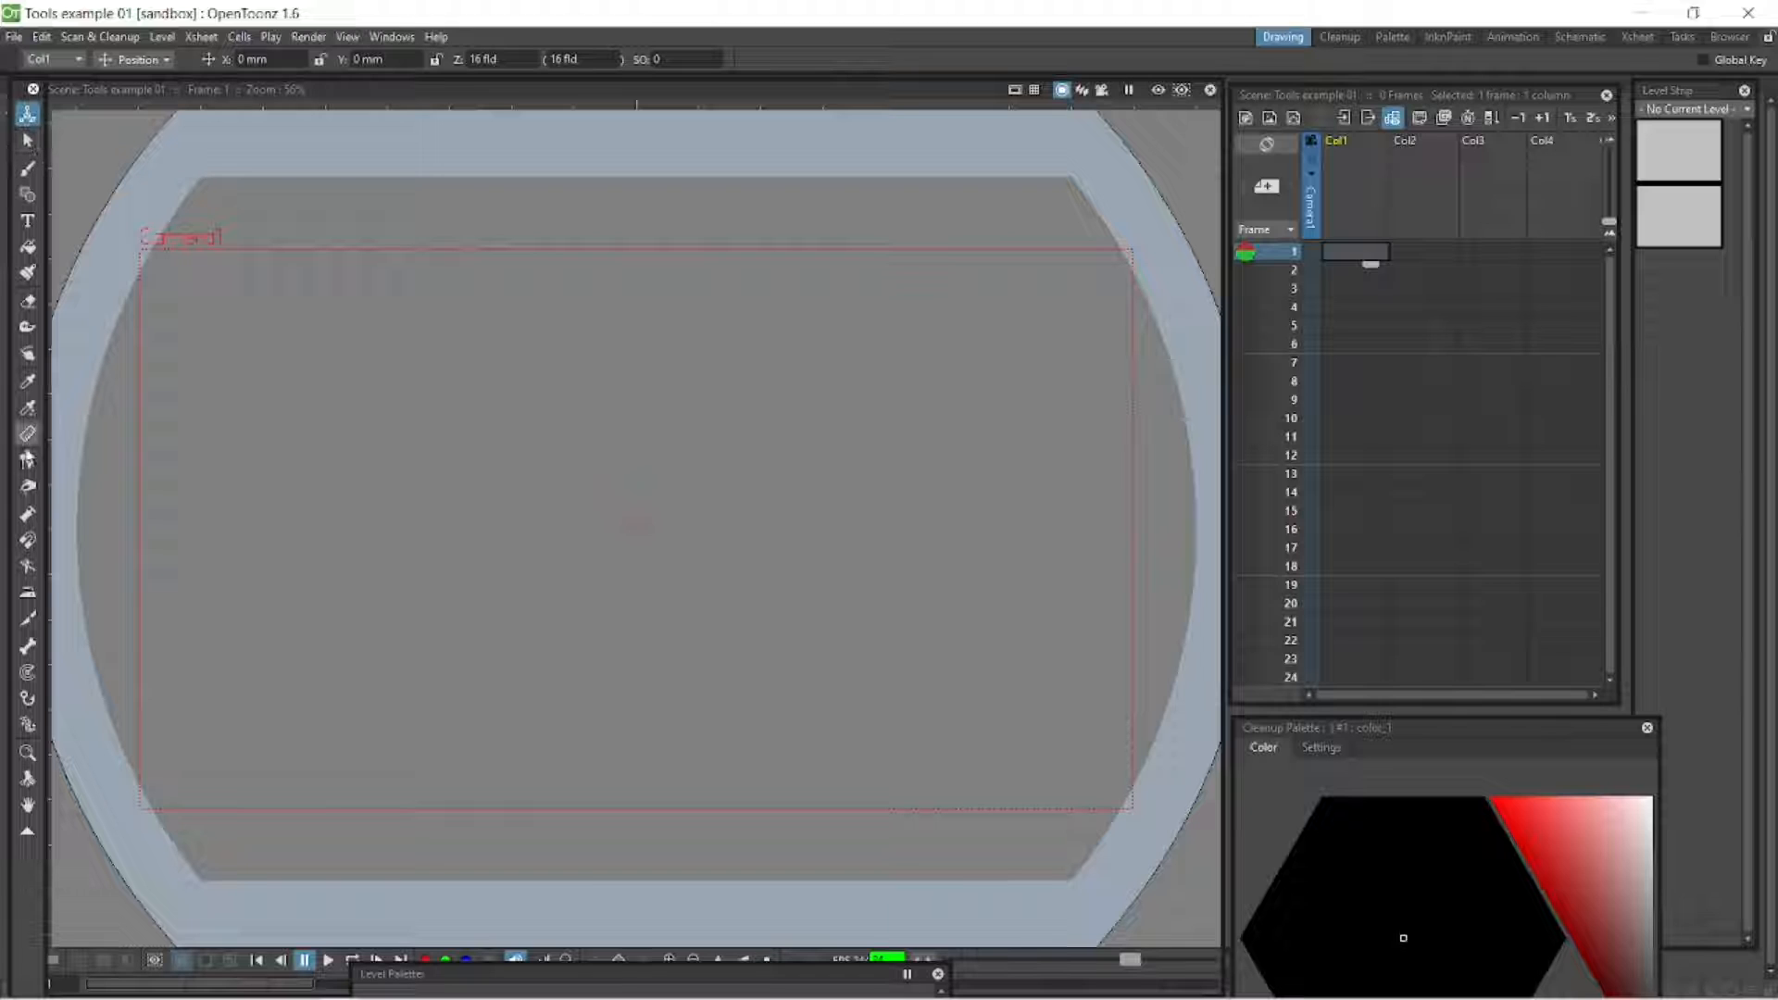
{"action": "left_click", "coordinate": [27, 141]}
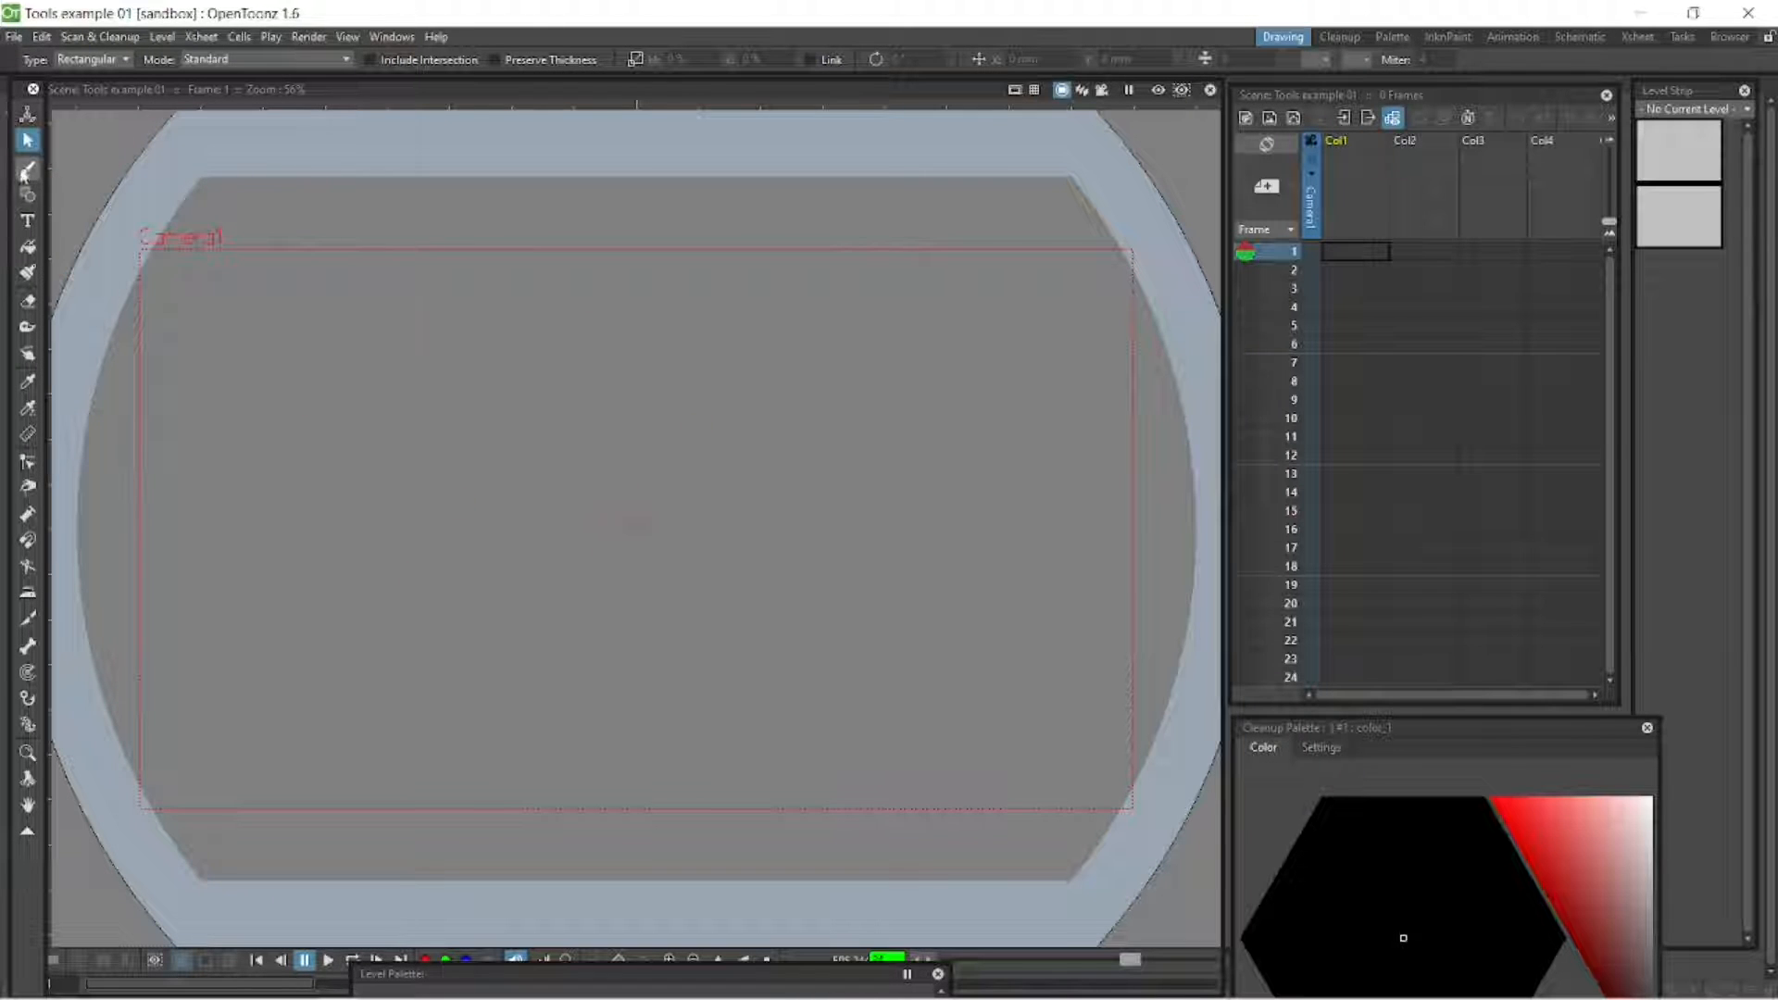
Draw an S-shaped brush stroke on Col1 frame 1 creating level R, then select Col2 frame 1.
{"action": "left_click", "coordinate": [28, 171]}
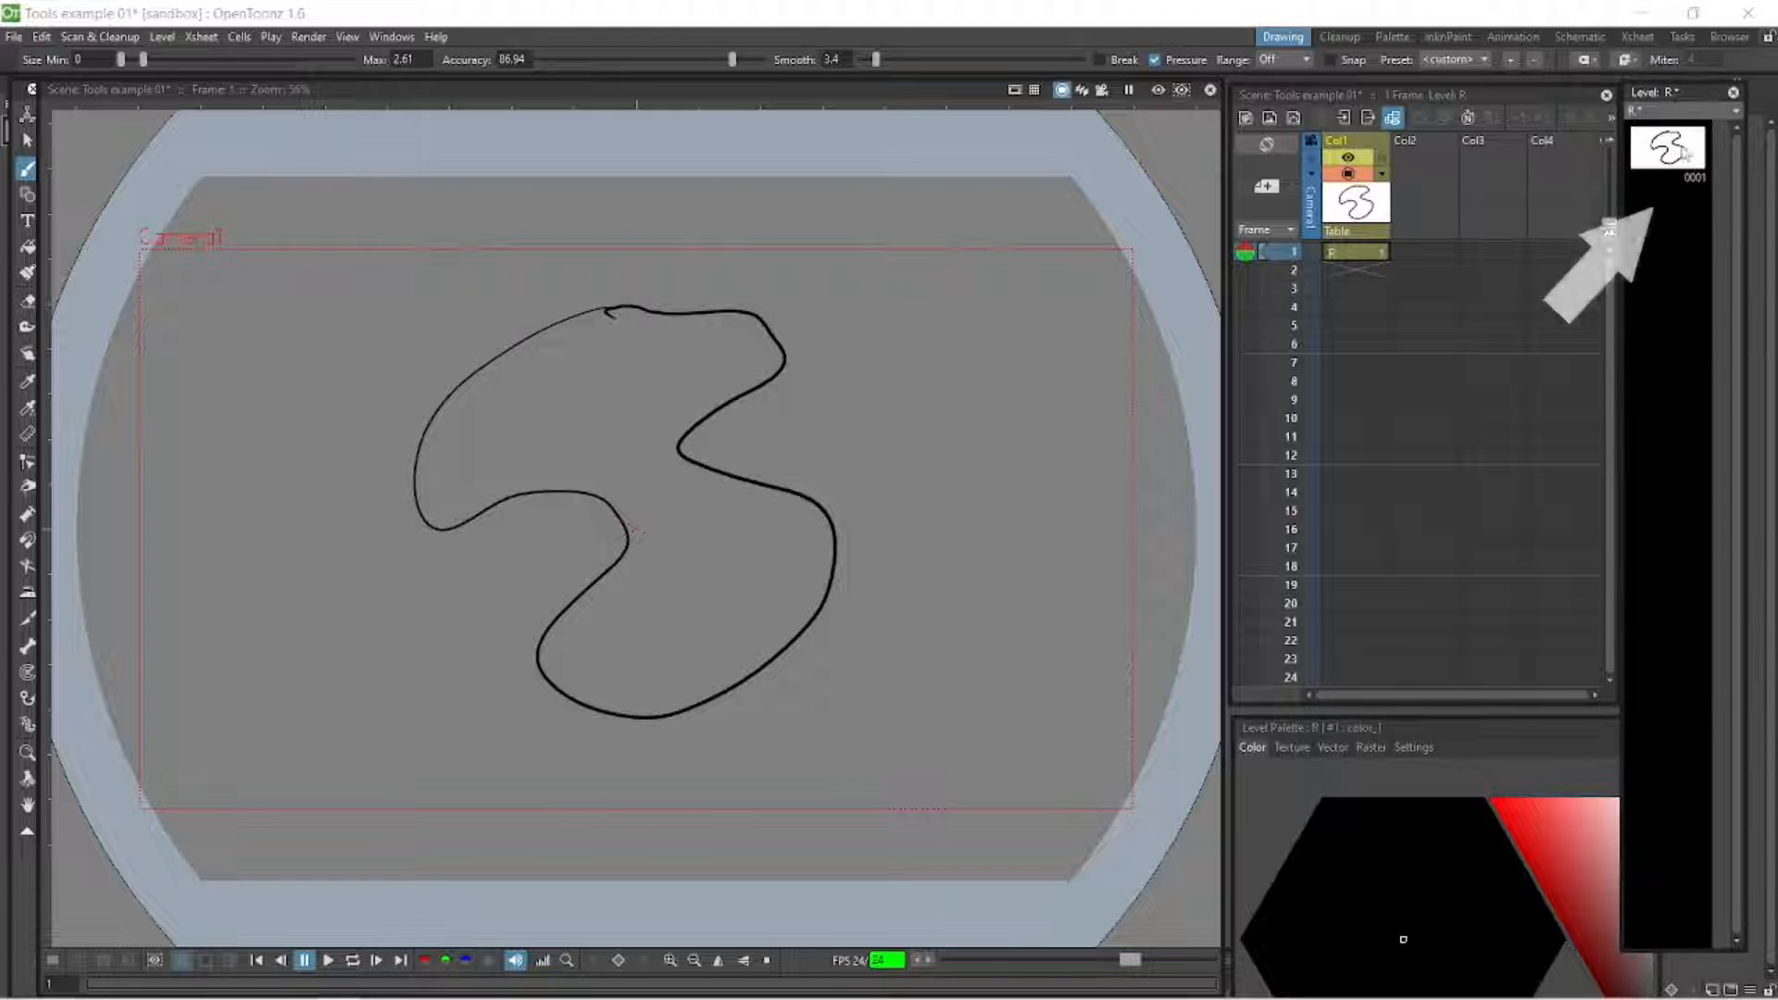
{"action": "left_click", "coordinate": [1667, 154]}
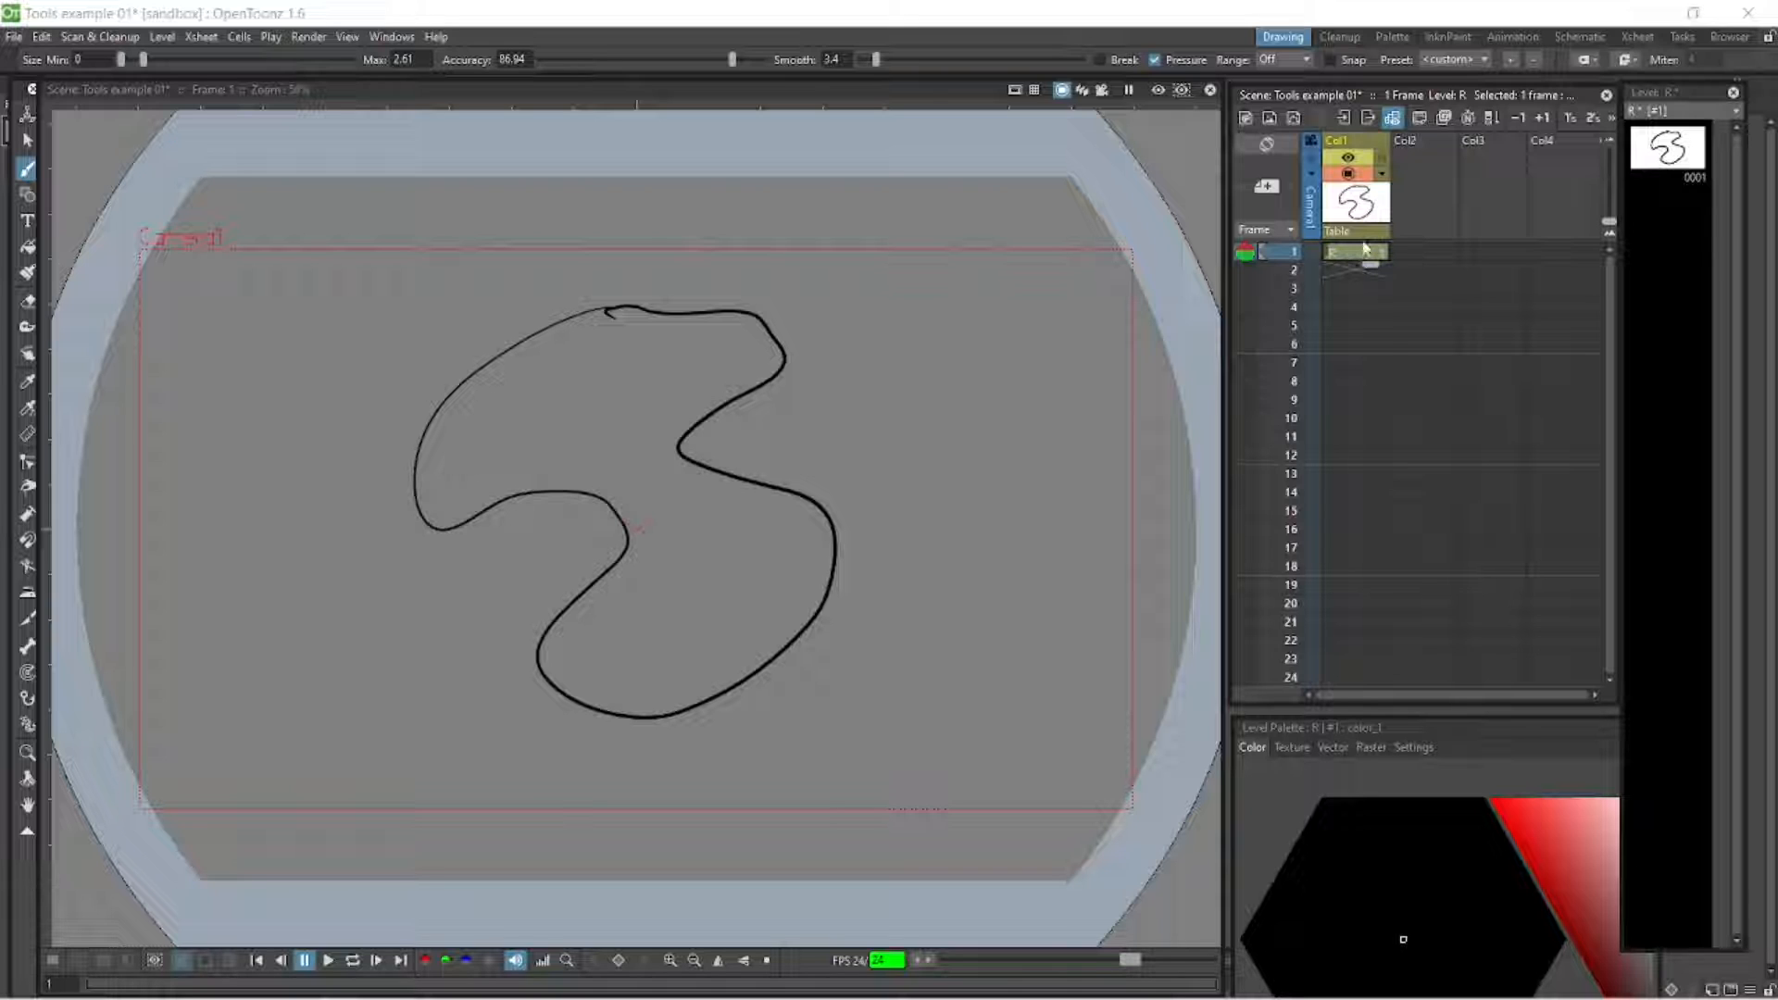
{"action": "mouse_move", "coordinate": [1358, 265]}
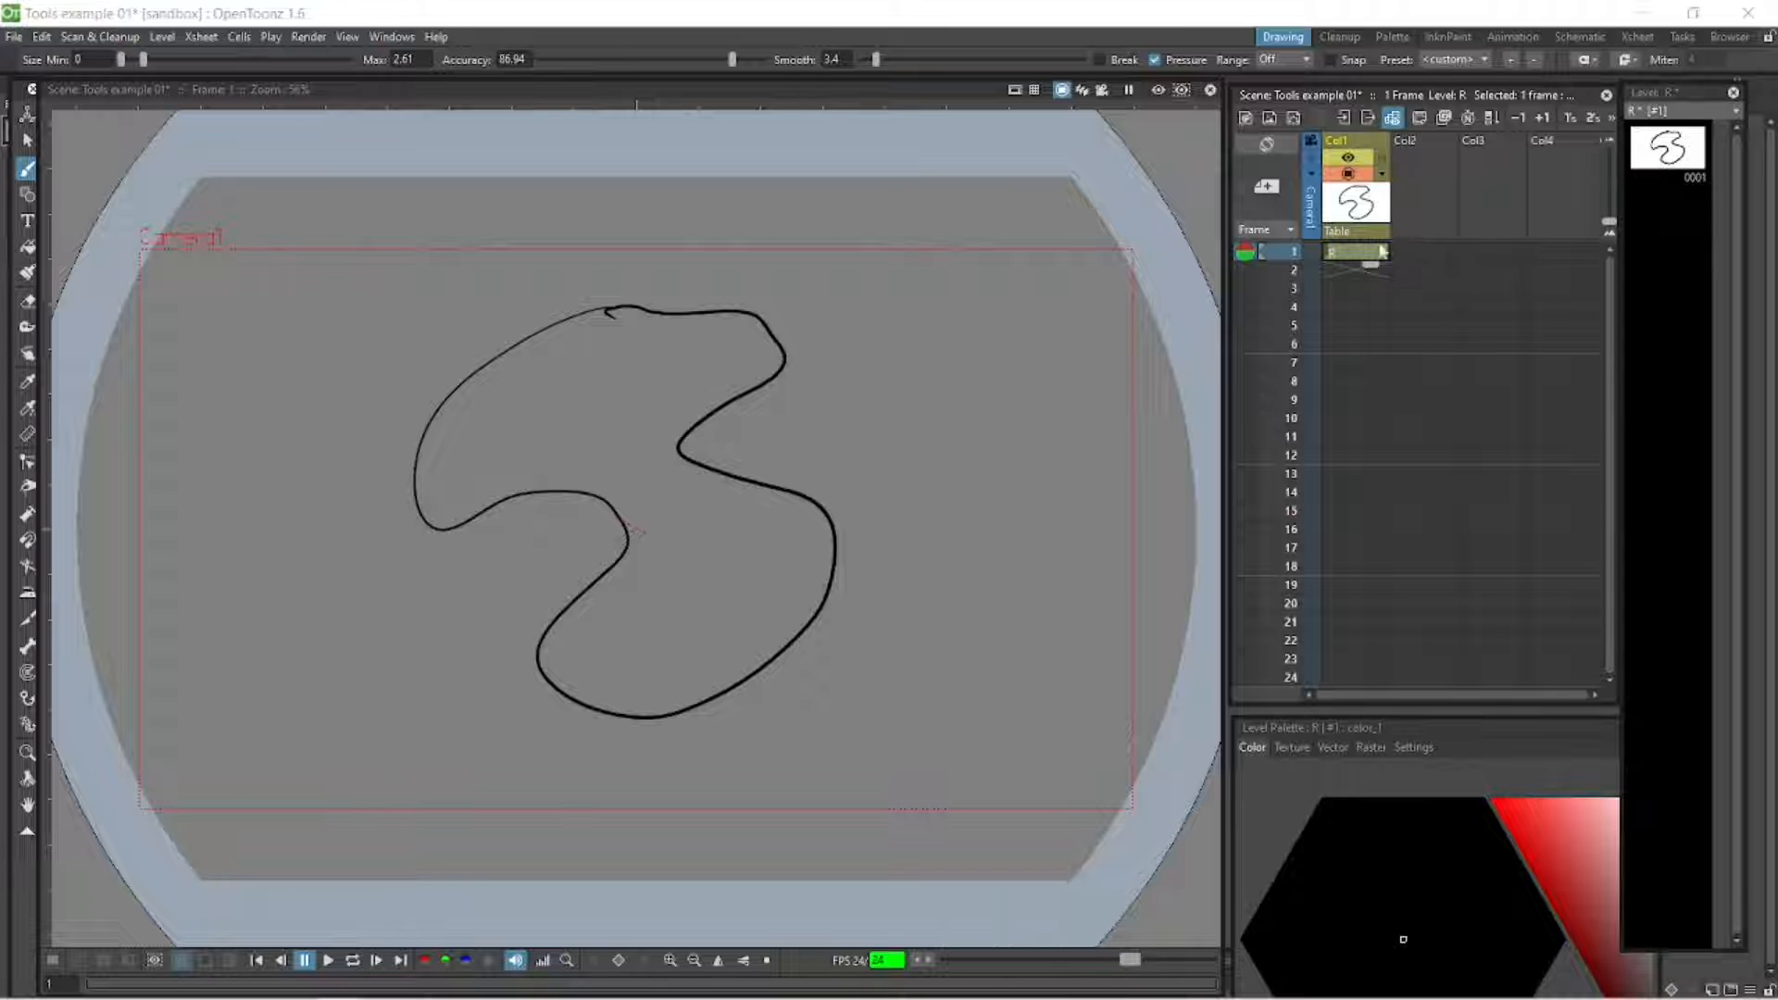
{"action": "left_click", "coordinate": [1423, 252]}
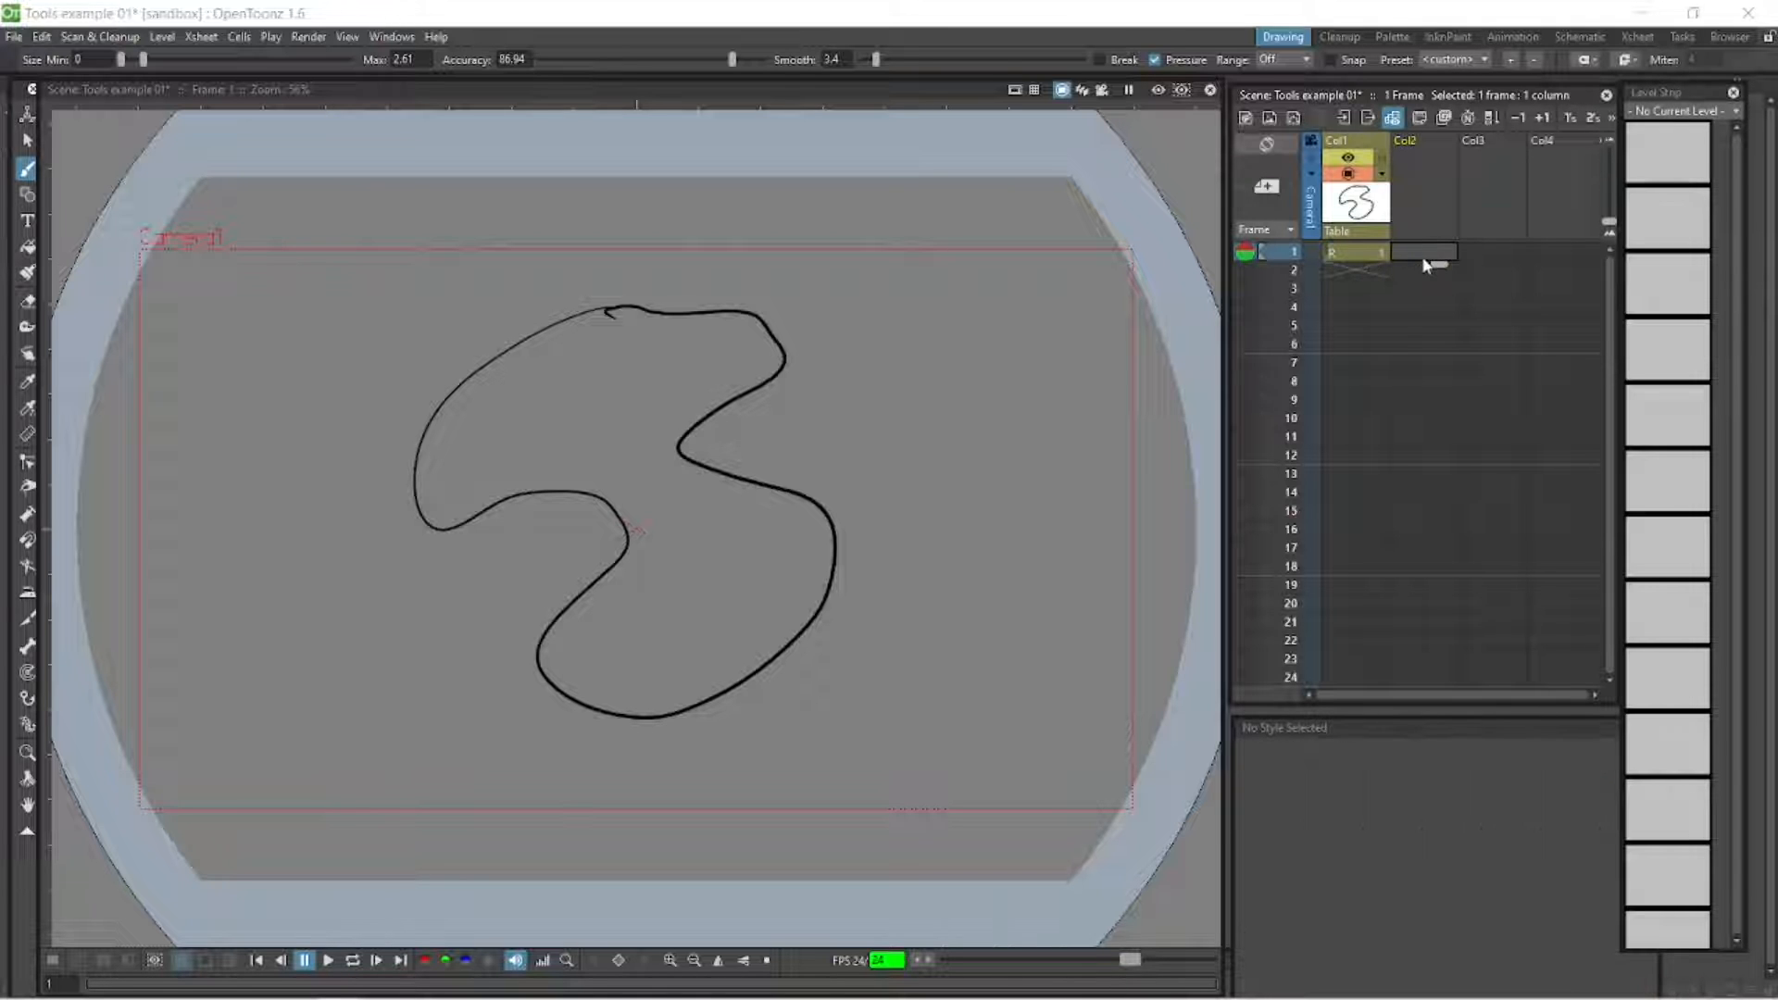
Start a New Level in Col2 frame 1 and drop open the level type list.
{"action": "right_click", "coordinate": [1423, 252]}
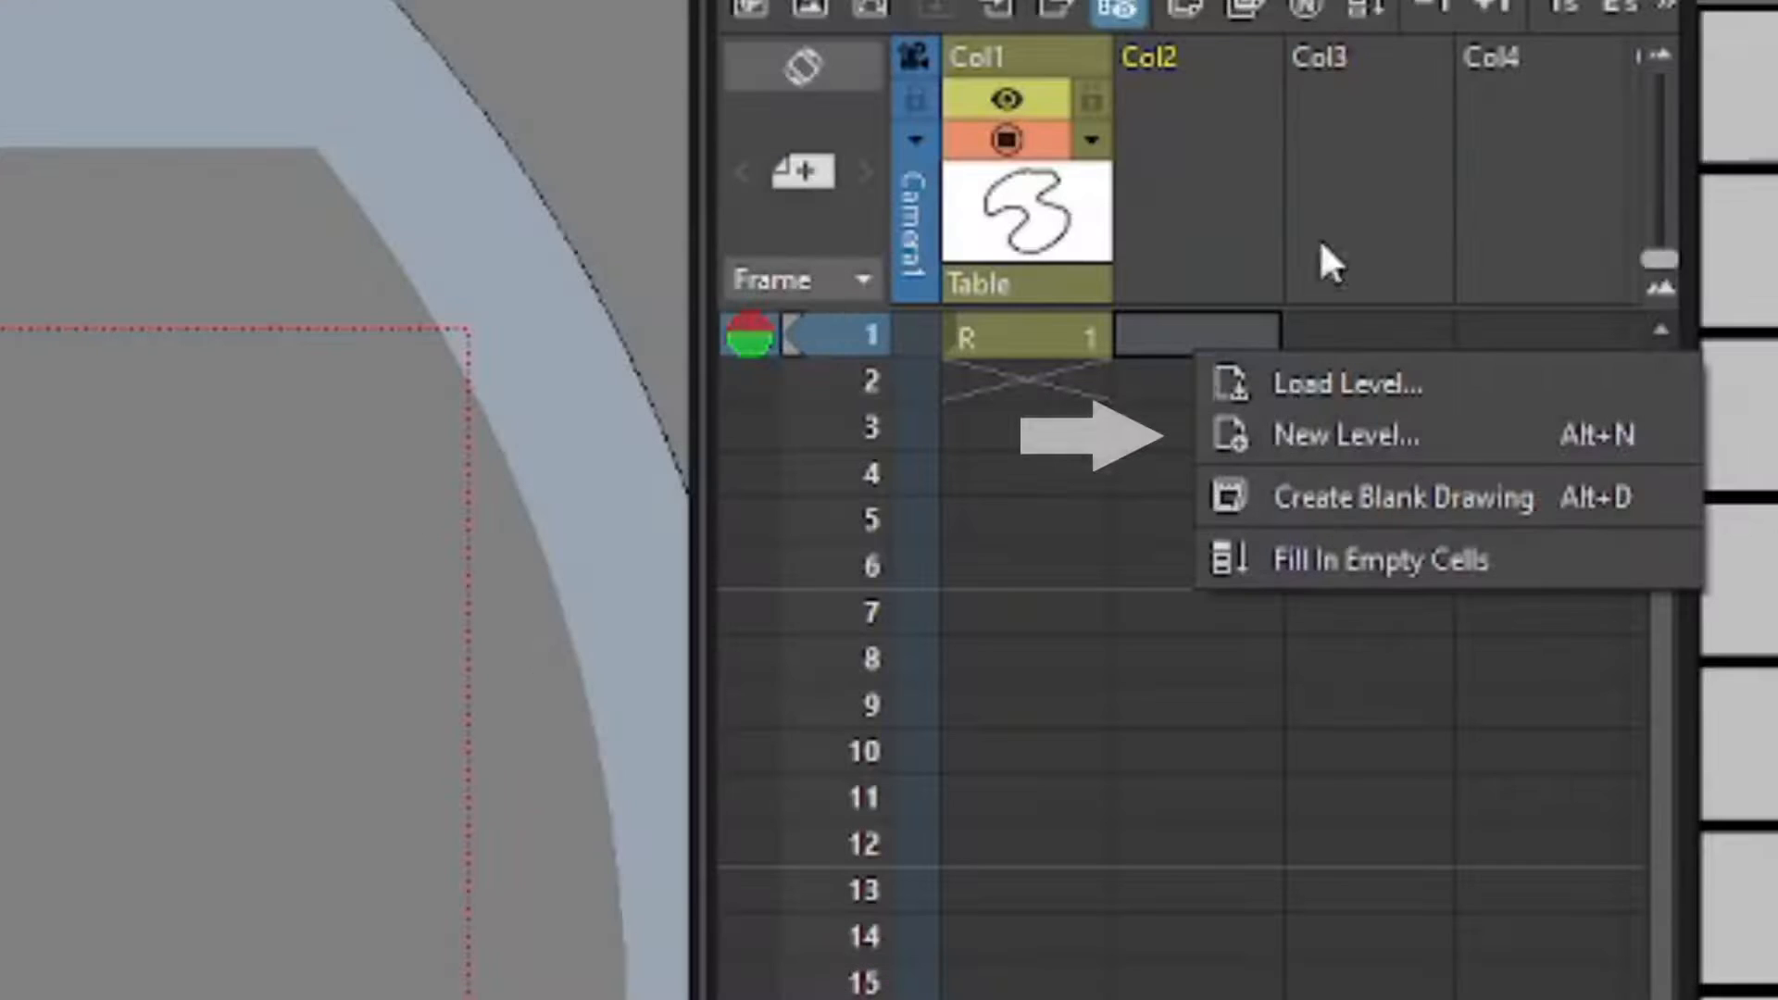
{"action": "left_click", "coordinate": [1346, 435]}
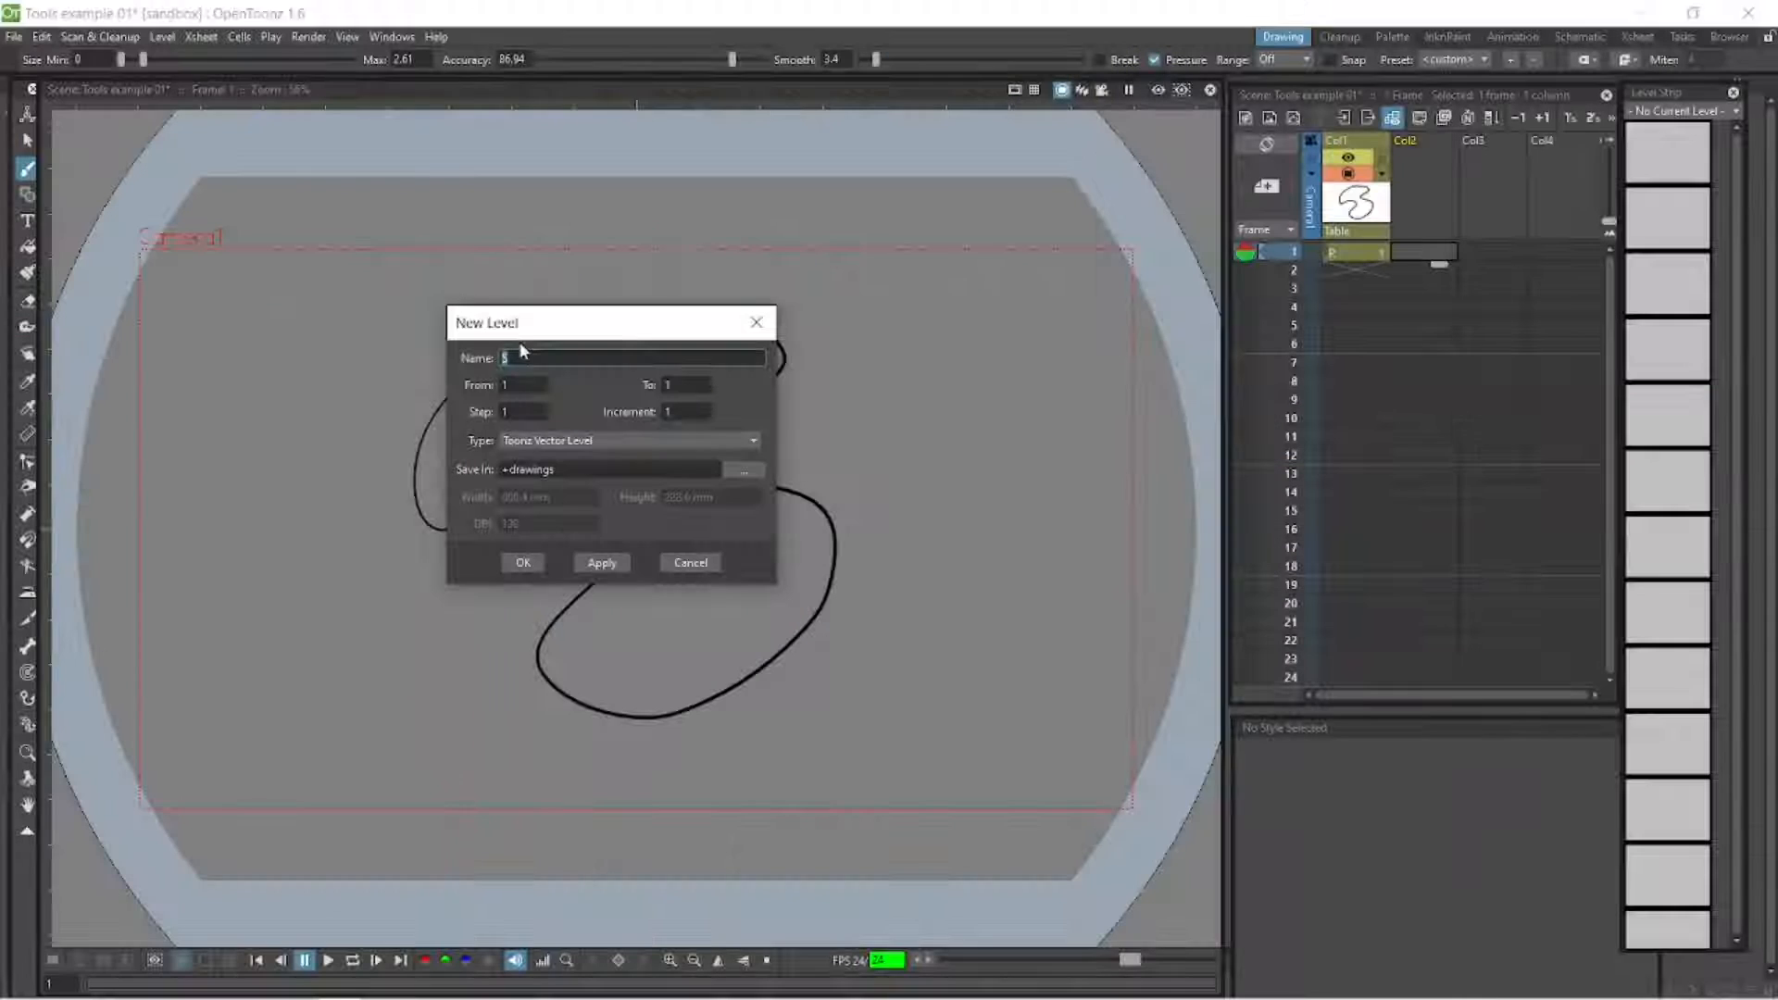
{"action": "left_click", "coordinate": [752, 441]}
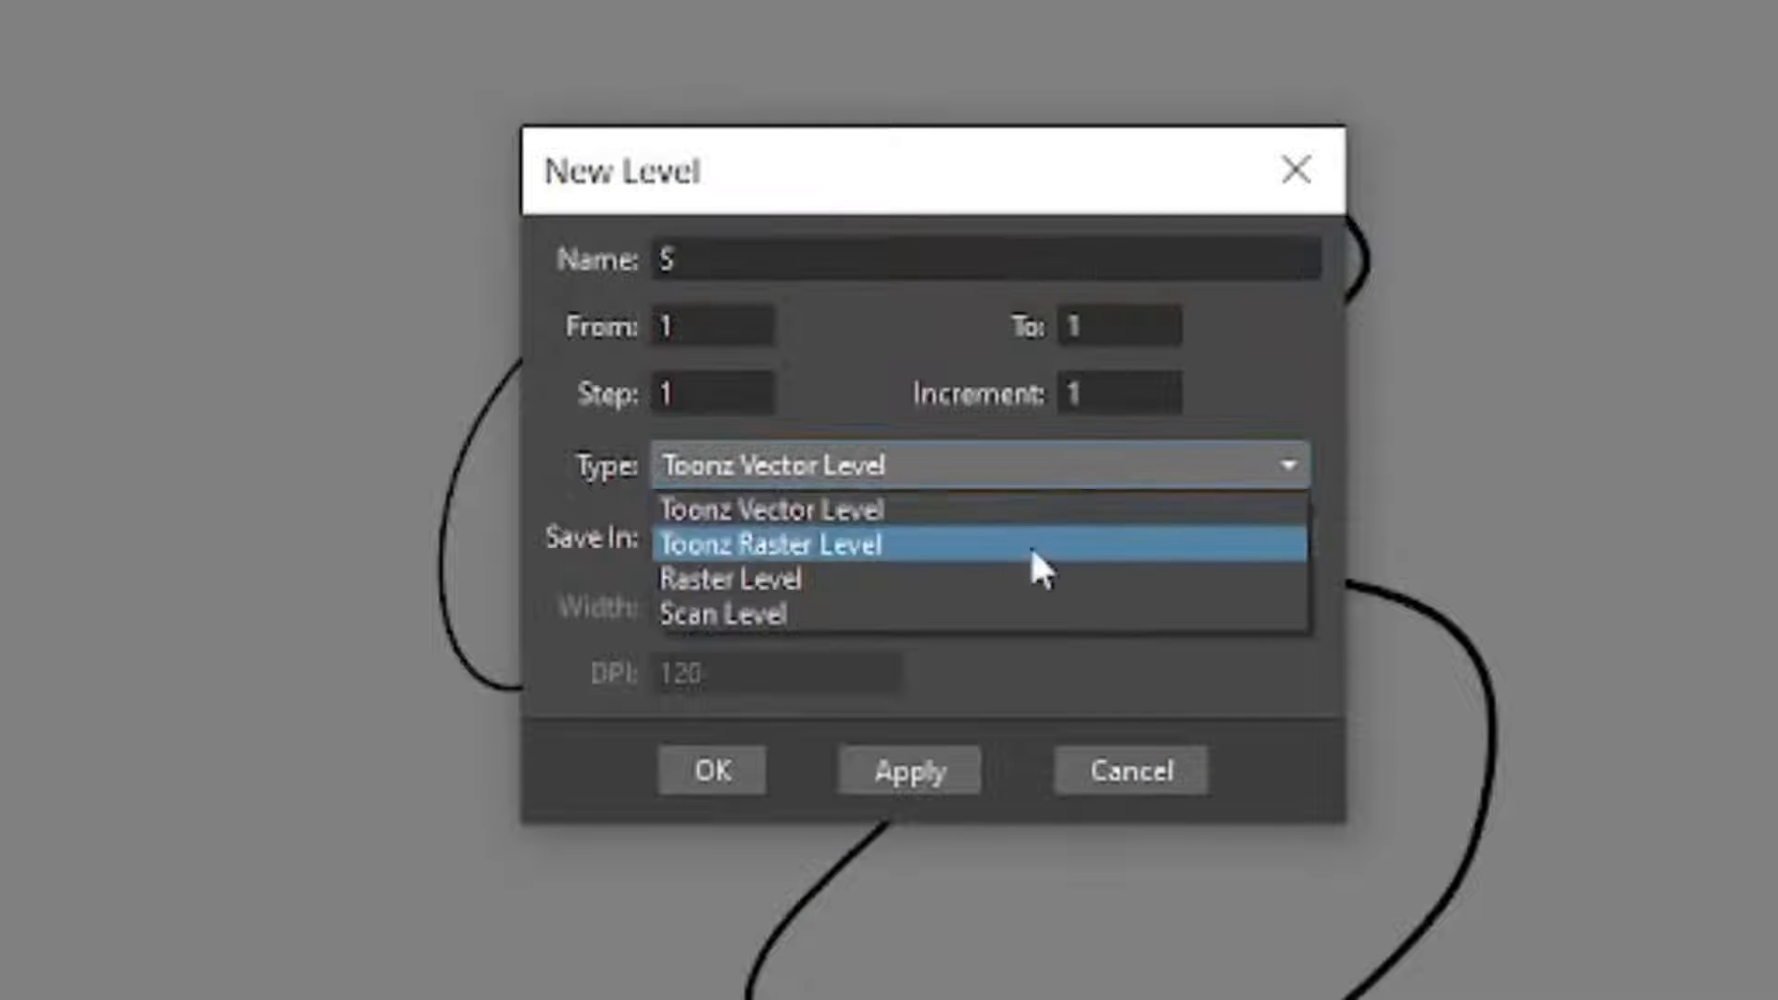
{"action": "mouse_move", "coordinate": [774, 511]}
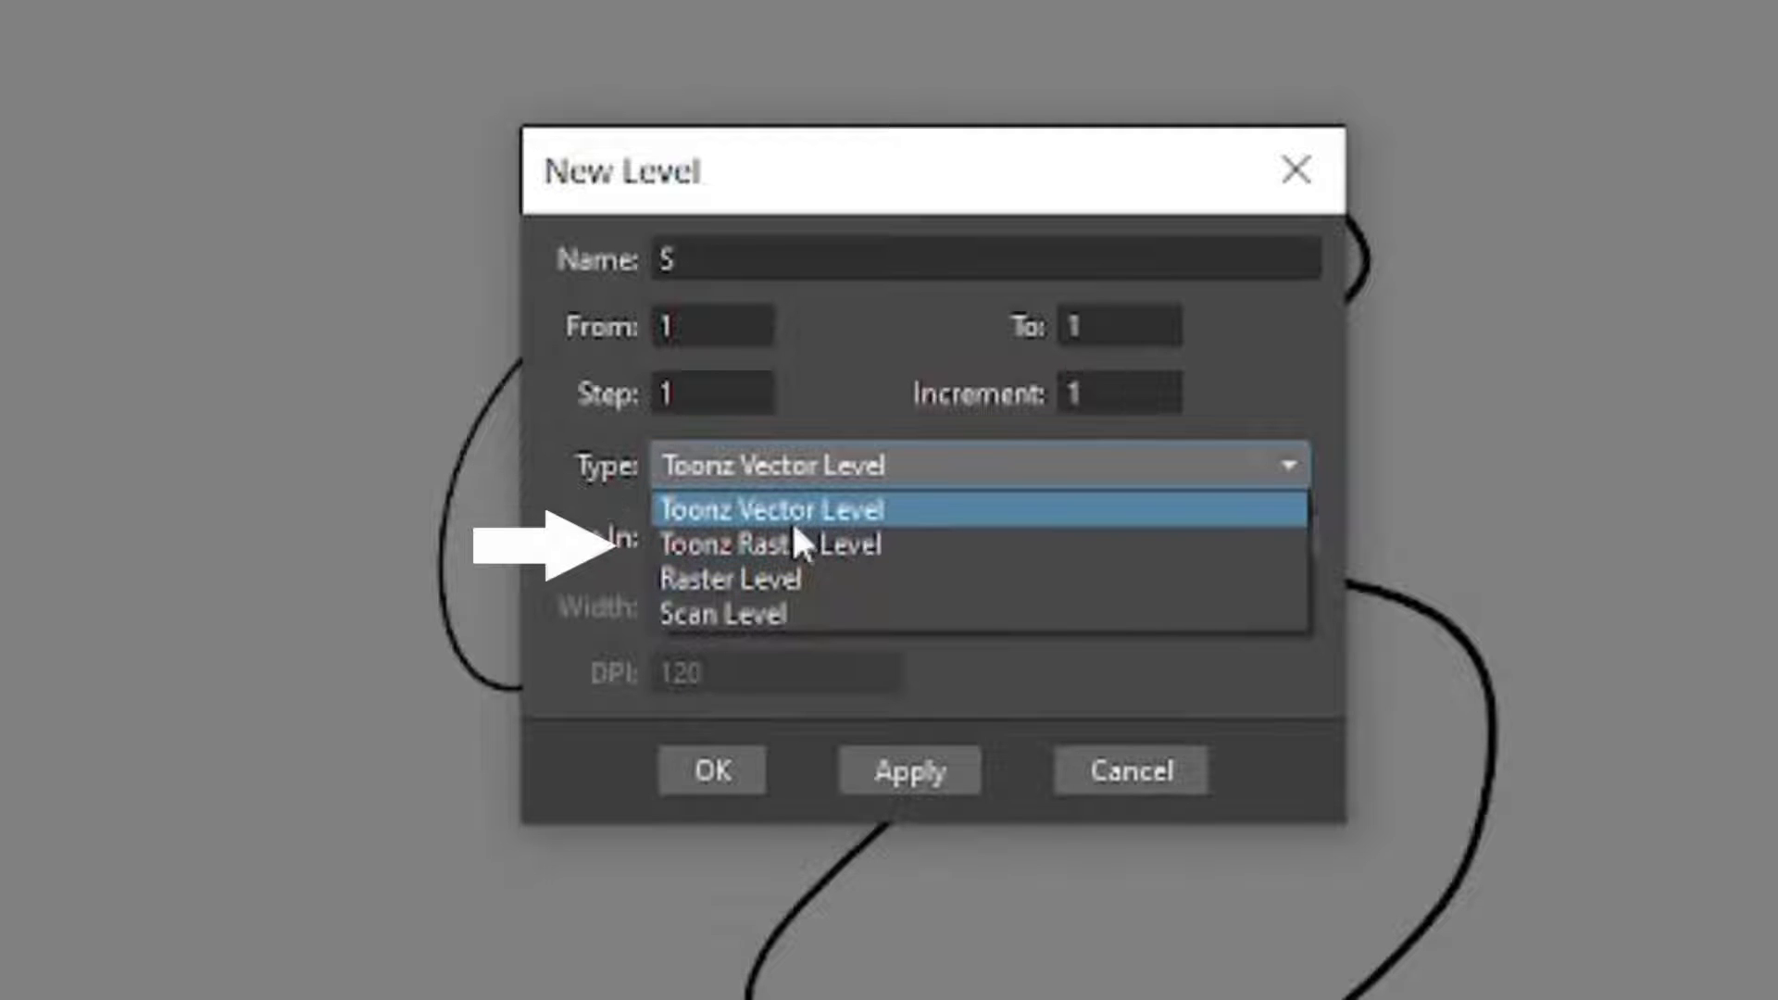
{"action": "mouse_move", "coordinate": [771, 545]}
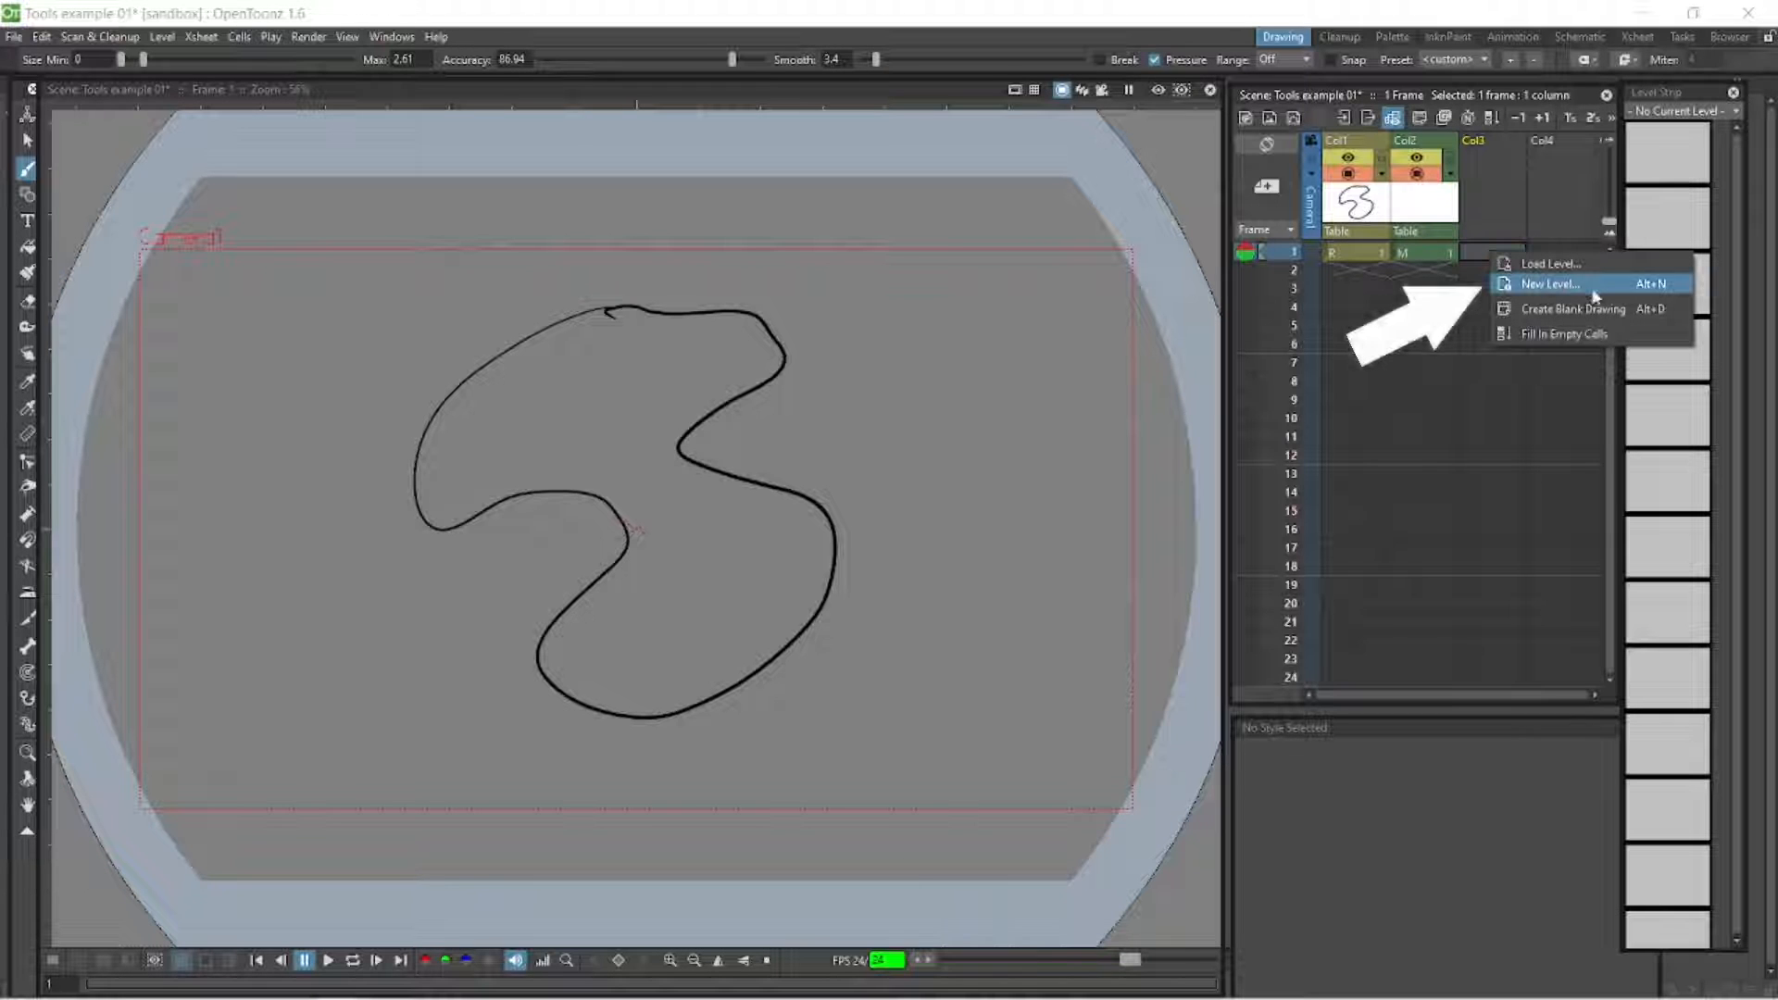
Create a new Raster Level named A in Col3 frame 1.
{"action": "left_click", "coordinate": [1550, 283]}
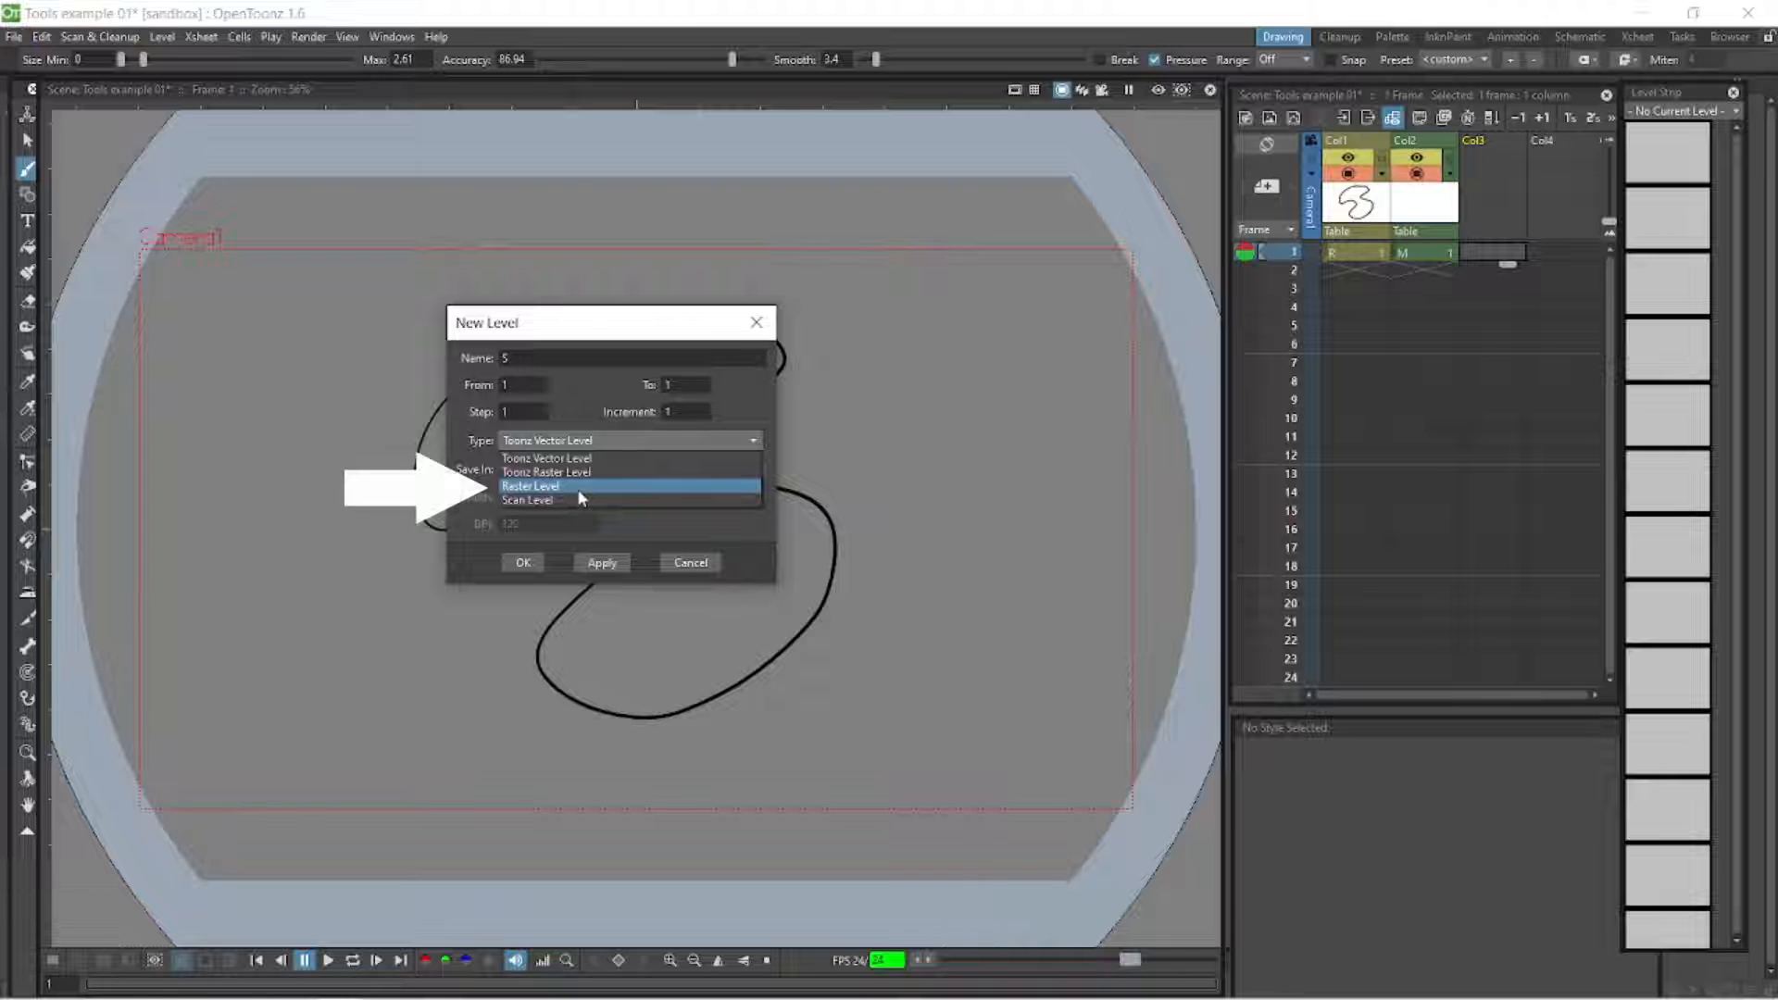
{"action": "left_click", "coordinate": [531, 485]}
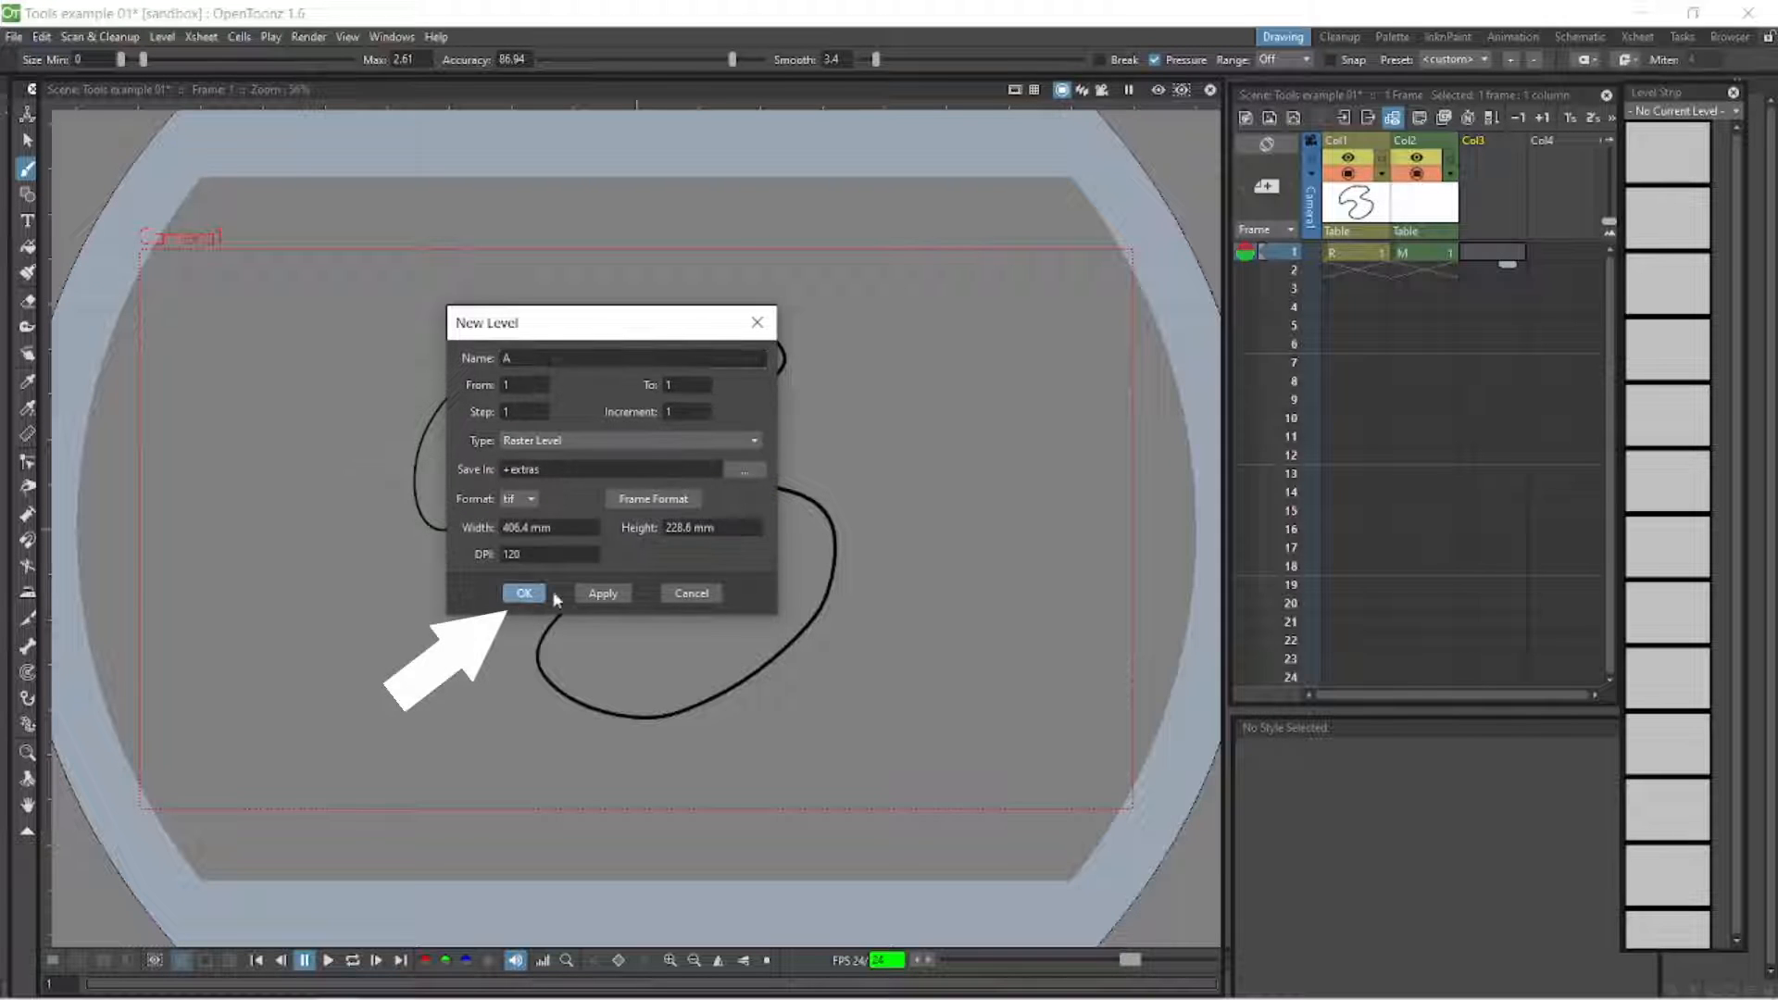
{"action": "left_click", "coordinate": [522, 593]}
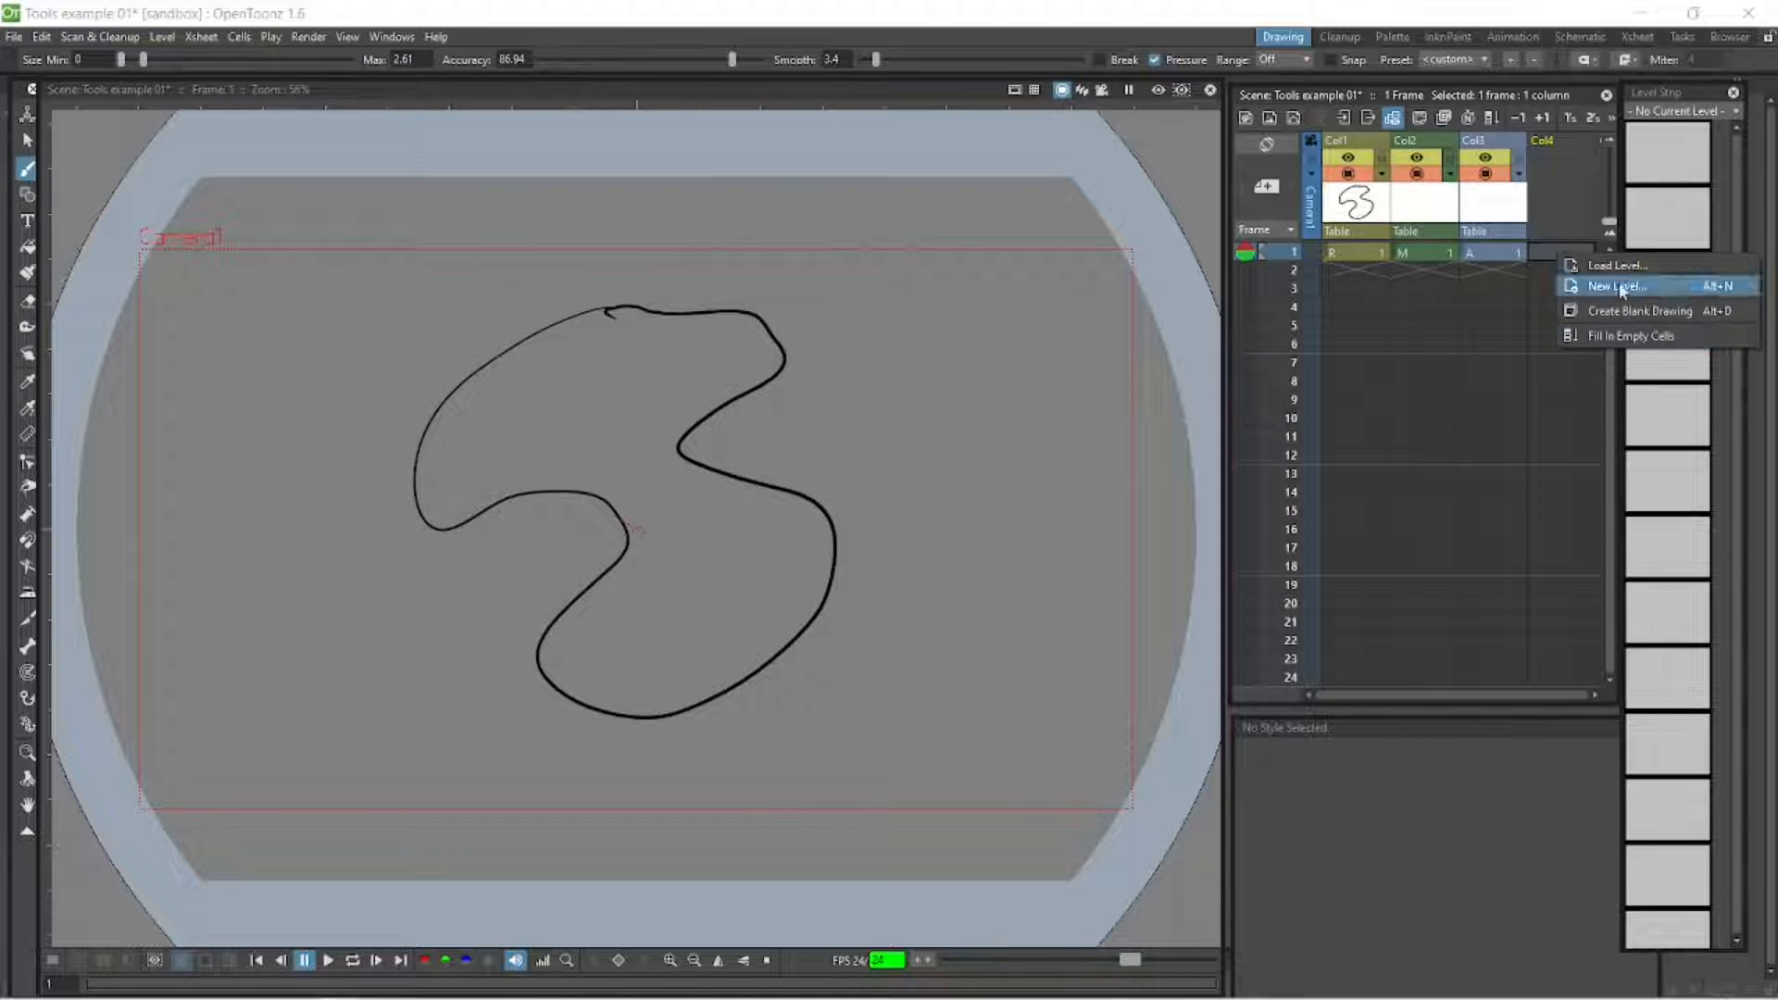
Create a new Scan Level named B in Col4 frame 1.
{"action": "left_click", "coordinate": [1615, 286]}
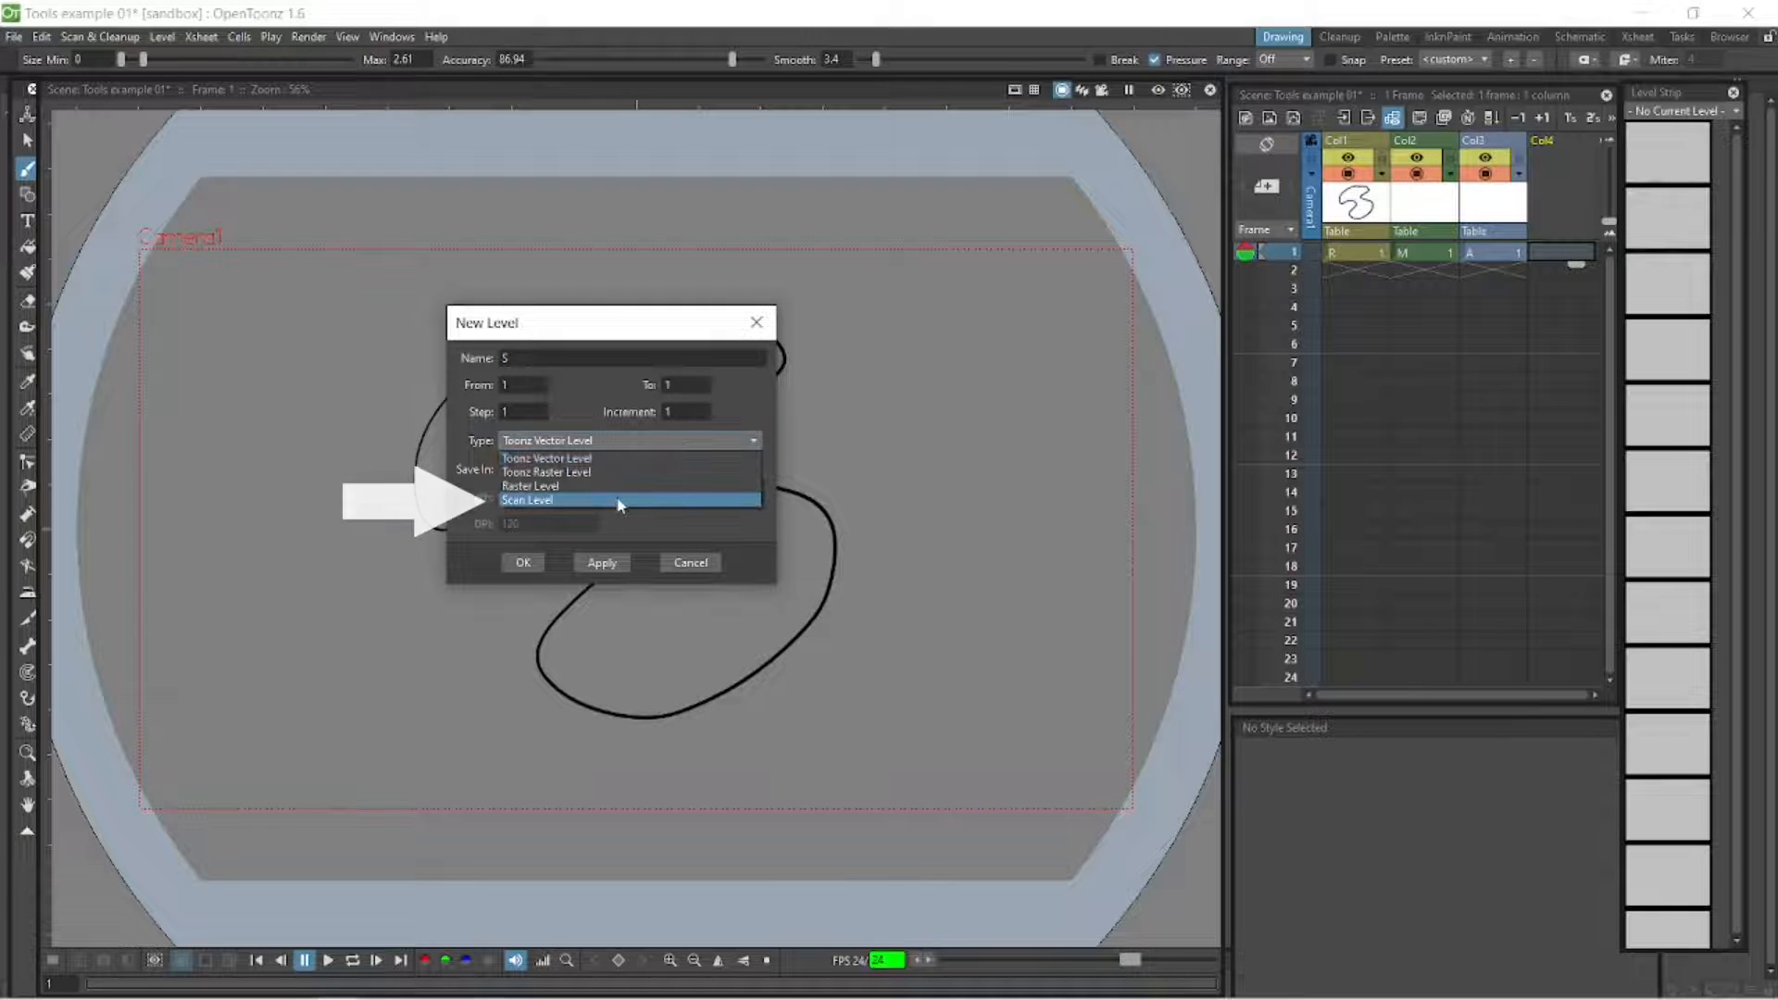
{"action": "left_click", "coordinate": [527, 500]}
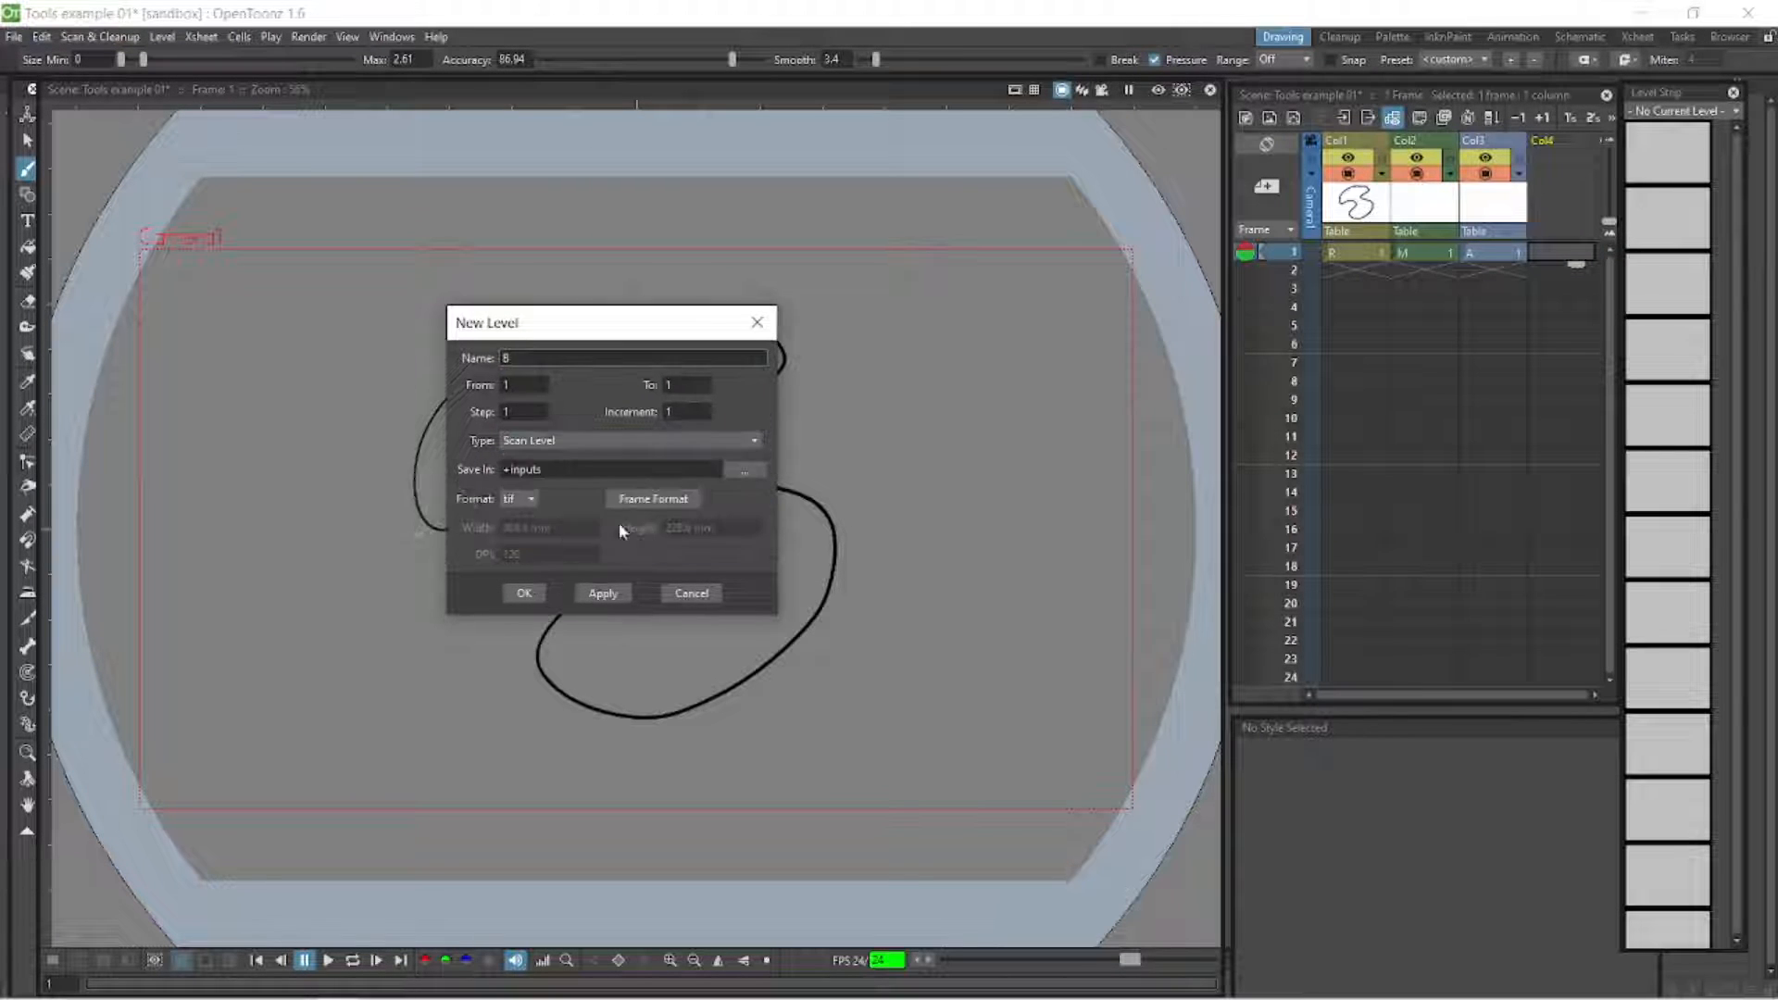
{"action": "left_click", "coordinate": [525, 592]}
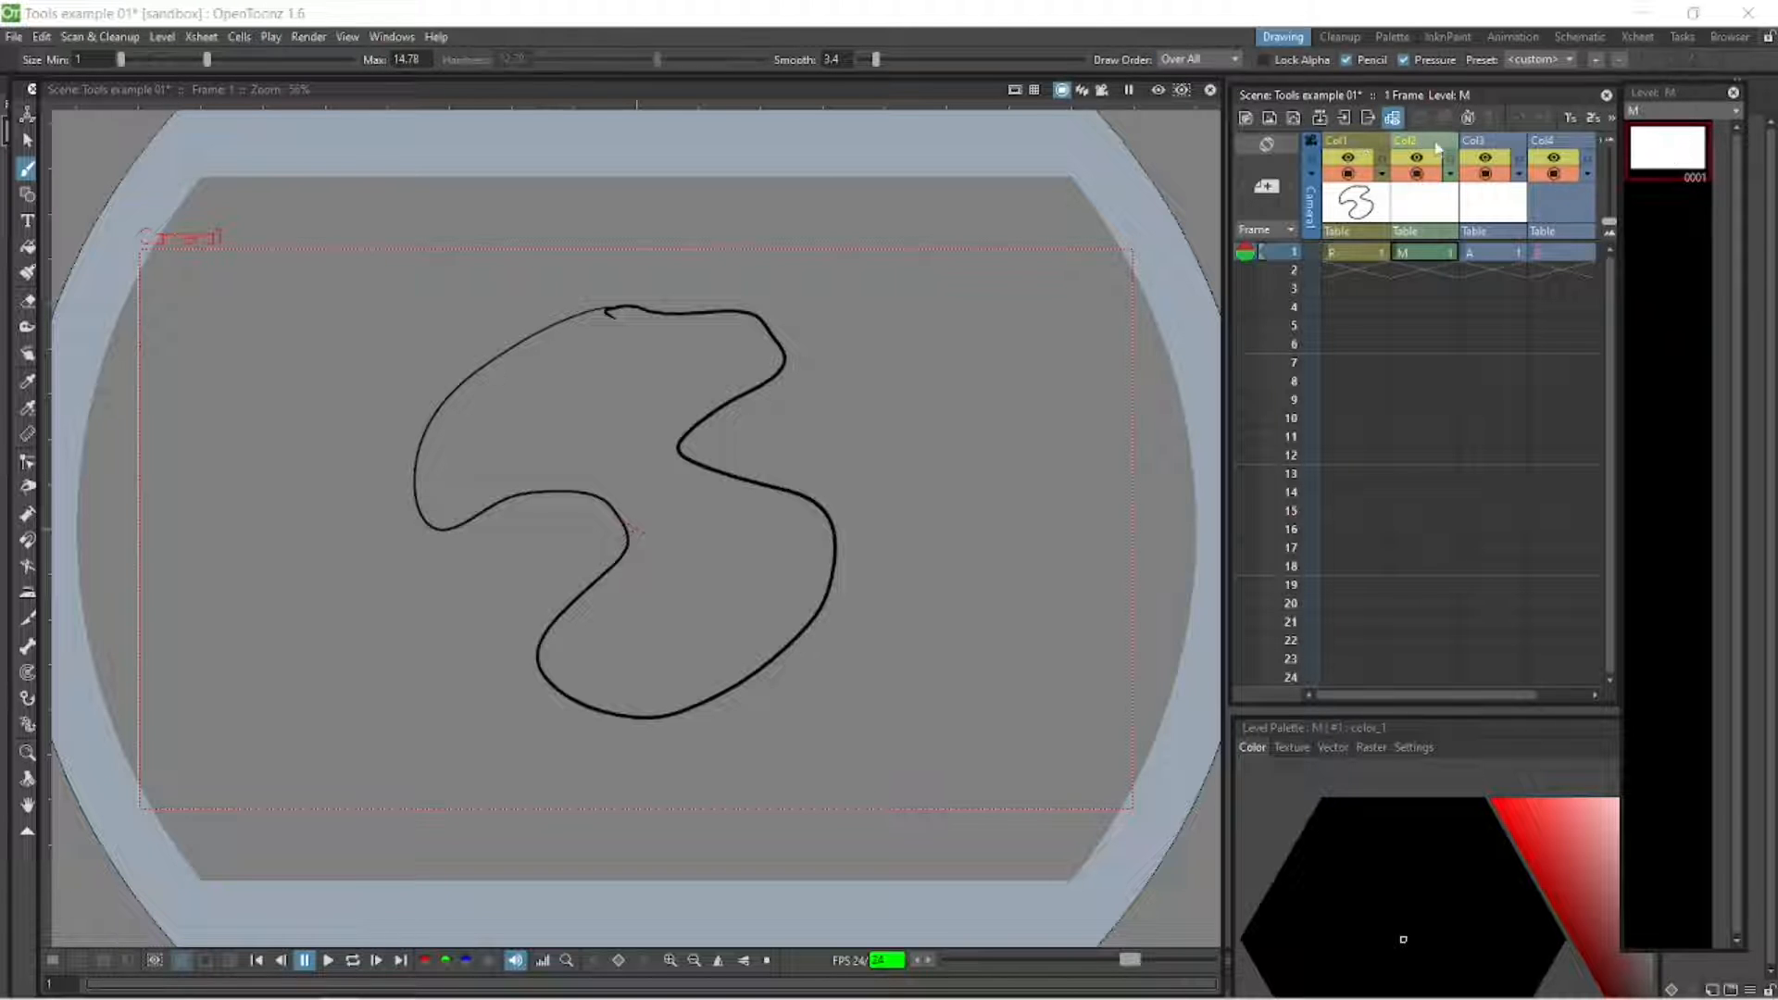
Visit levels A, B and M, return to raster level A and draw a thicker squiggle beside the first.
{"action": "left_click", "coordinate": [1469, 252]}
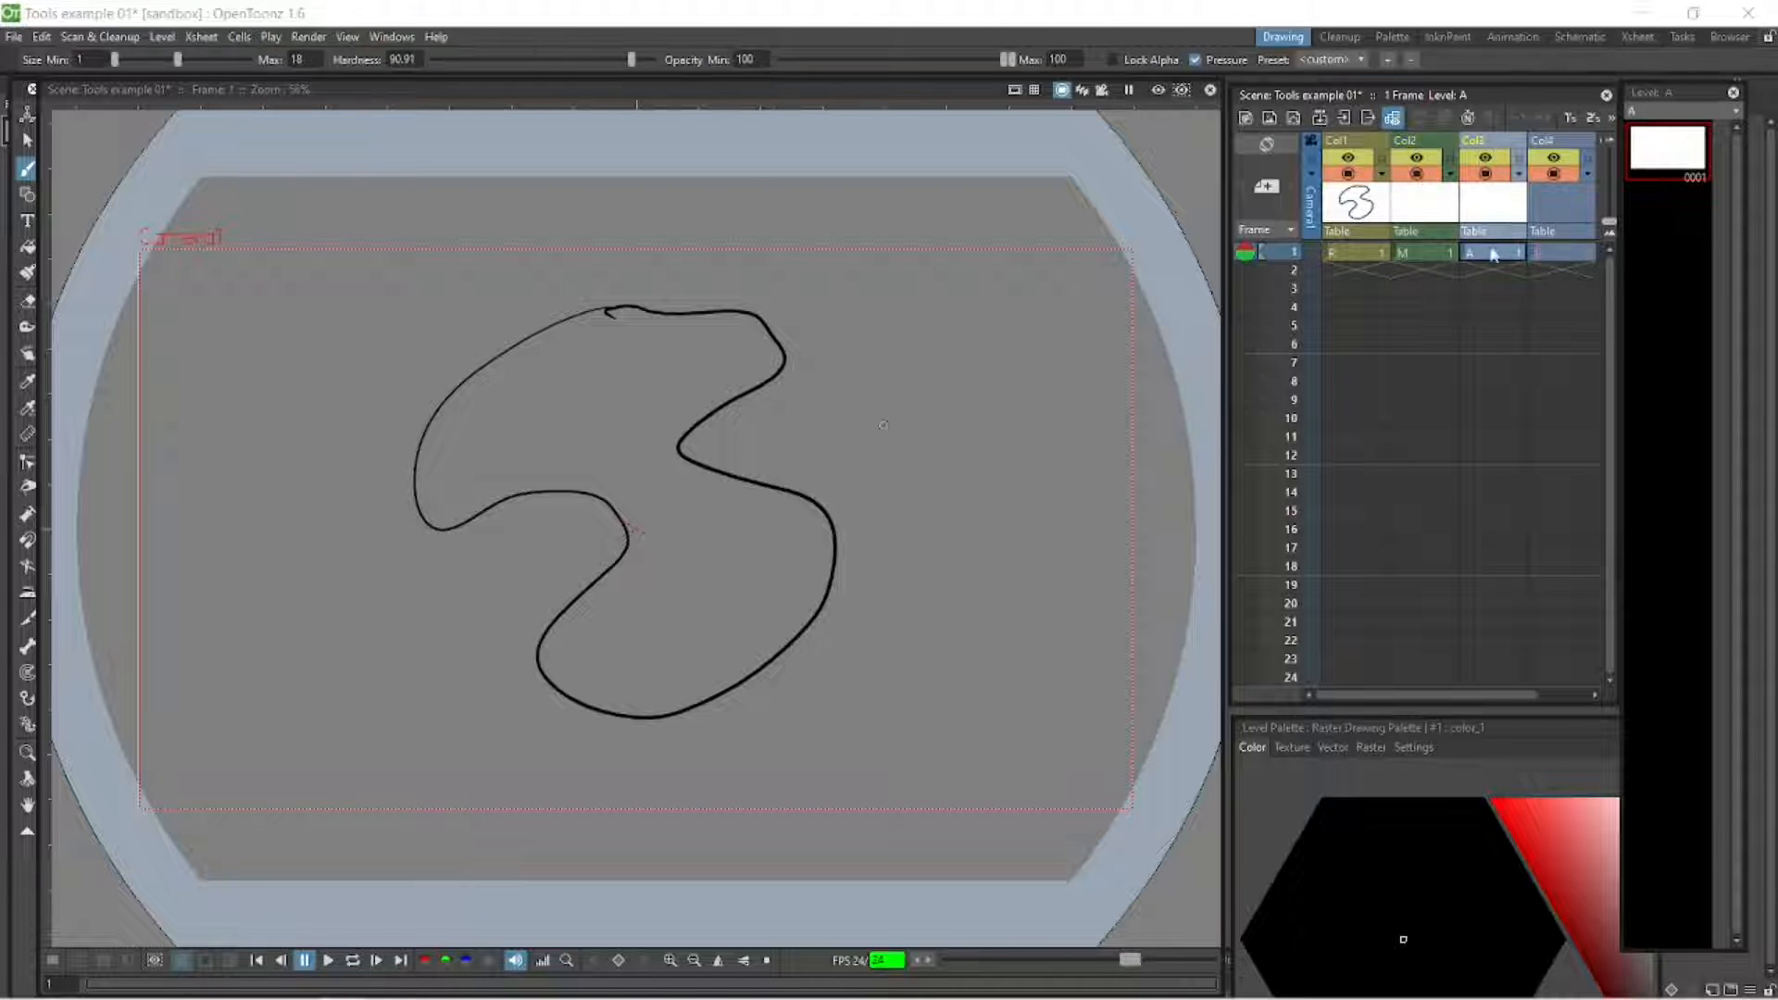
{"action": "left_click", "coordinate": [1560, 252]}
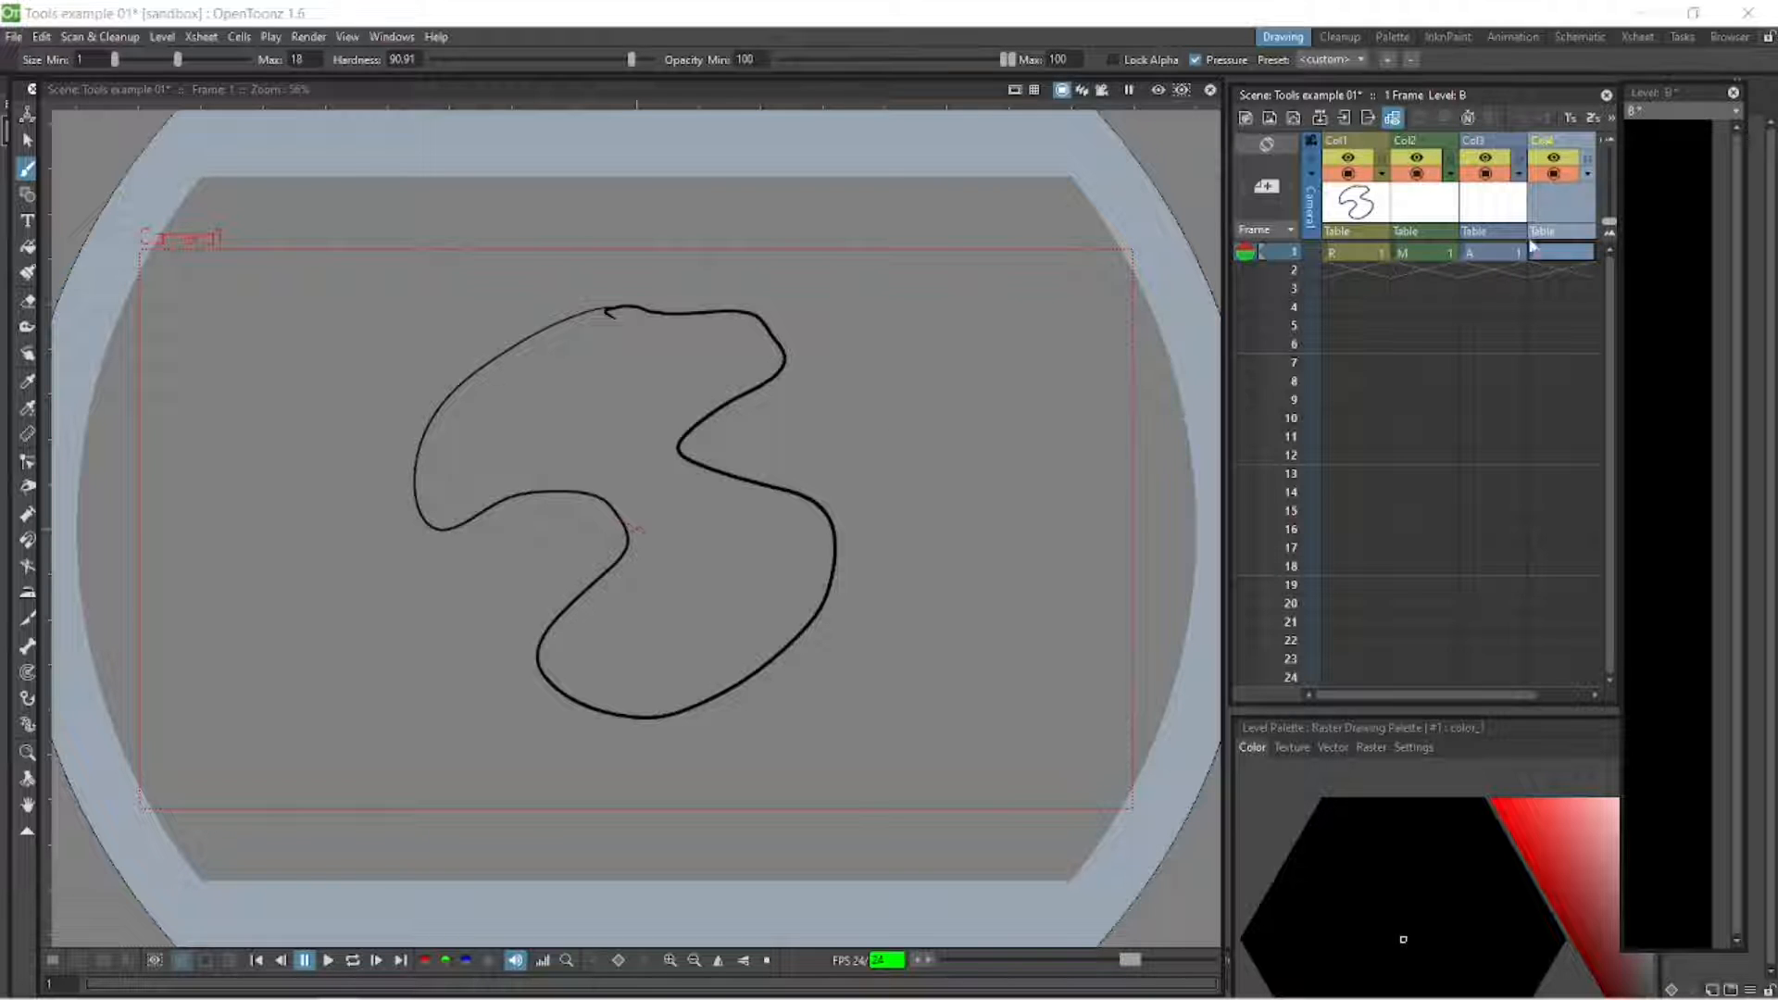
{"action": "left_click", "coordinate": [1423, 252]}
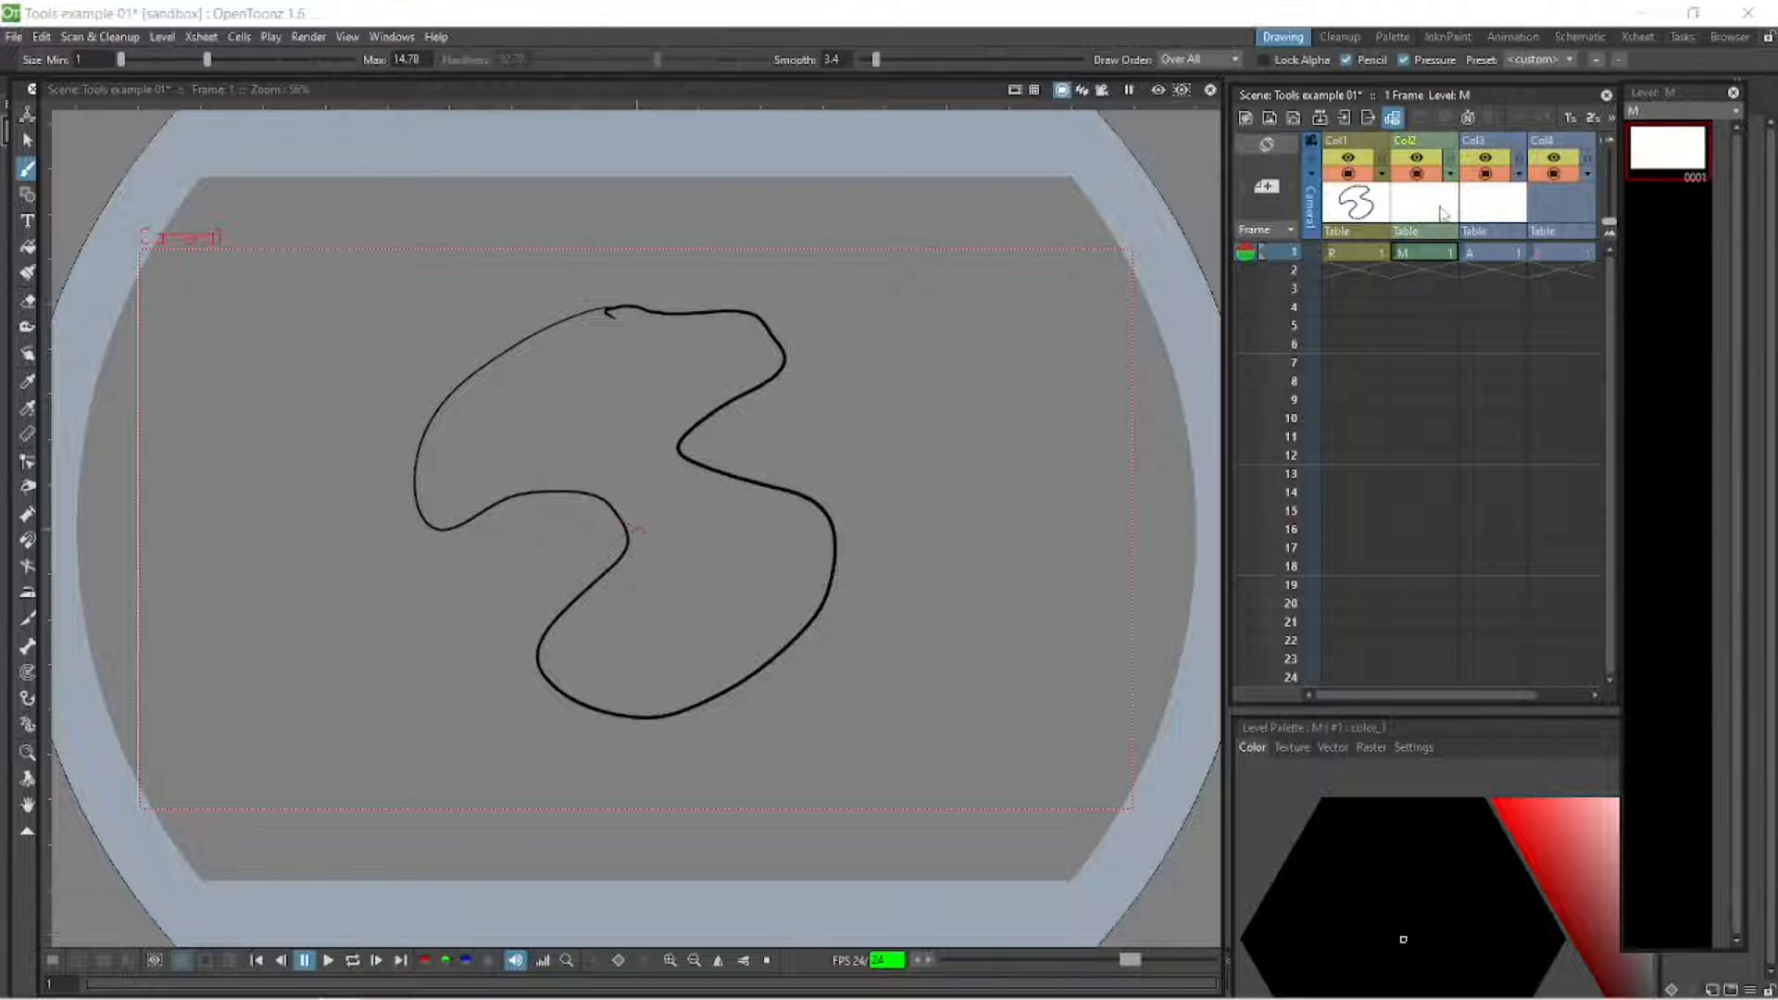
{"action": "left_click", "coordinate": [1423, 252]}
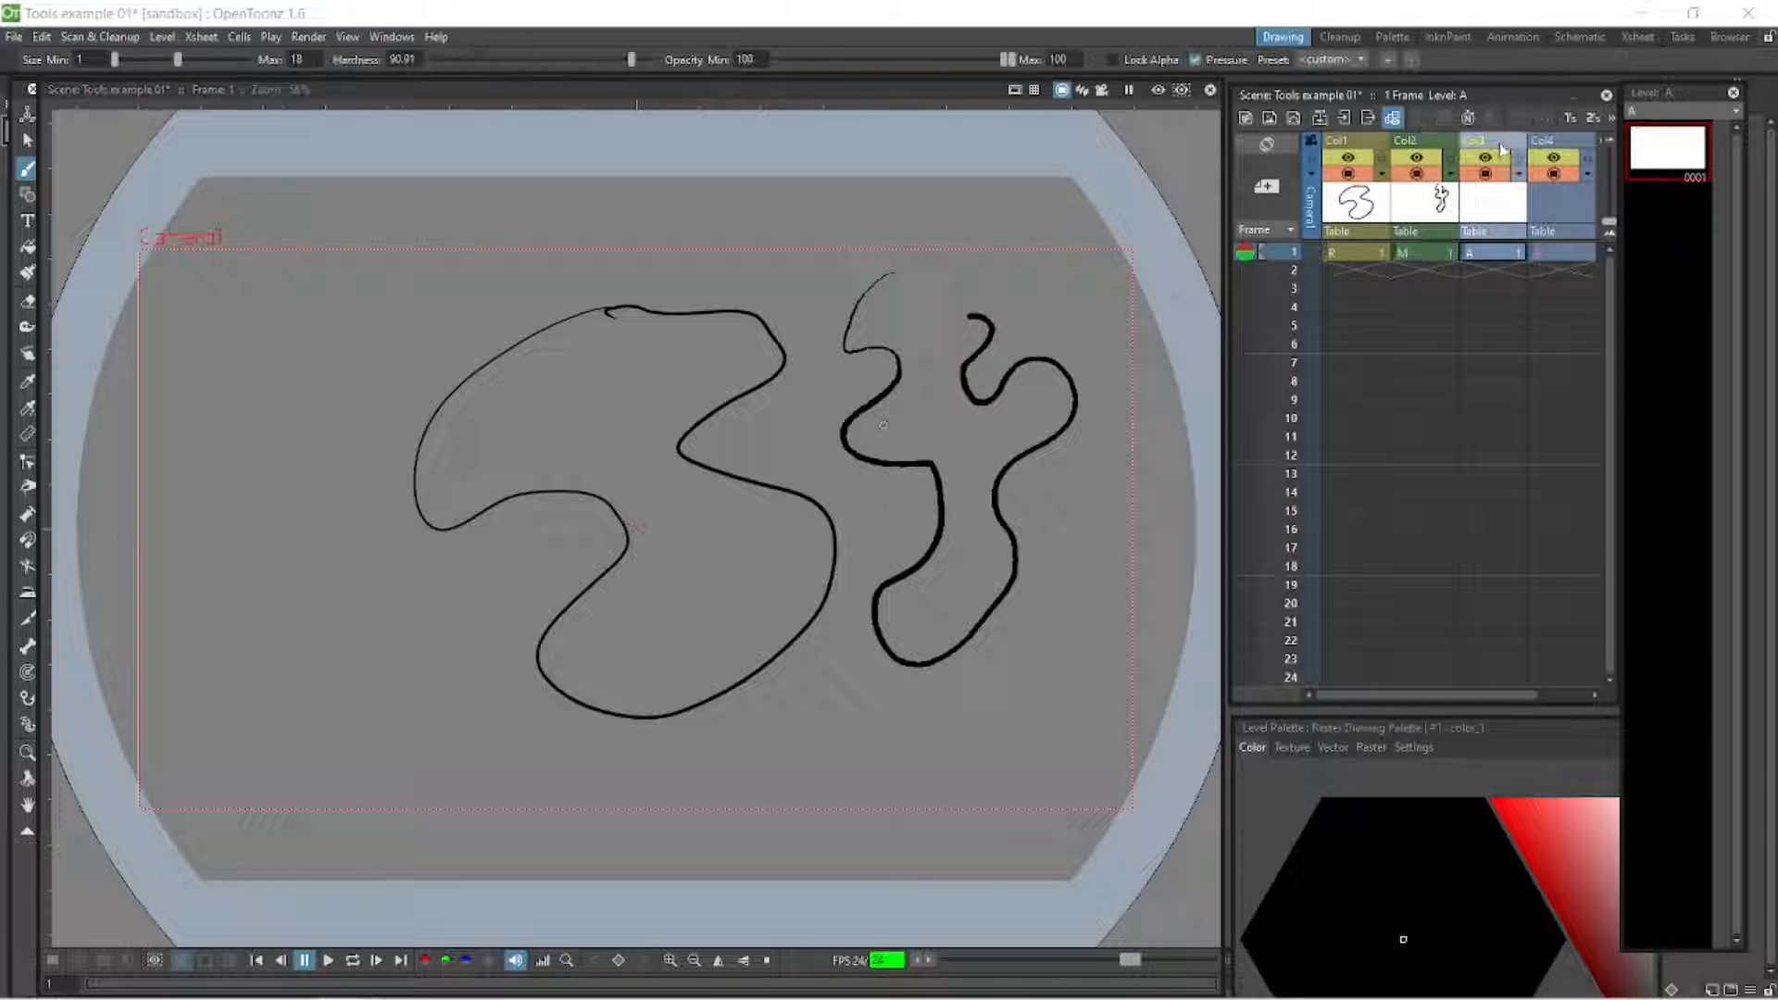
{"action": "right_click", "coordinate": [1476, 143]}
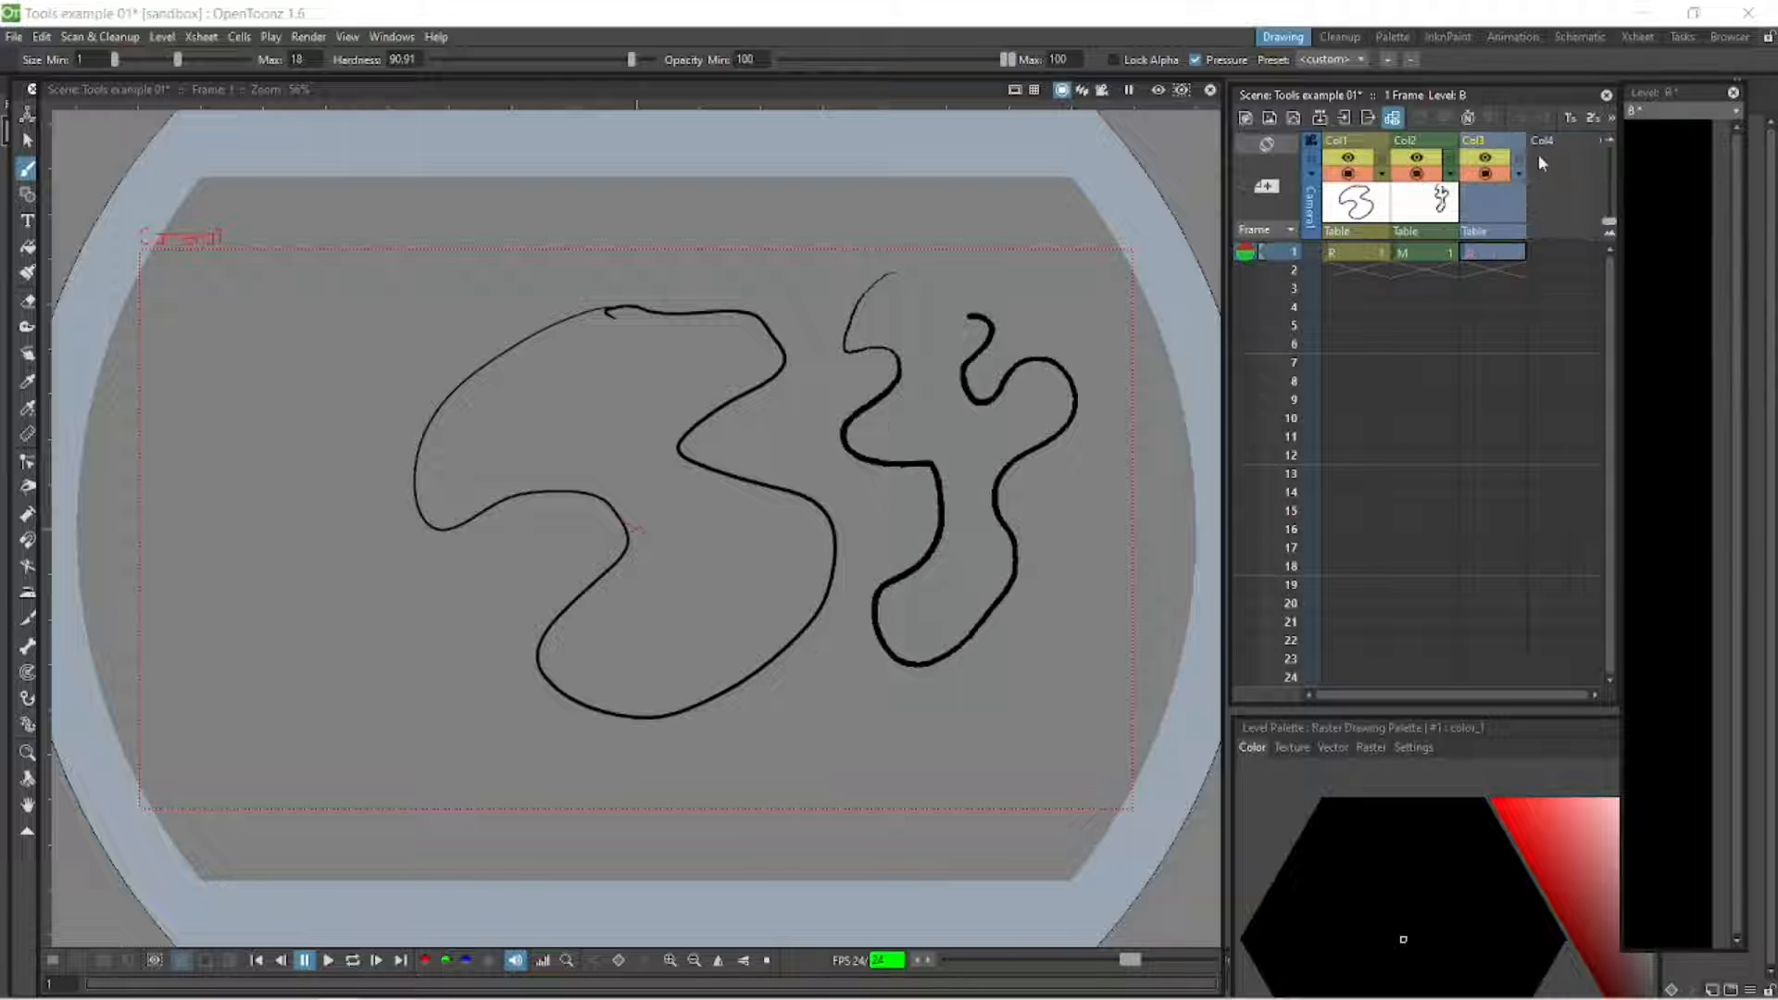
Delete the empty third column and view squiggle level M alone in the Level Editor.
{"action": "right_click", "coordinate": [1543, 160]}
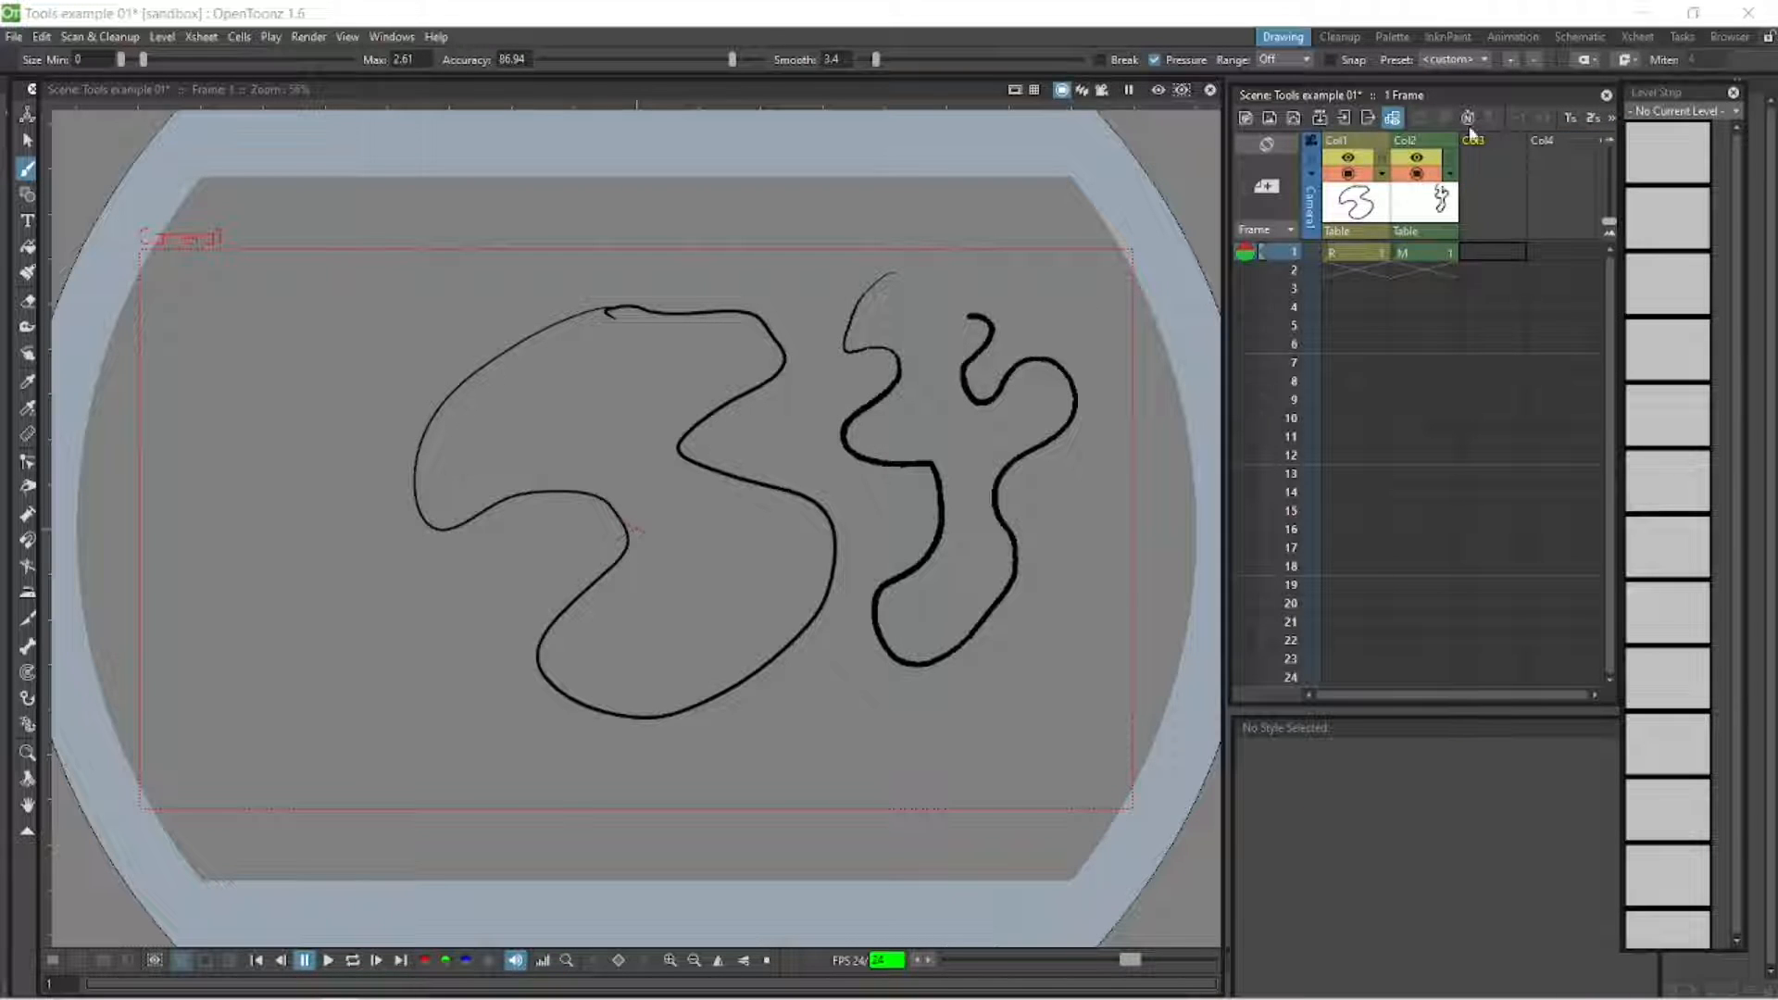
{"action": "left_click", "coordinate": [1356, 252]}
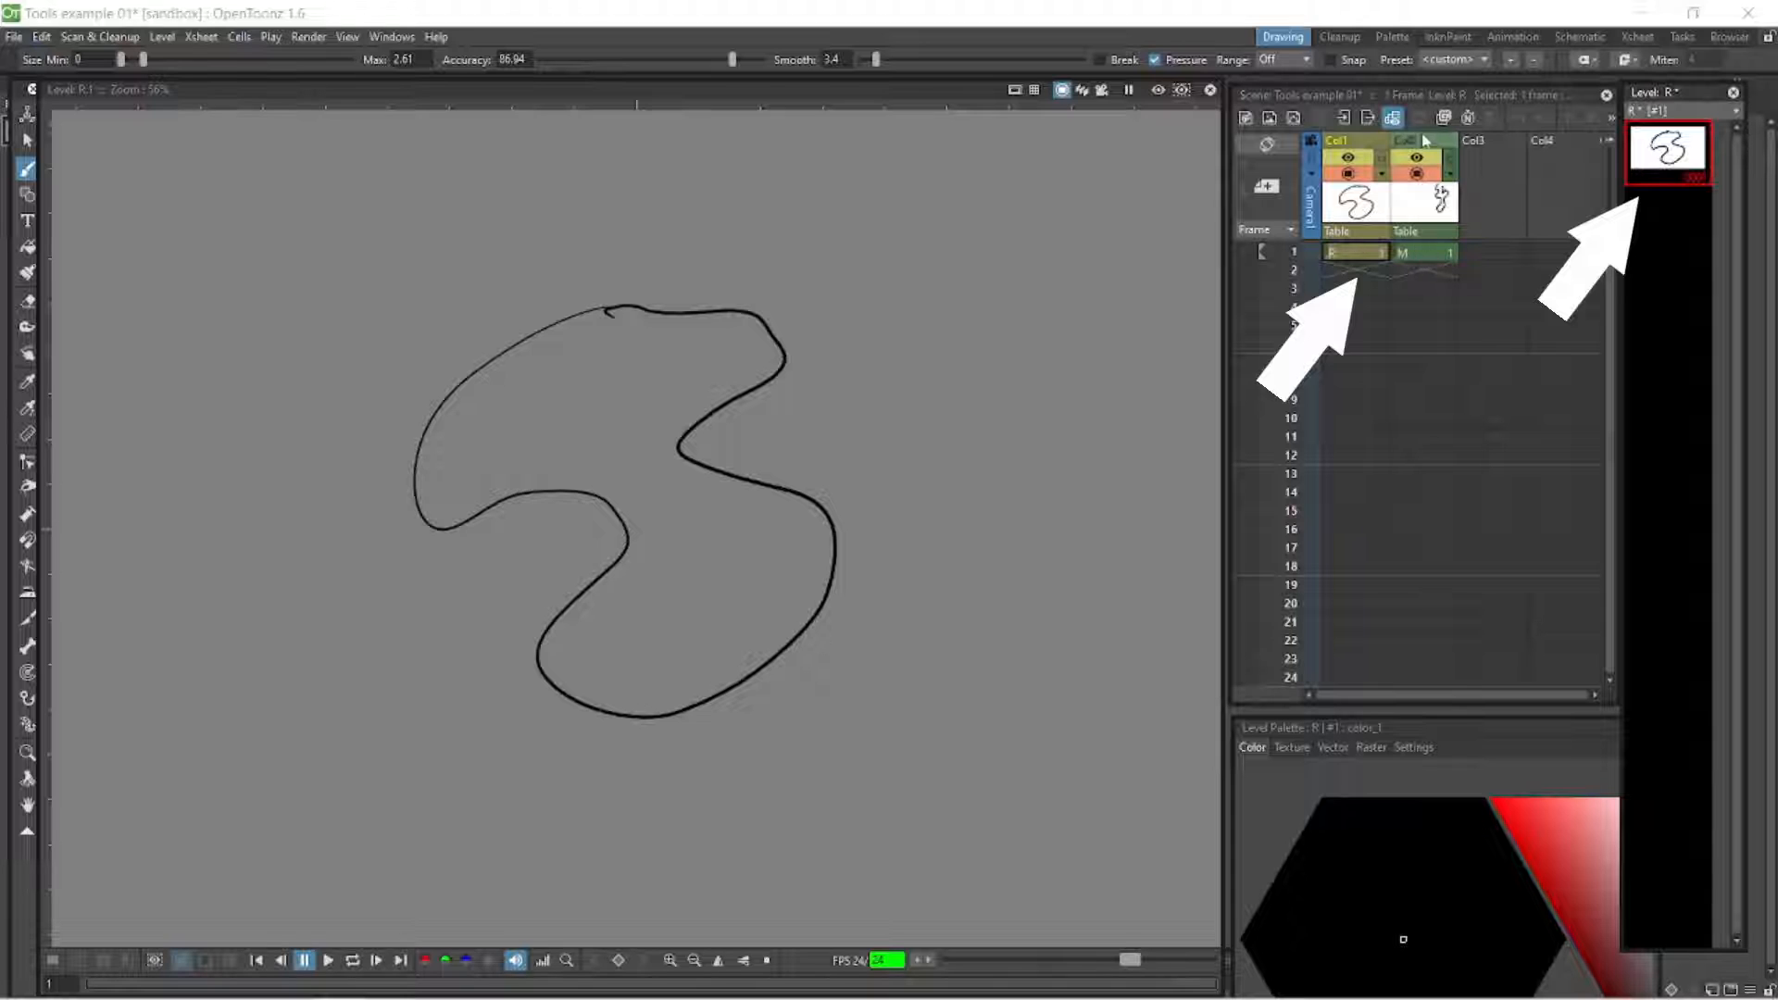
{"action": "left_click", "coordinate": [1423, 252]}
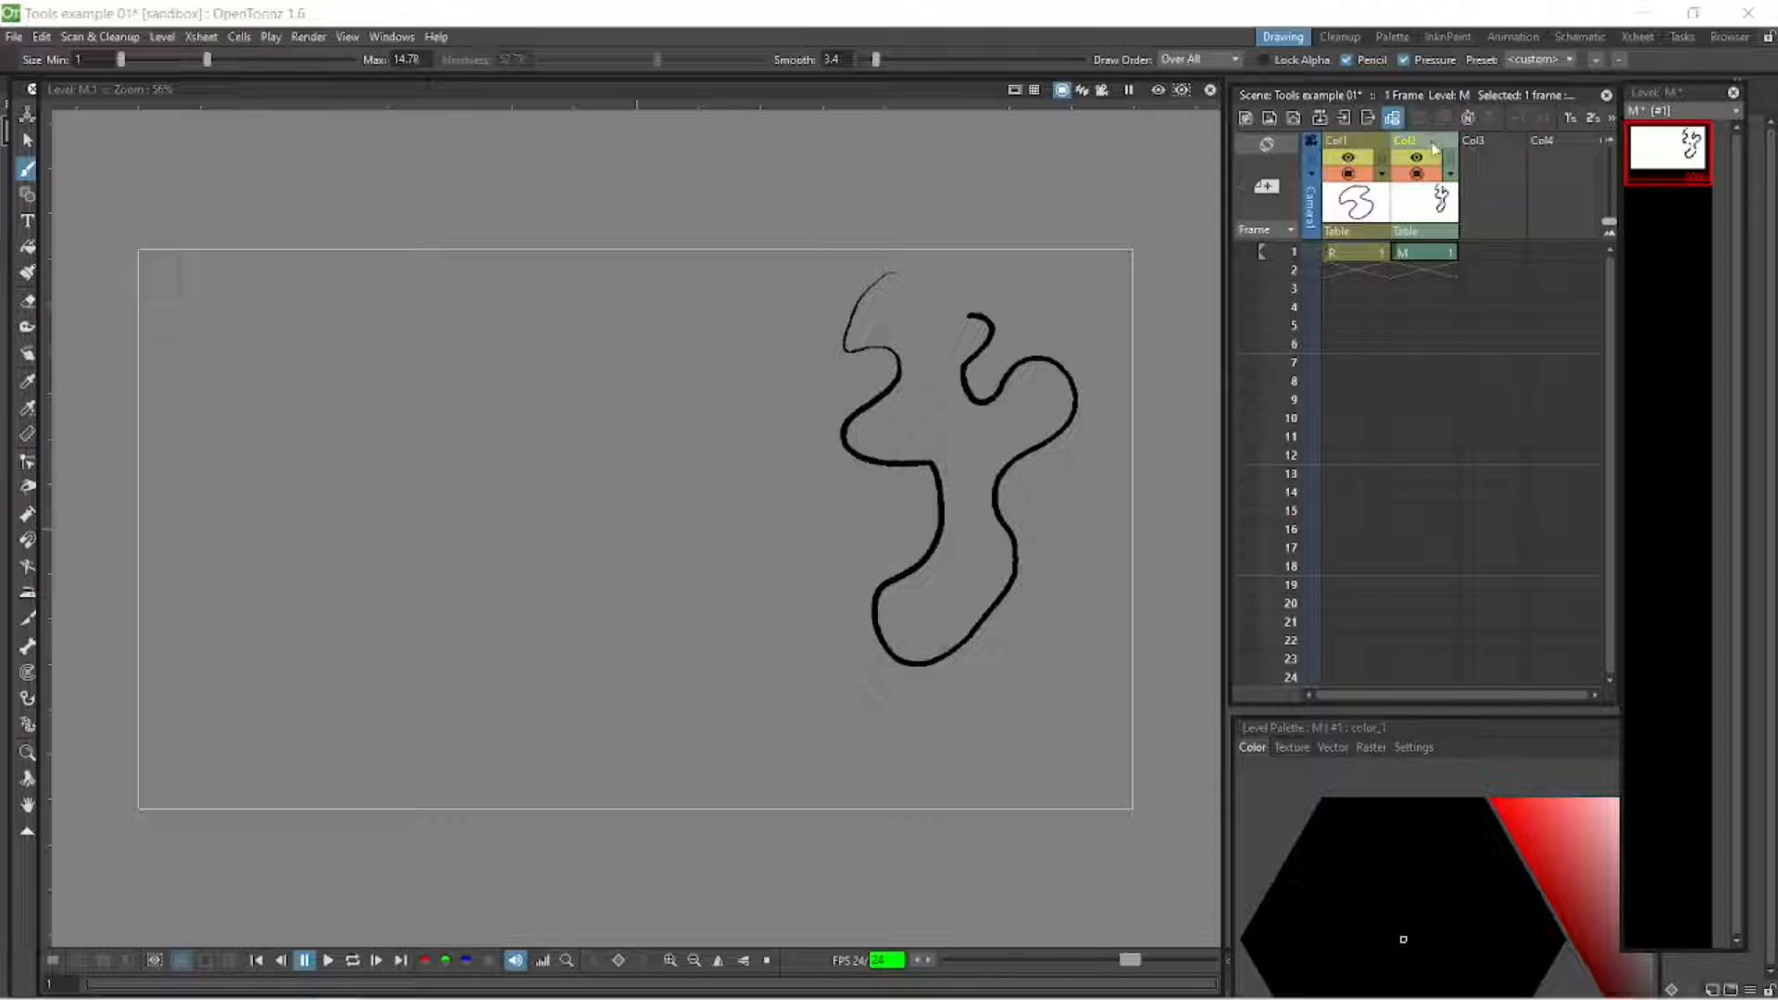
{"action": "mouse_move", "coordinate": [1414, 174]}
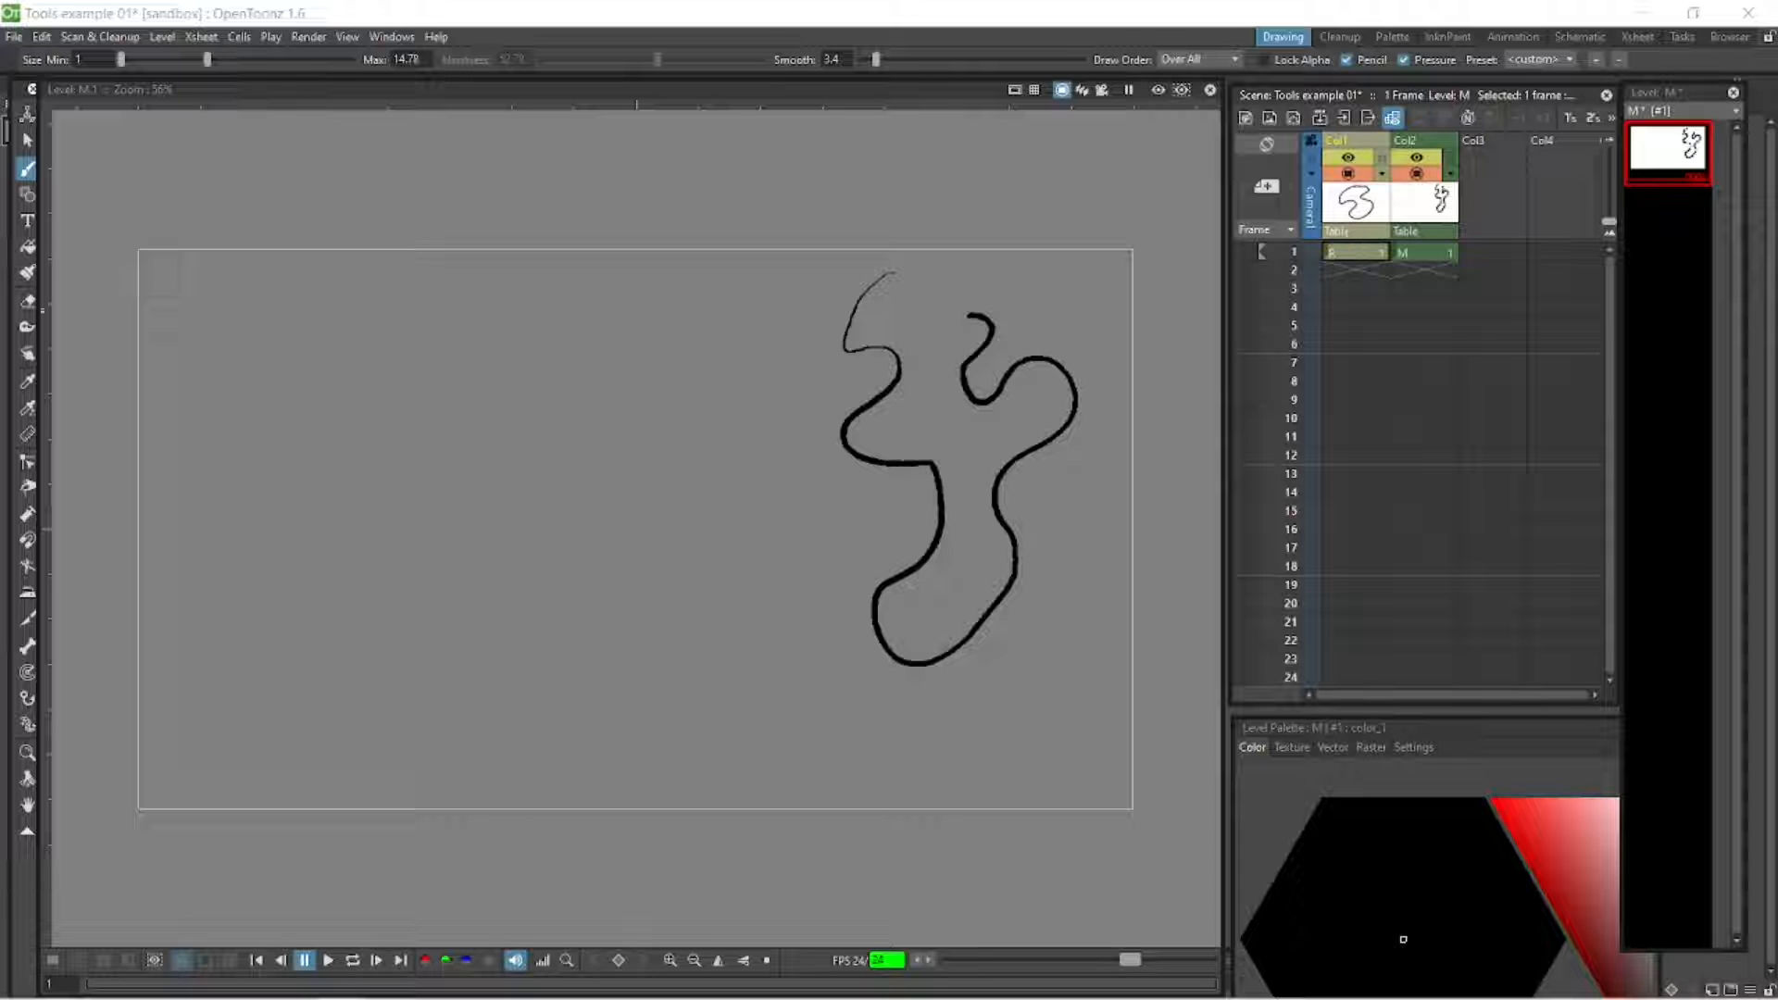
Return to Scene view, hide Col2's level M via Camstand Visible, and select vector column R.
{"action": "left_click", "coordinate": [28, 463]}
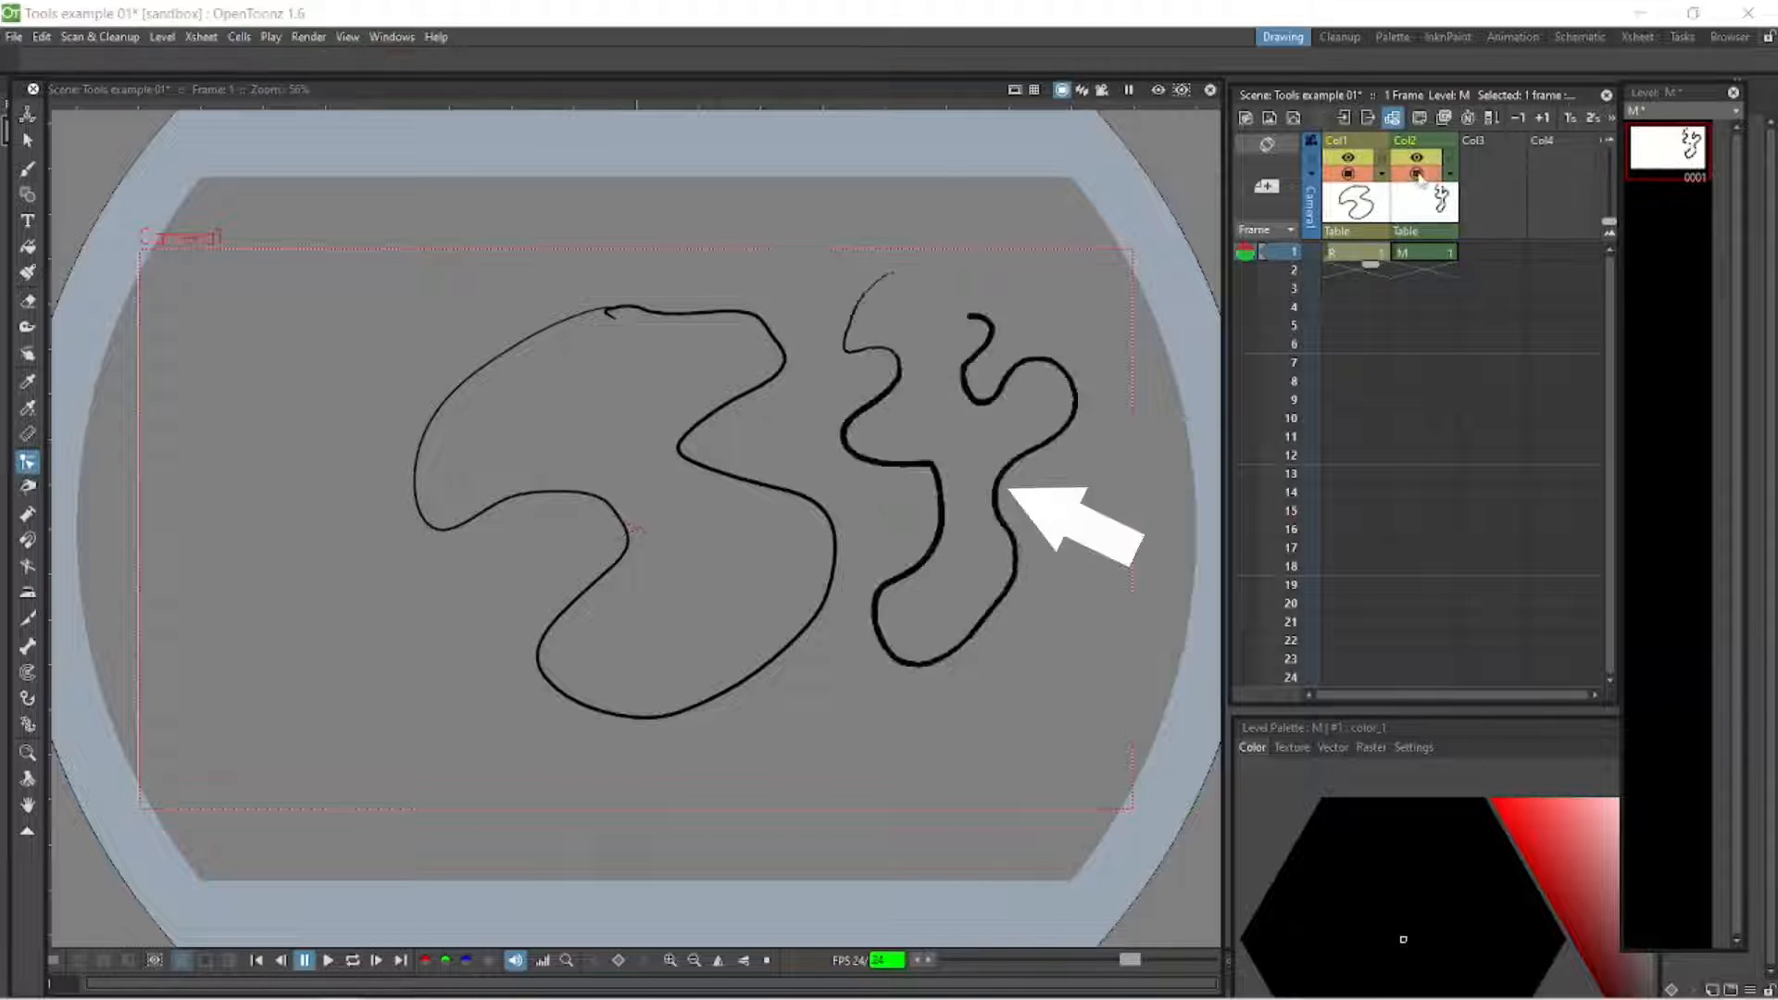
{"action": "left_click", "coordinate": [1418, 176]}
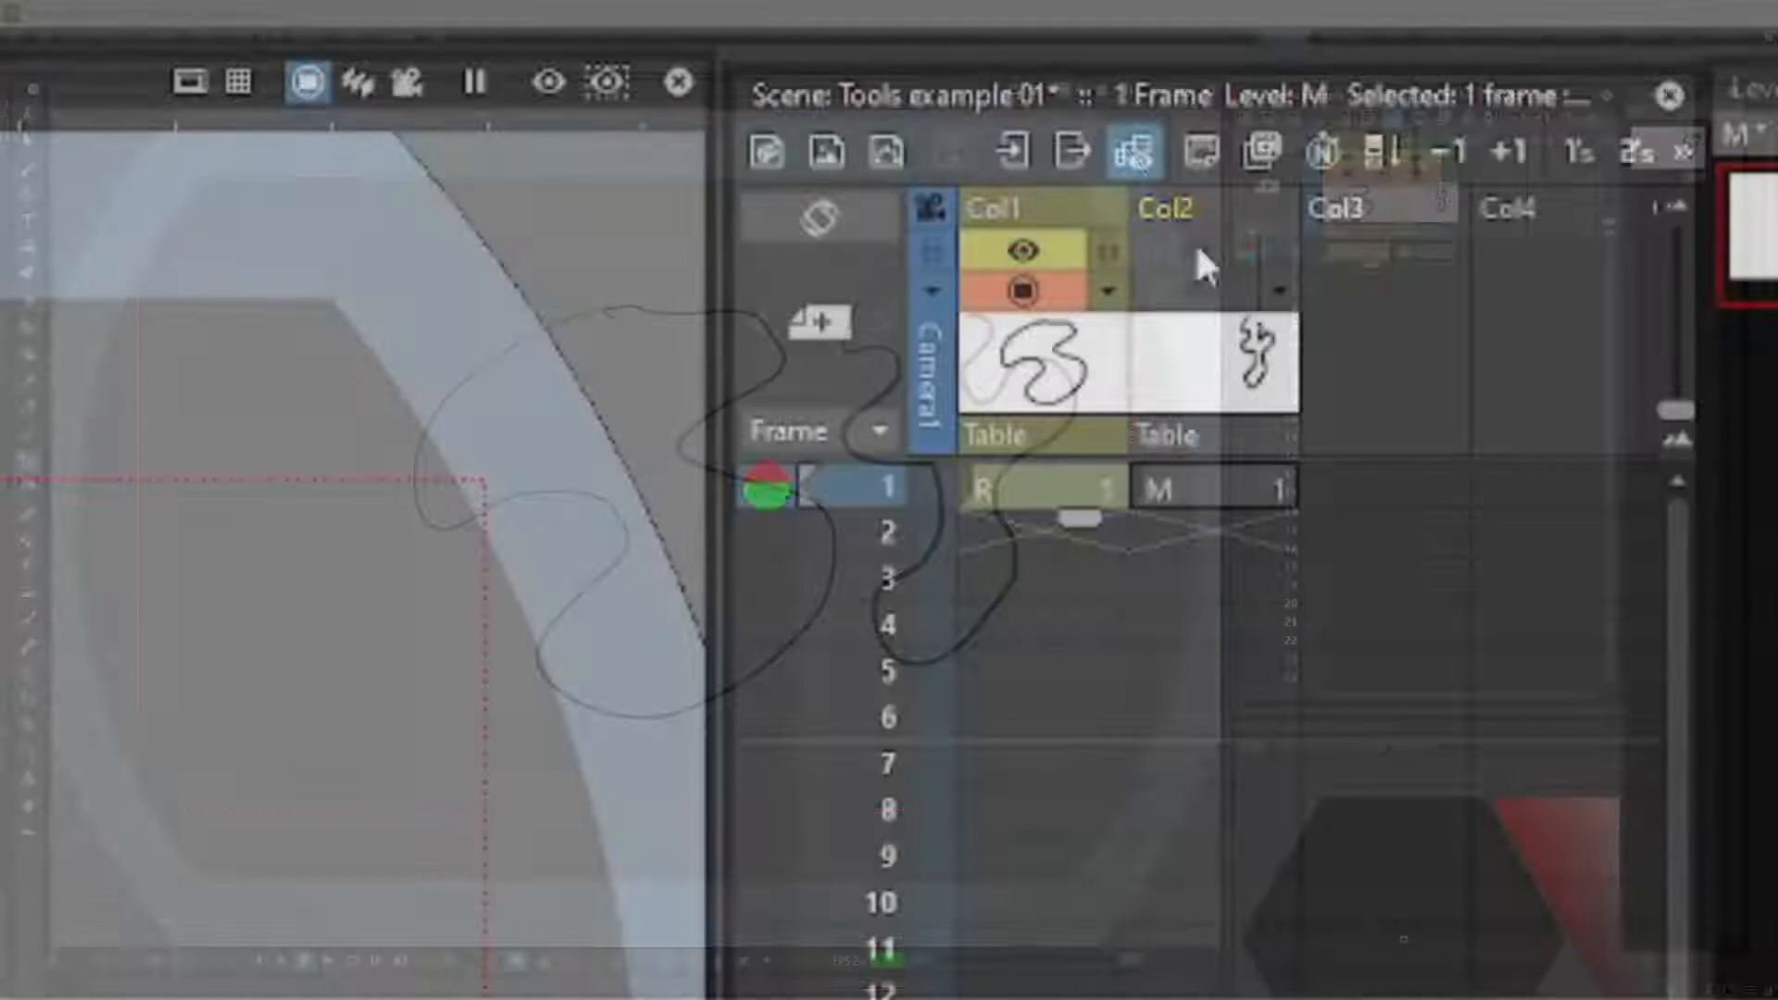
{"action": "left_click", "coordinate": [1185, 289]}
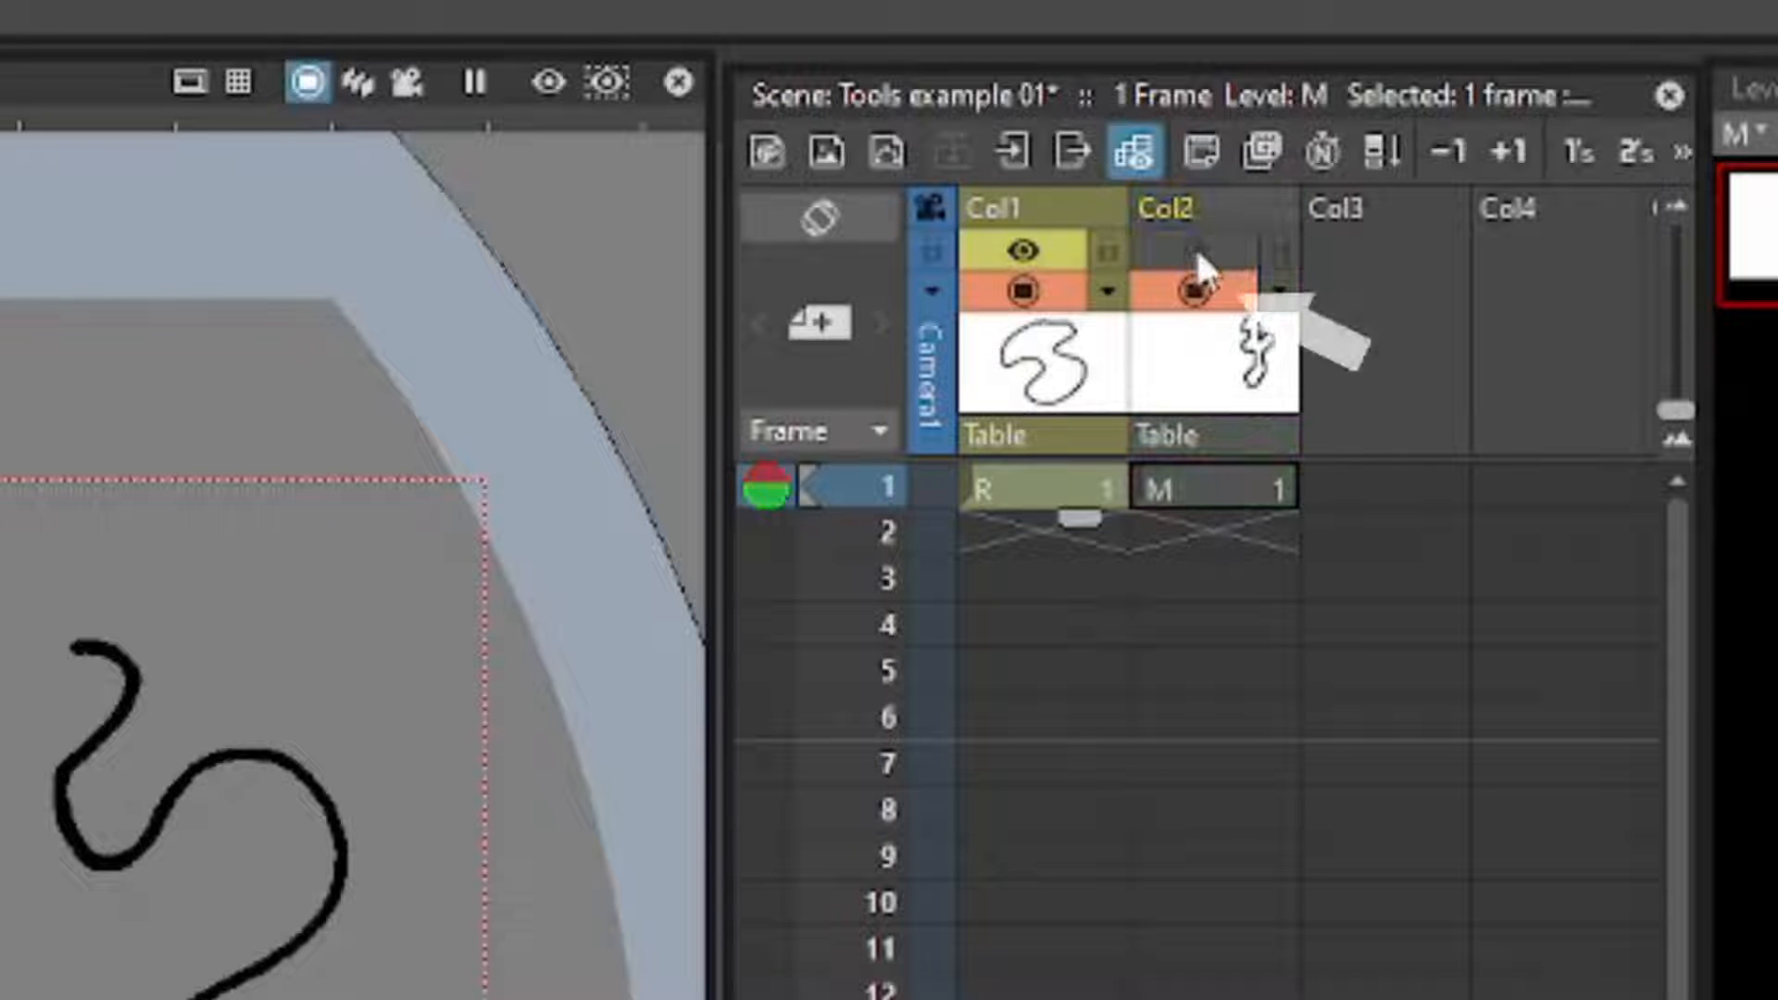
{"action": "left_click", "coordinate": [1189, 287]}
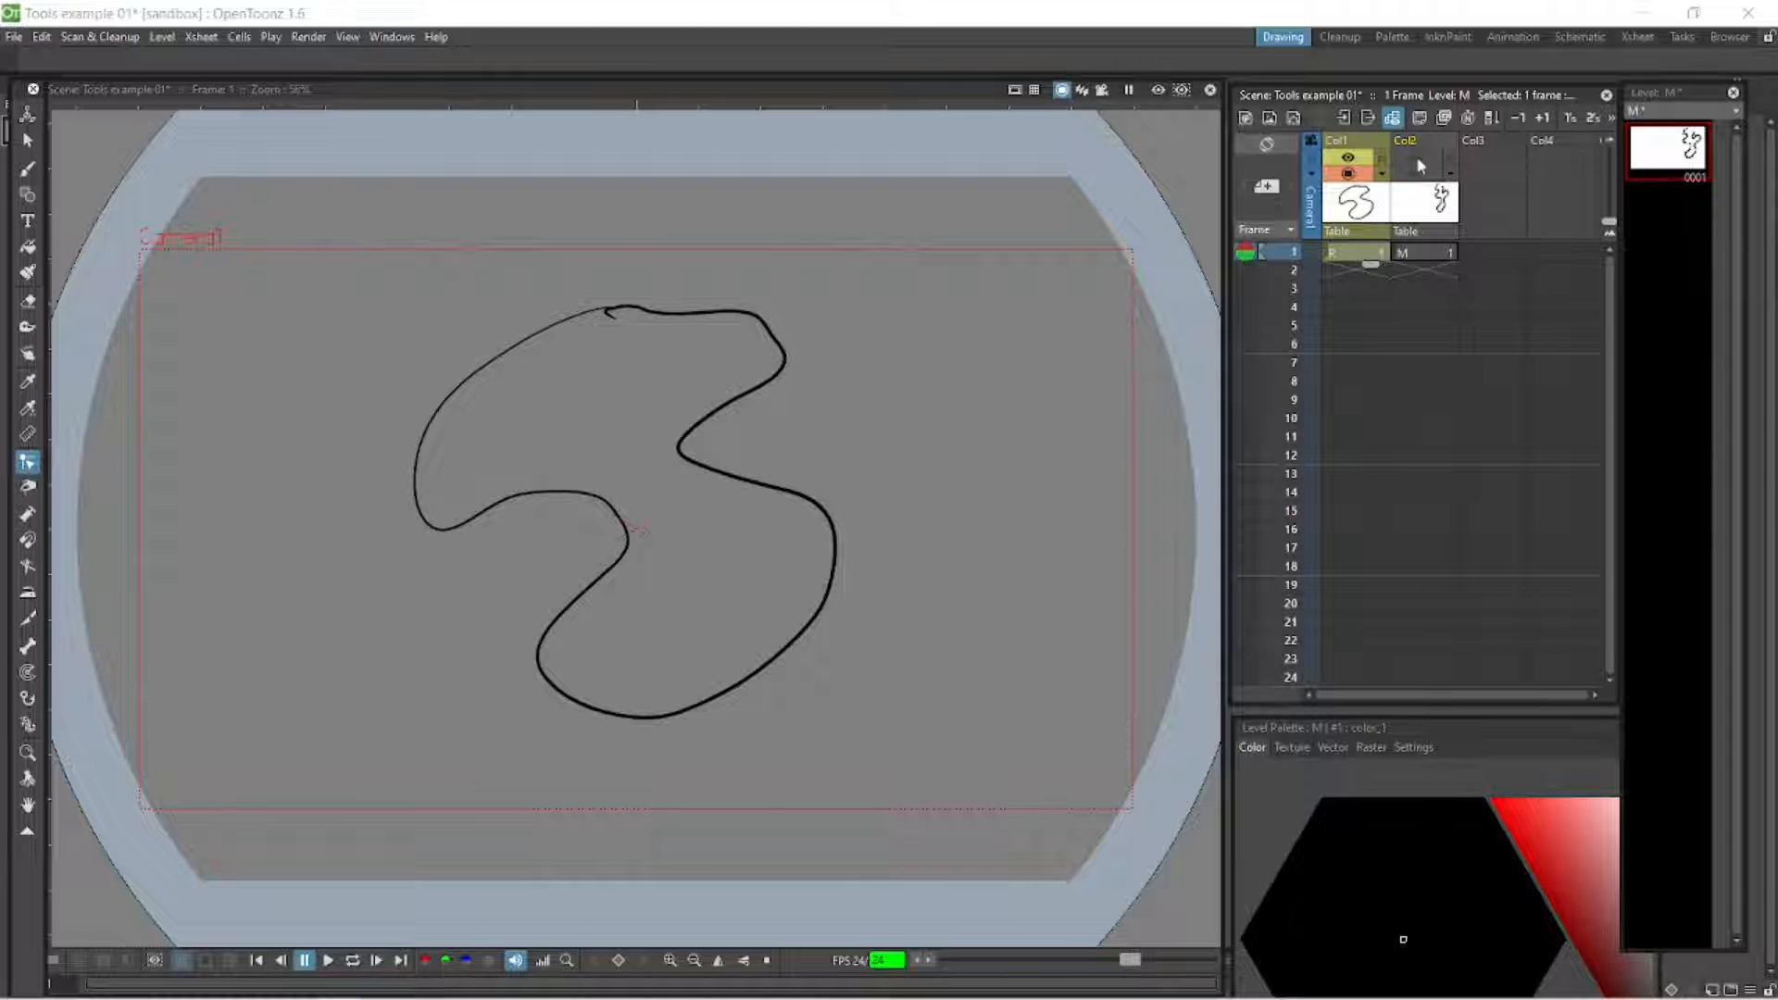
{"action": "left_click", "coordinate": [1418, 155]}
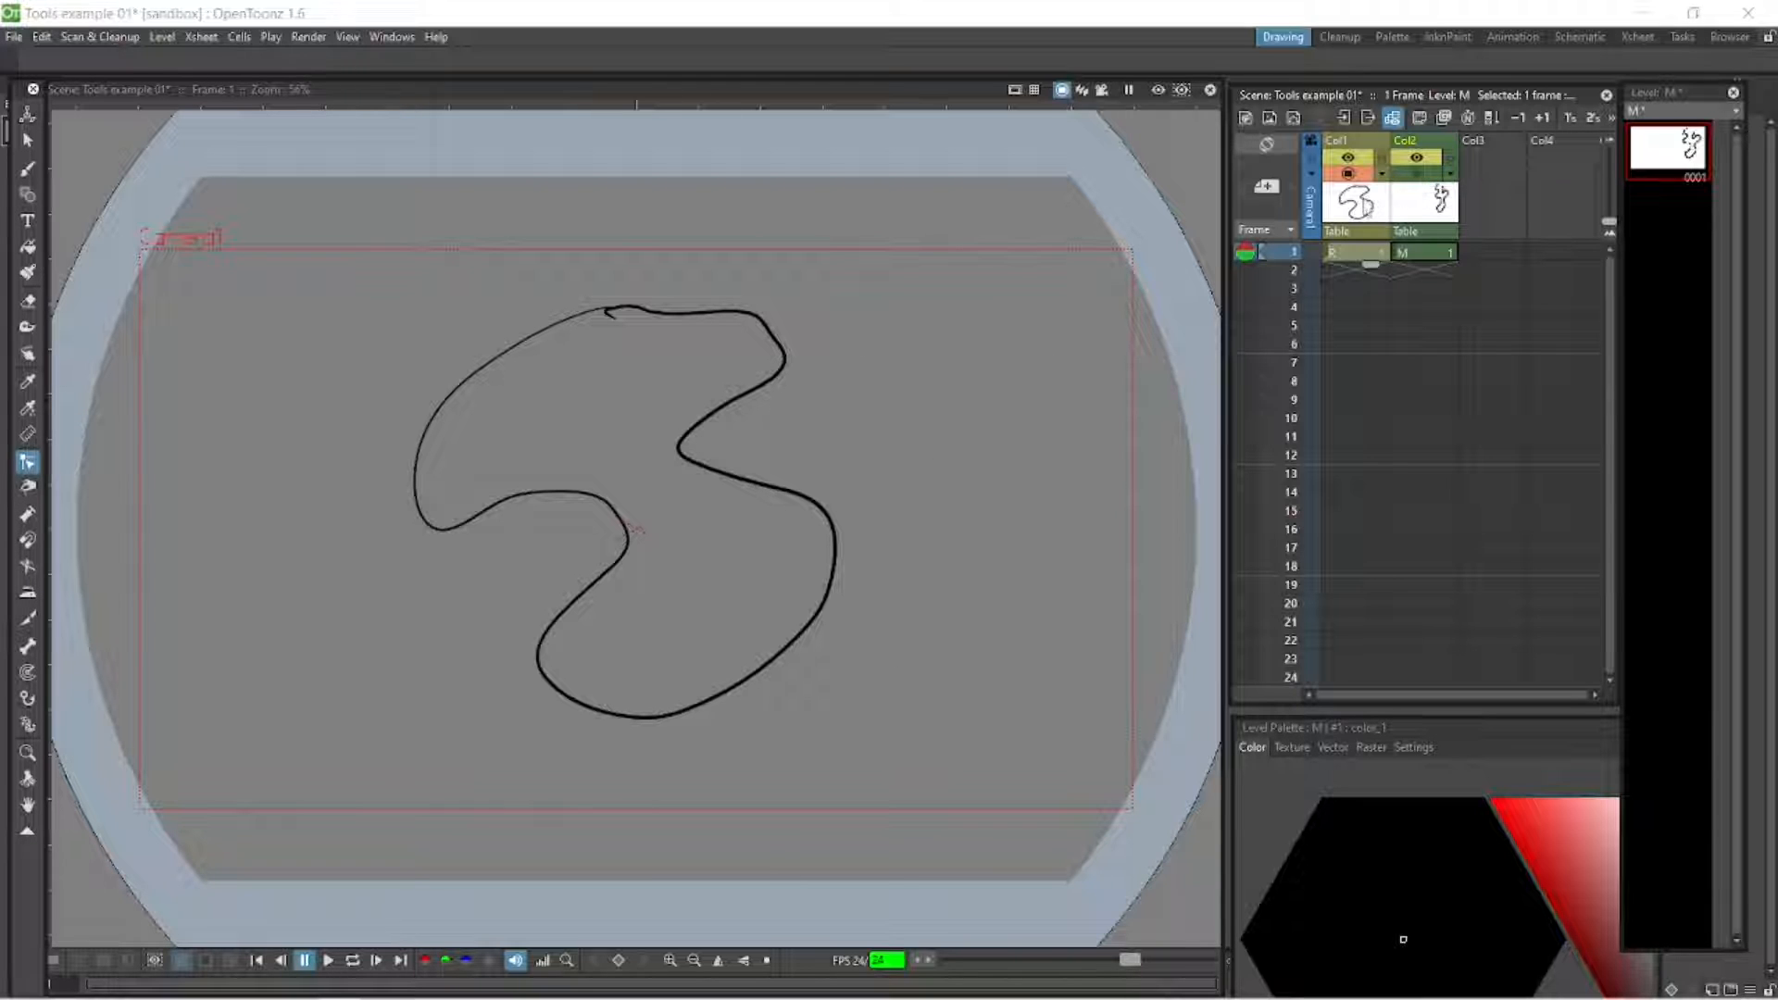
{"action": "left_click", "coordinate": [1354, 250]}
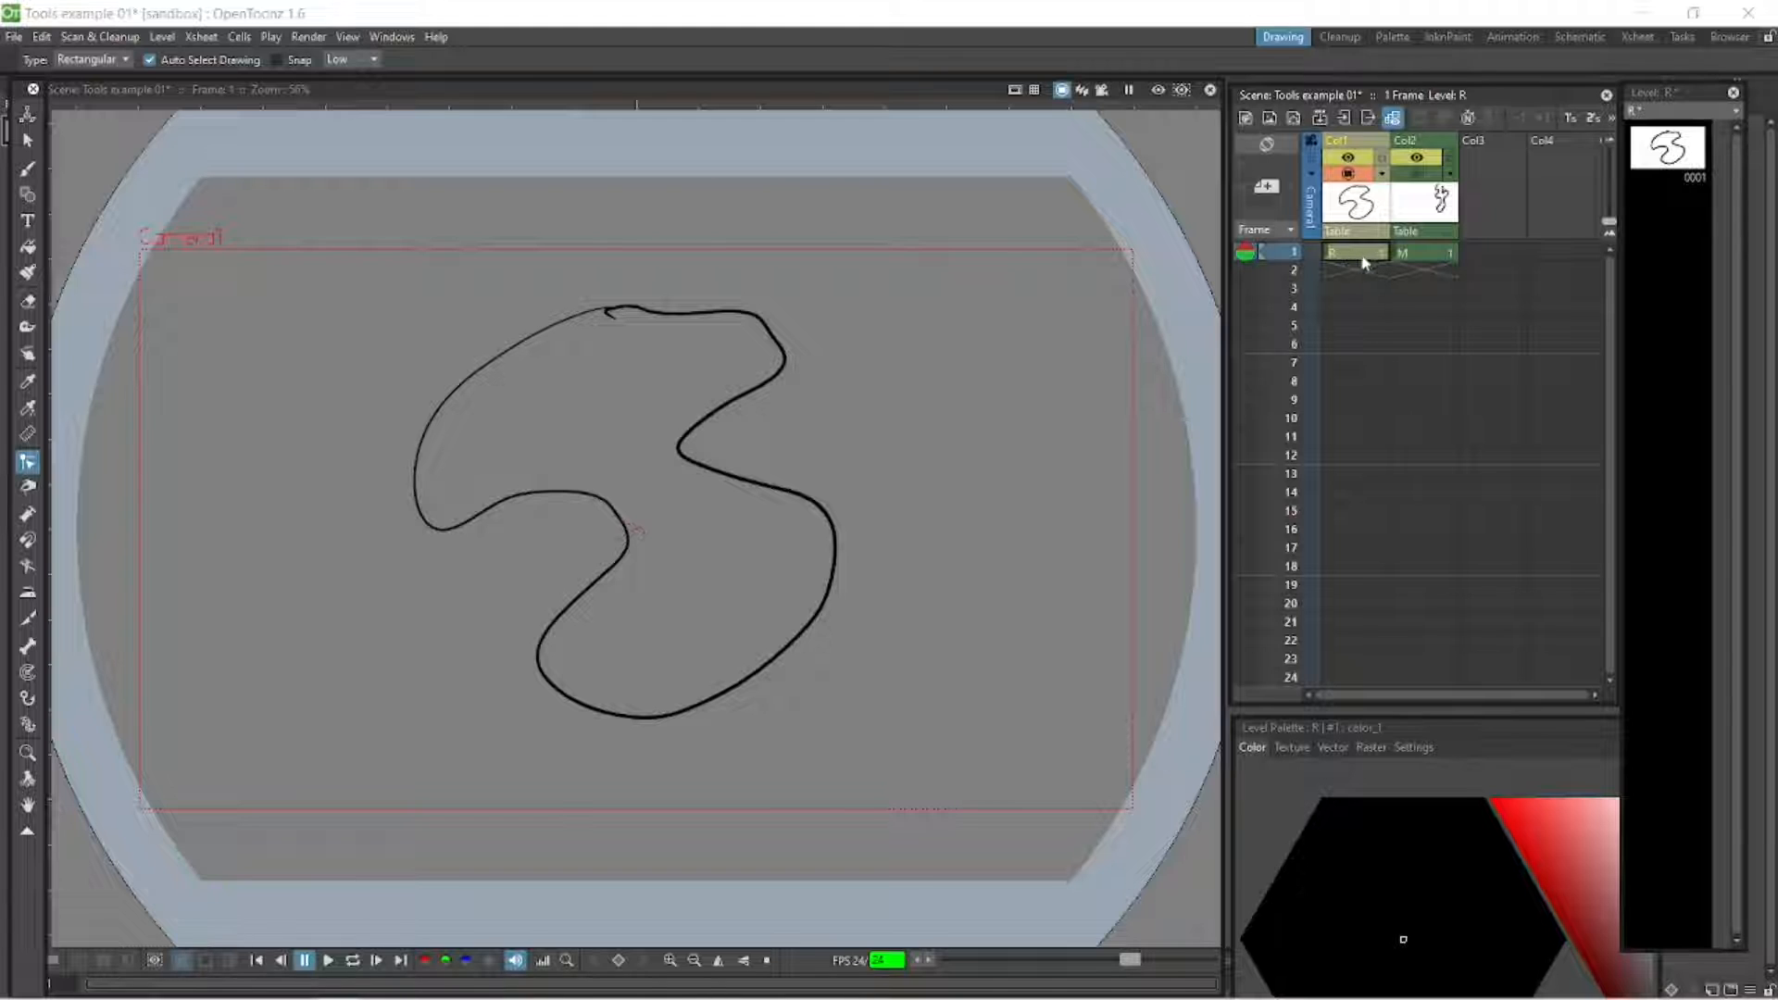
Hide vector level R on Col1 and show squiggle level M in the viewer instead.
{"action": "left_click", "coordinate": [1357, 252]}
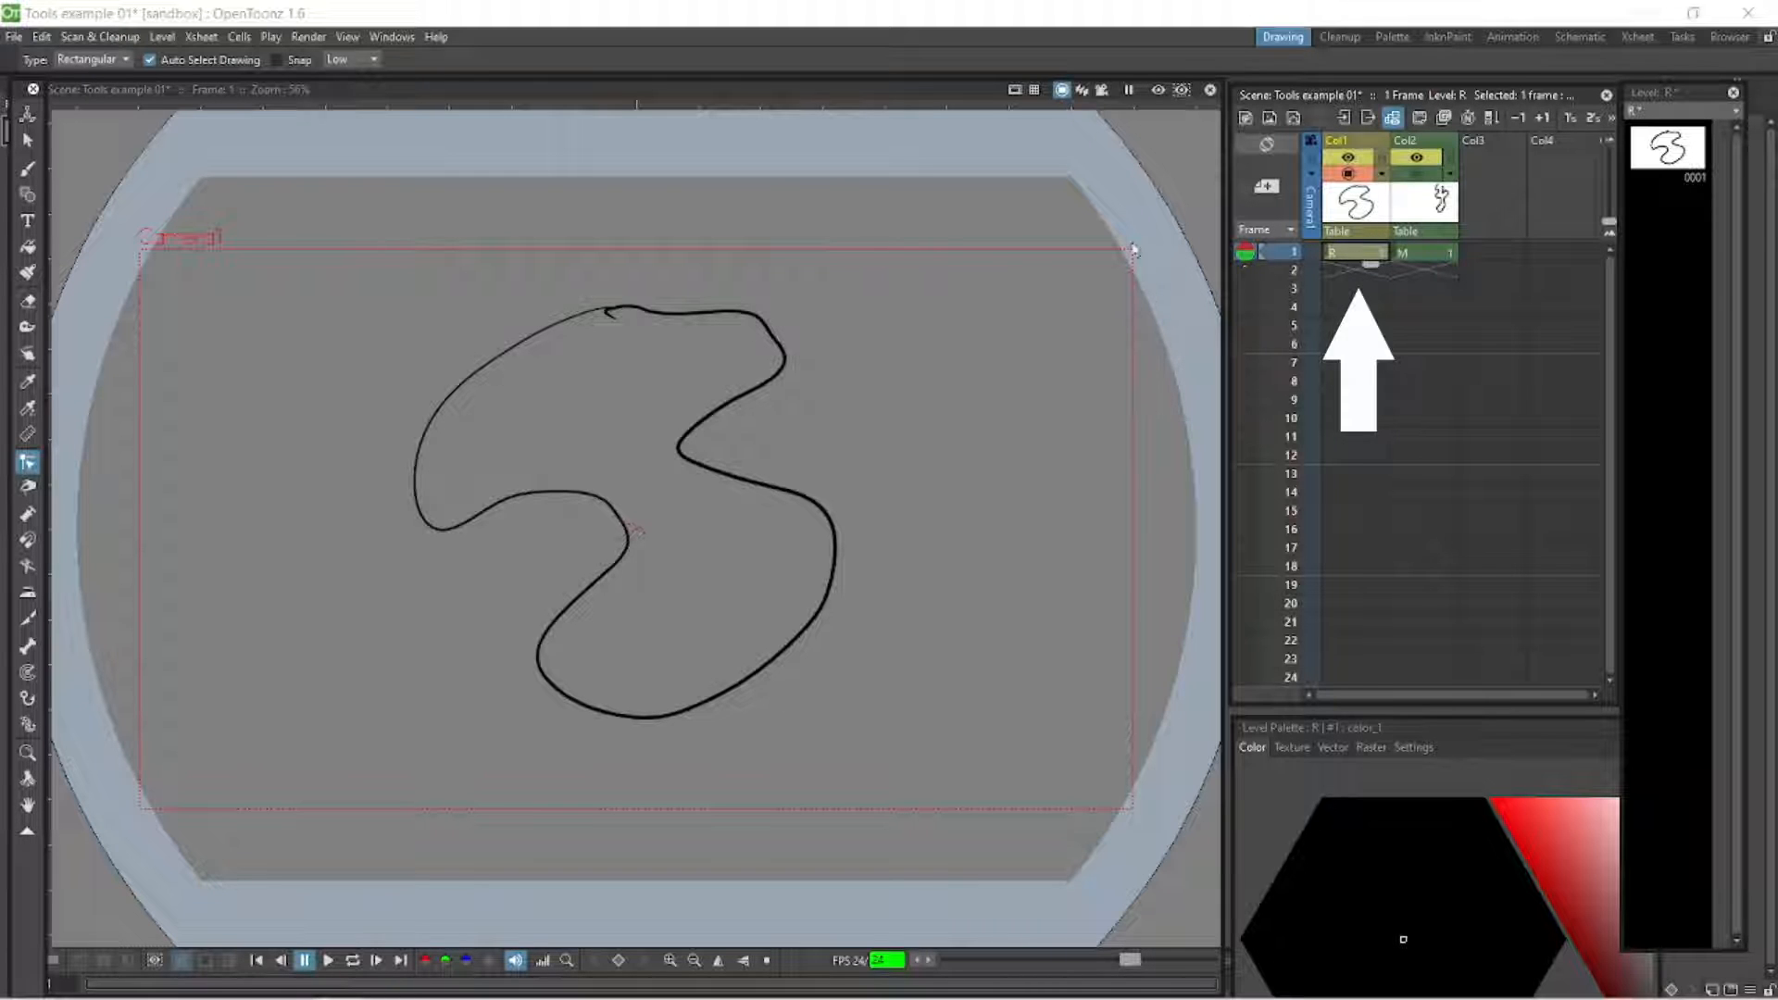
{"action": "left_click", "coordinate": [624, 326]}
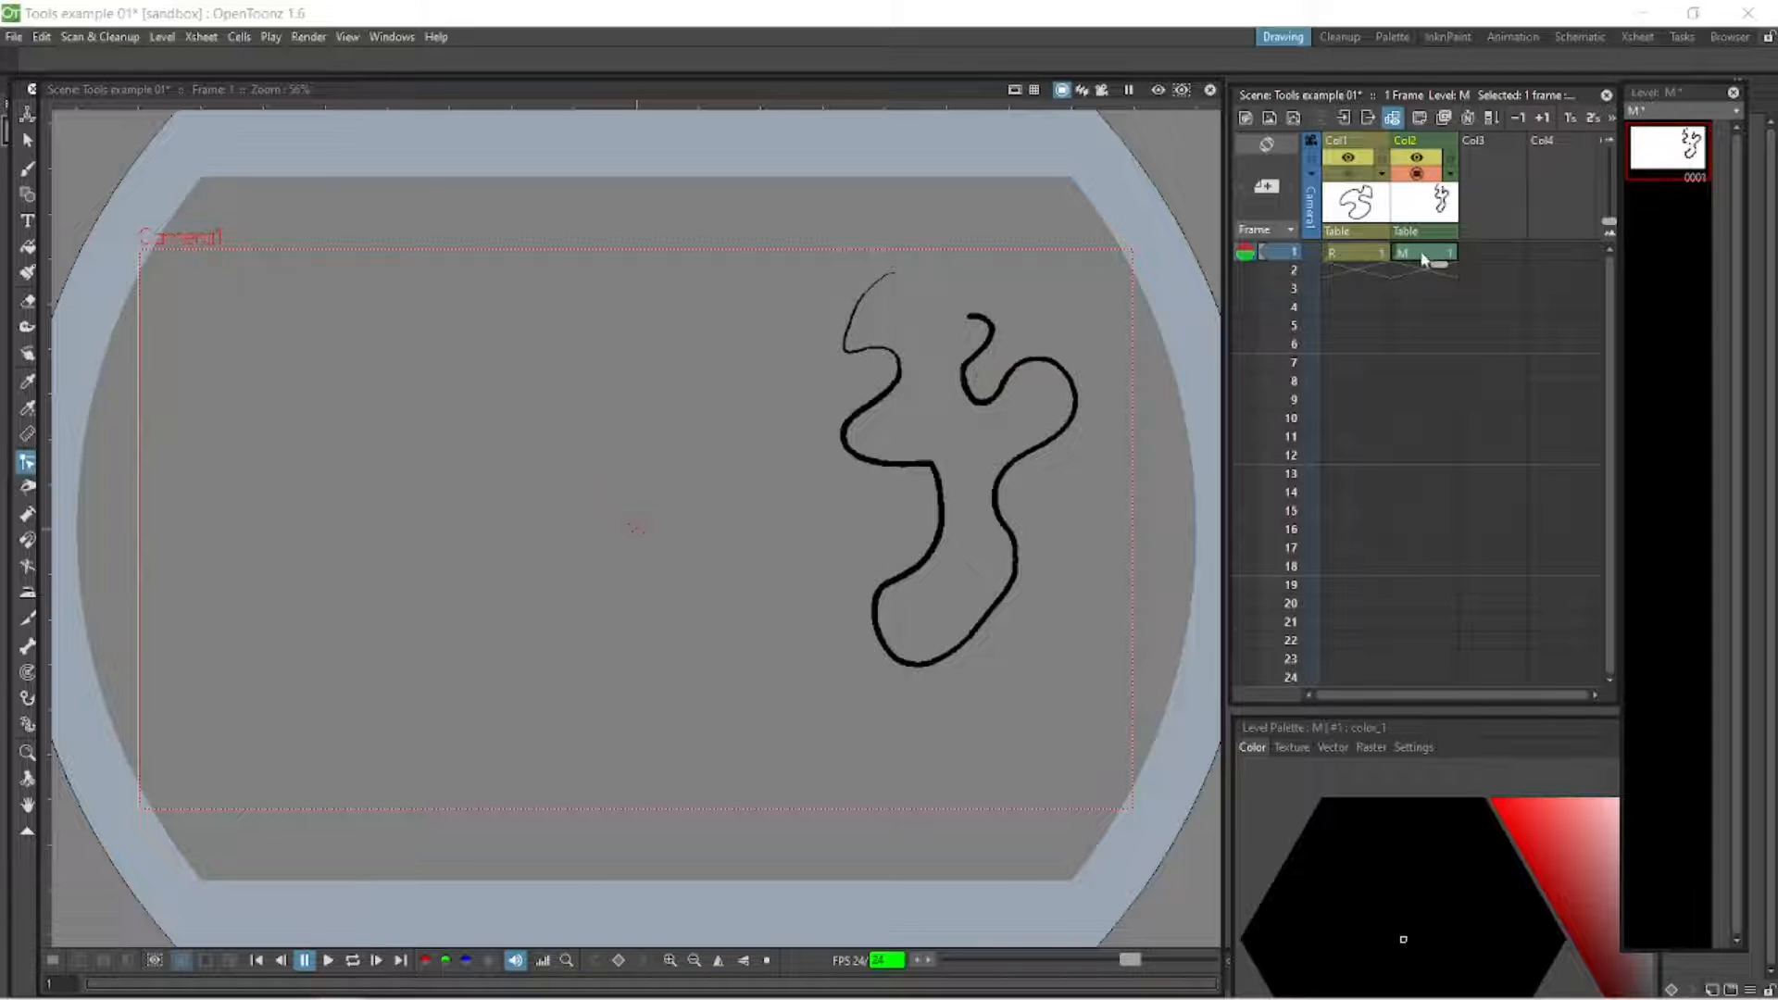
Brush a loose looping scribble onto level M left of its squiggle, ready to zoom in.
{"action": "left_click", "coordinate": [28, 168]}
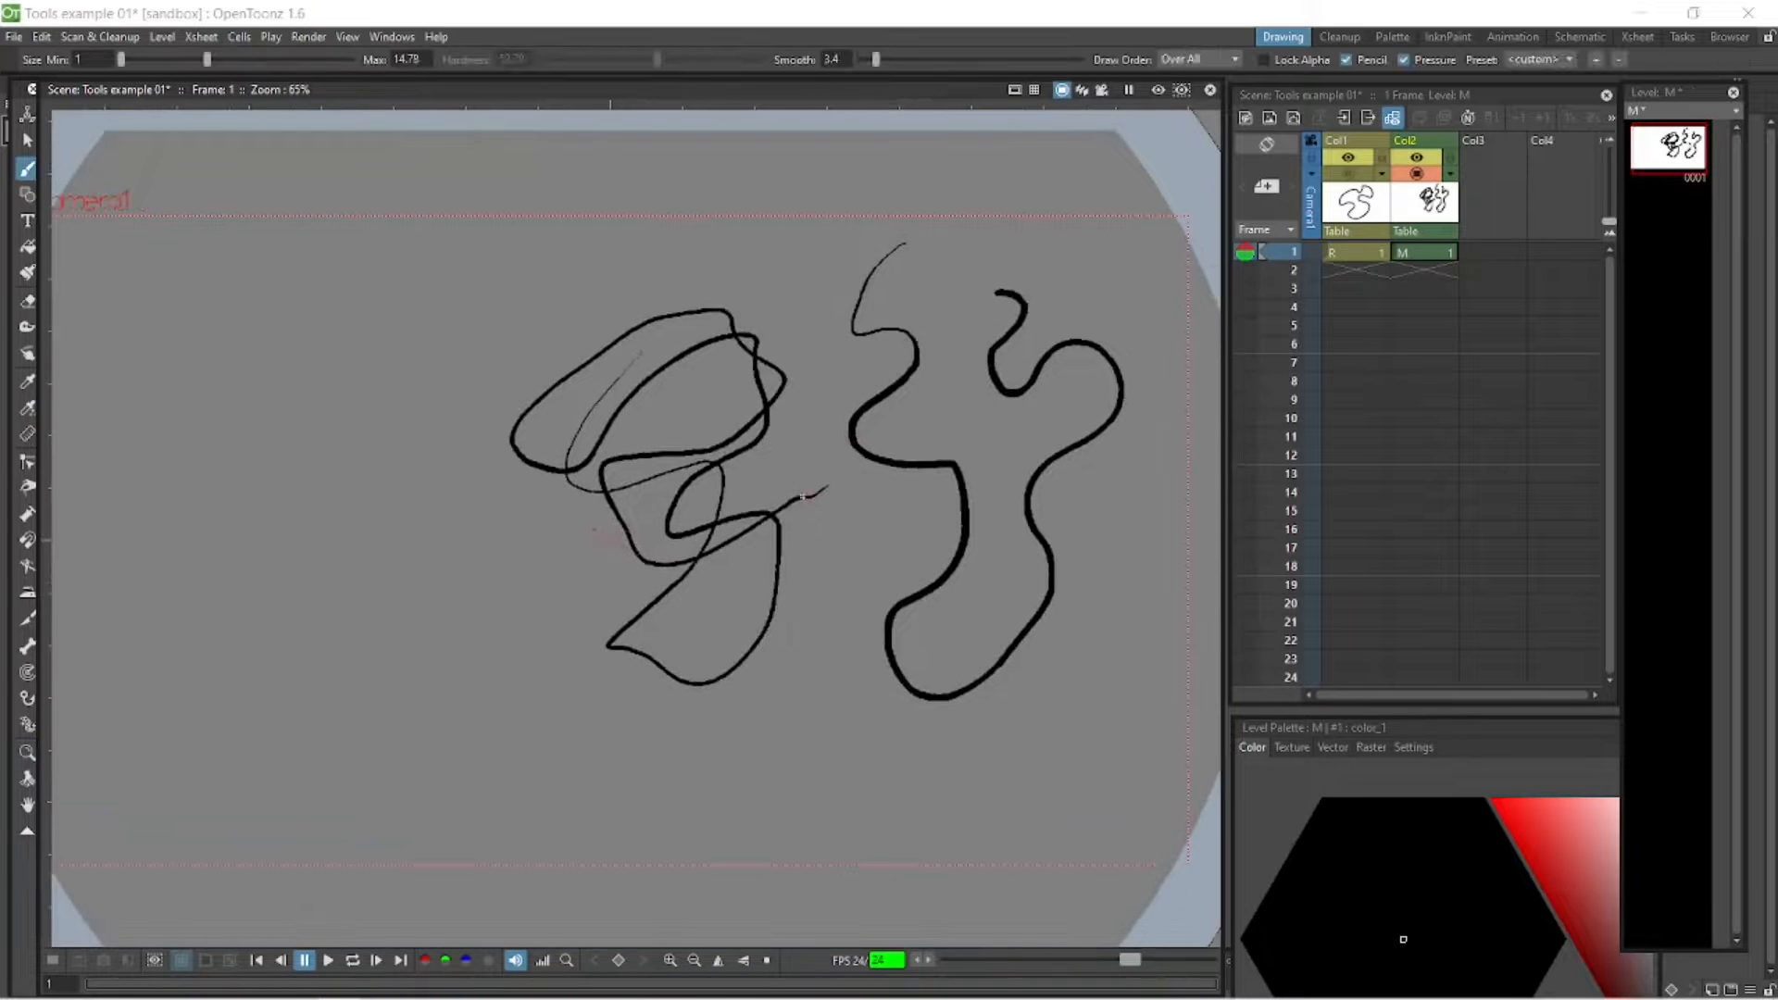
{"action": "left_click", "coordinate": [28, 752]}
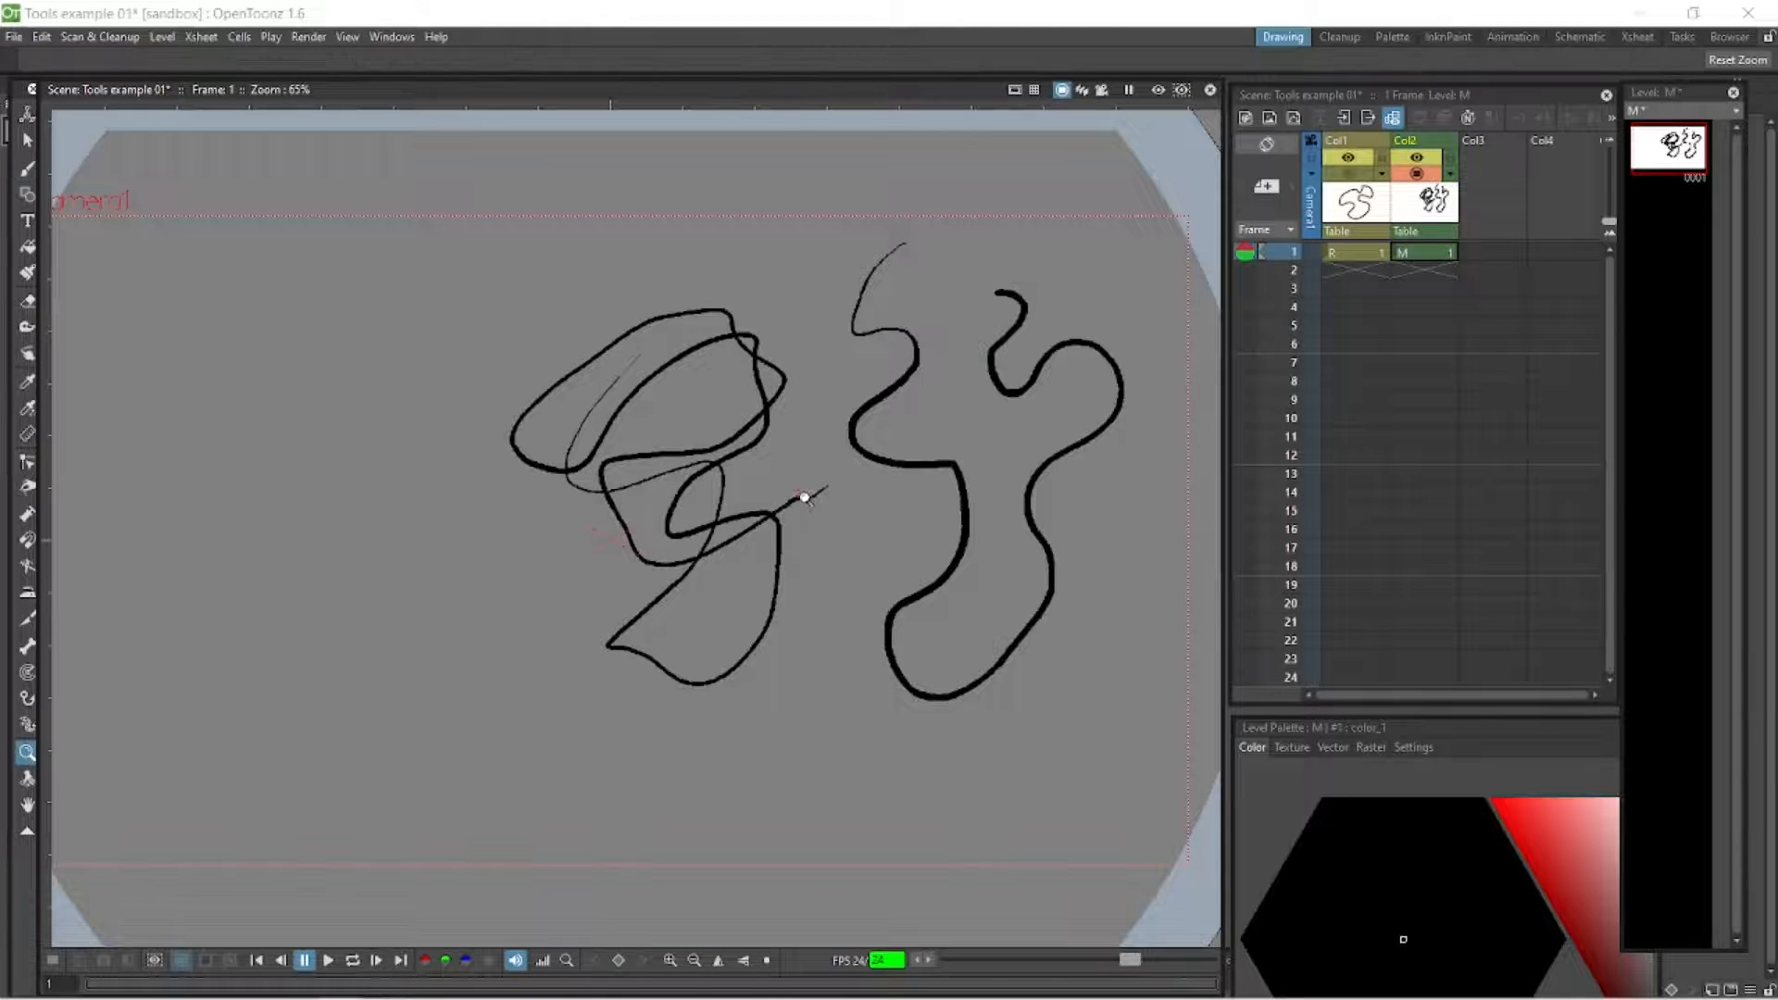
Pan onto the left scribbles and zoom to about 680% so the raster strokes' jagged pixel edges show.
{"action": "scroll", "scroll_direction": "up", "scroll_amount": 3}
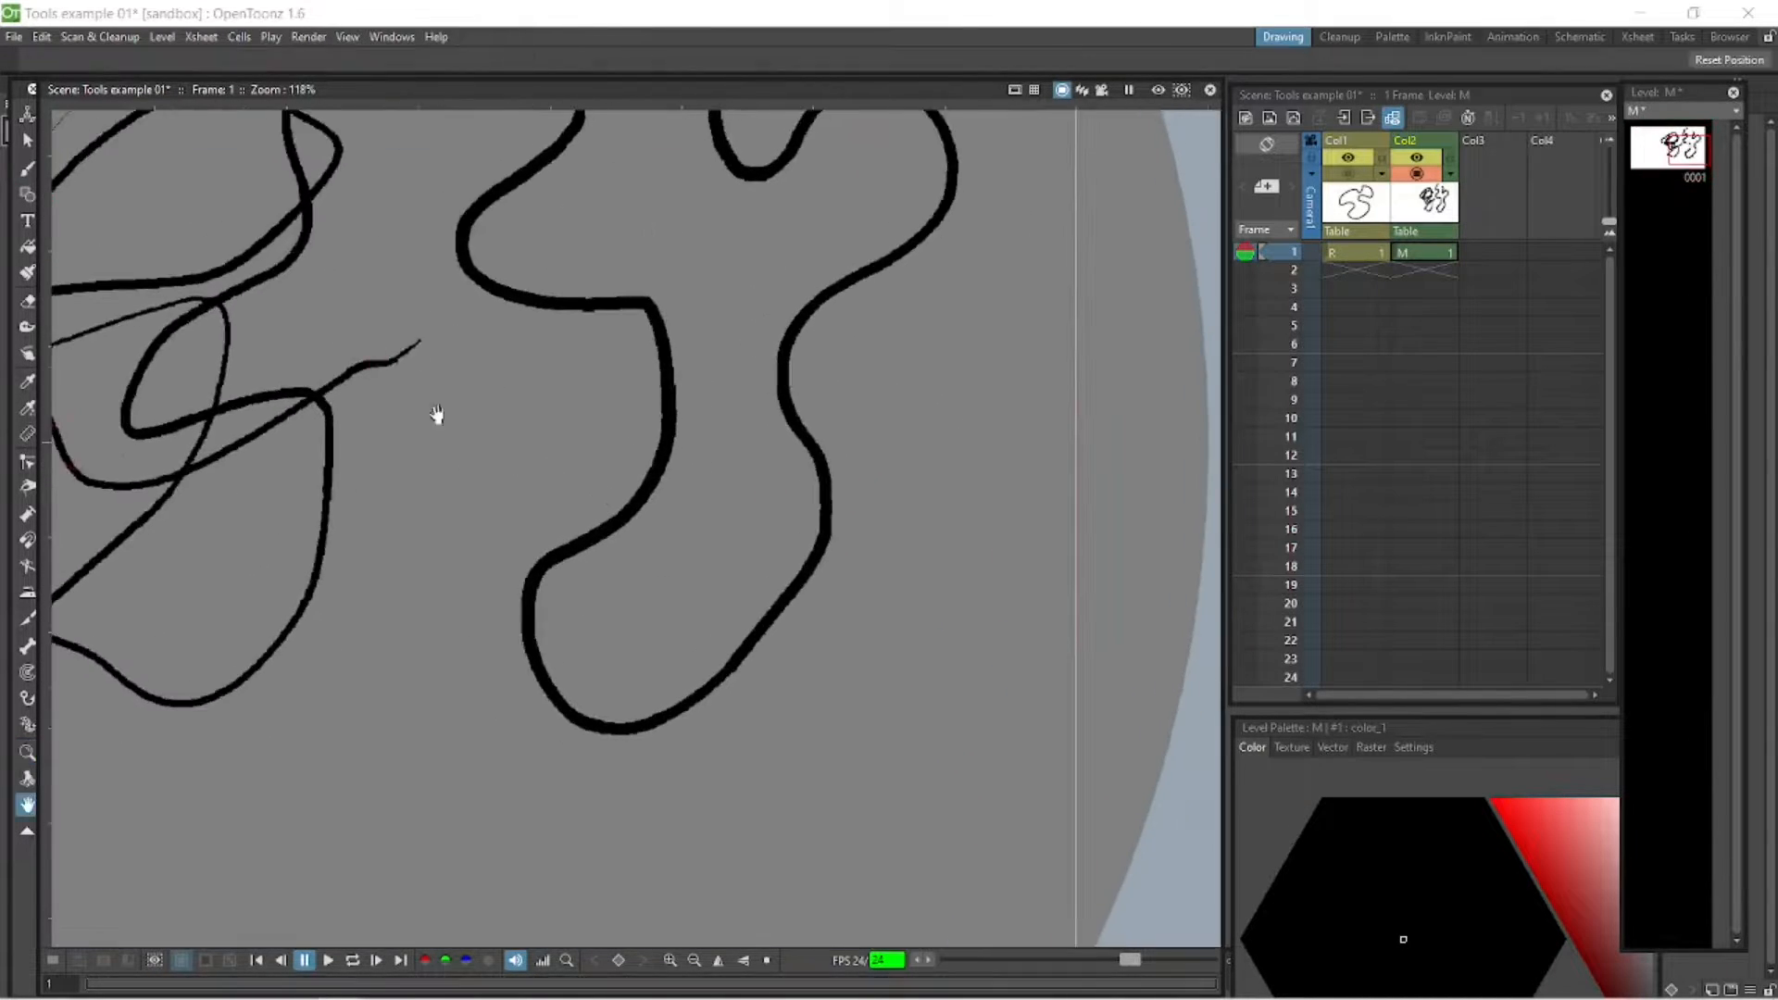
{"action": "left_click_drag", "start_coordinate": [438, 413], "coordinate": [604, 335]}
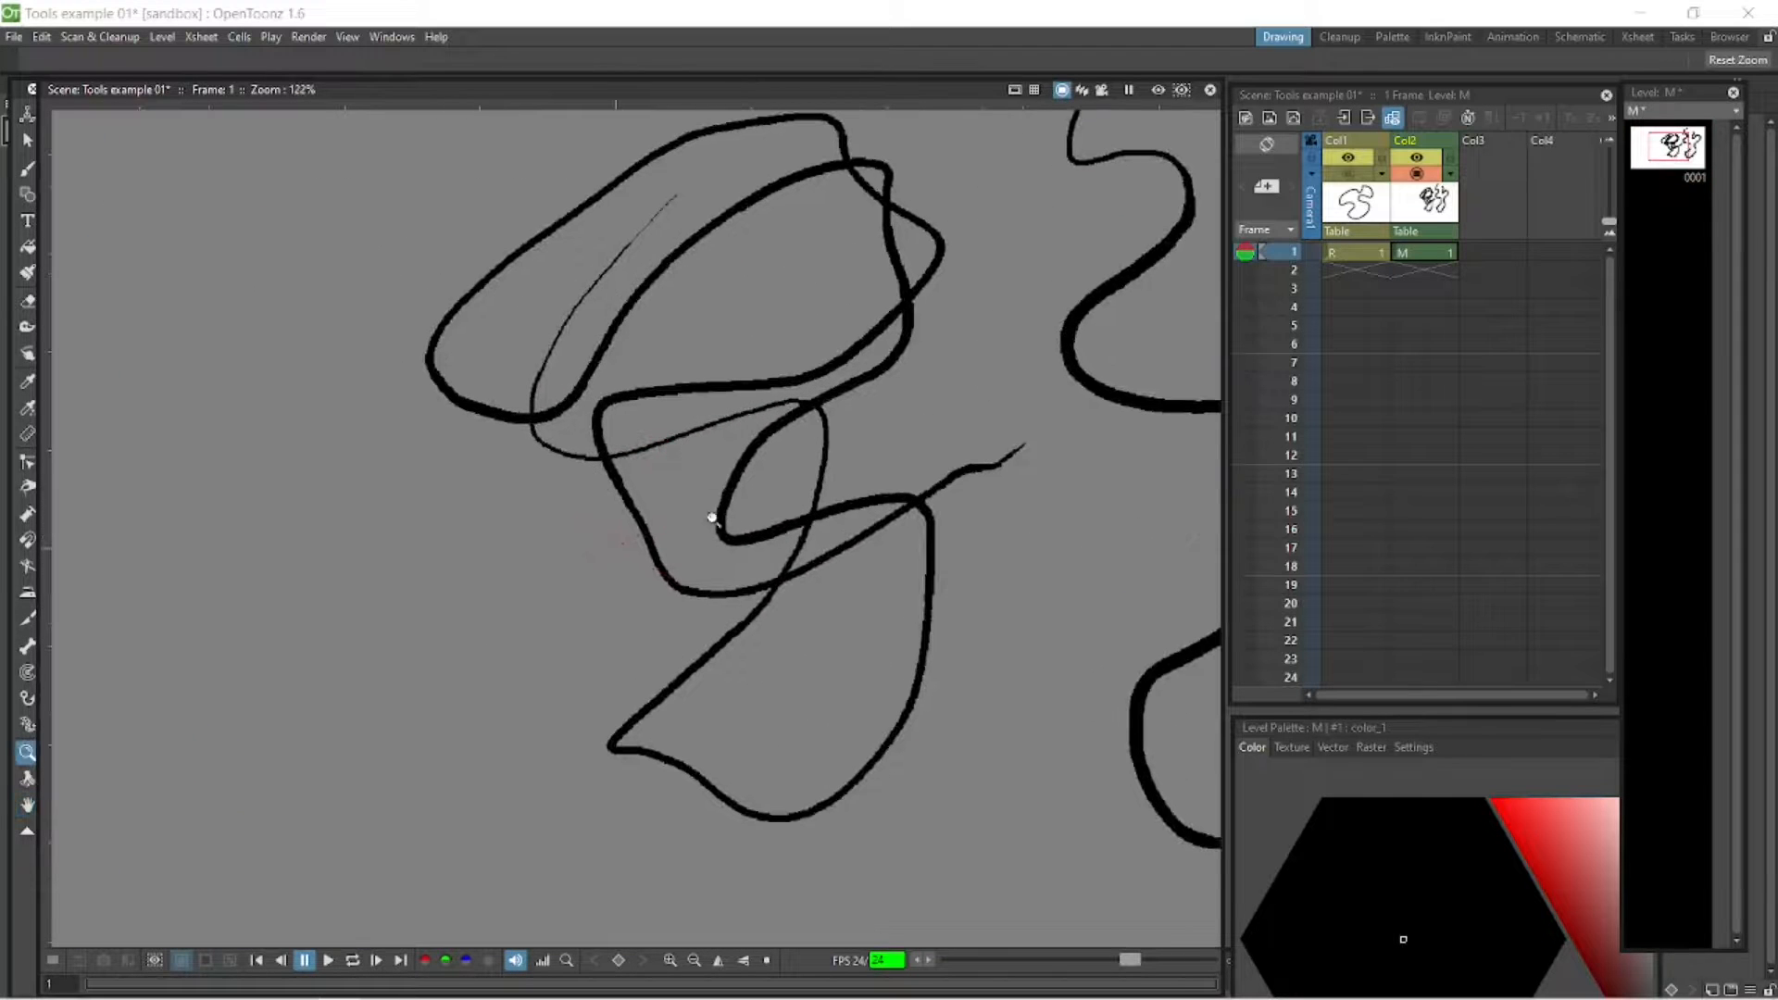
{"action": "left_click", "coordinate": [711, 513]}
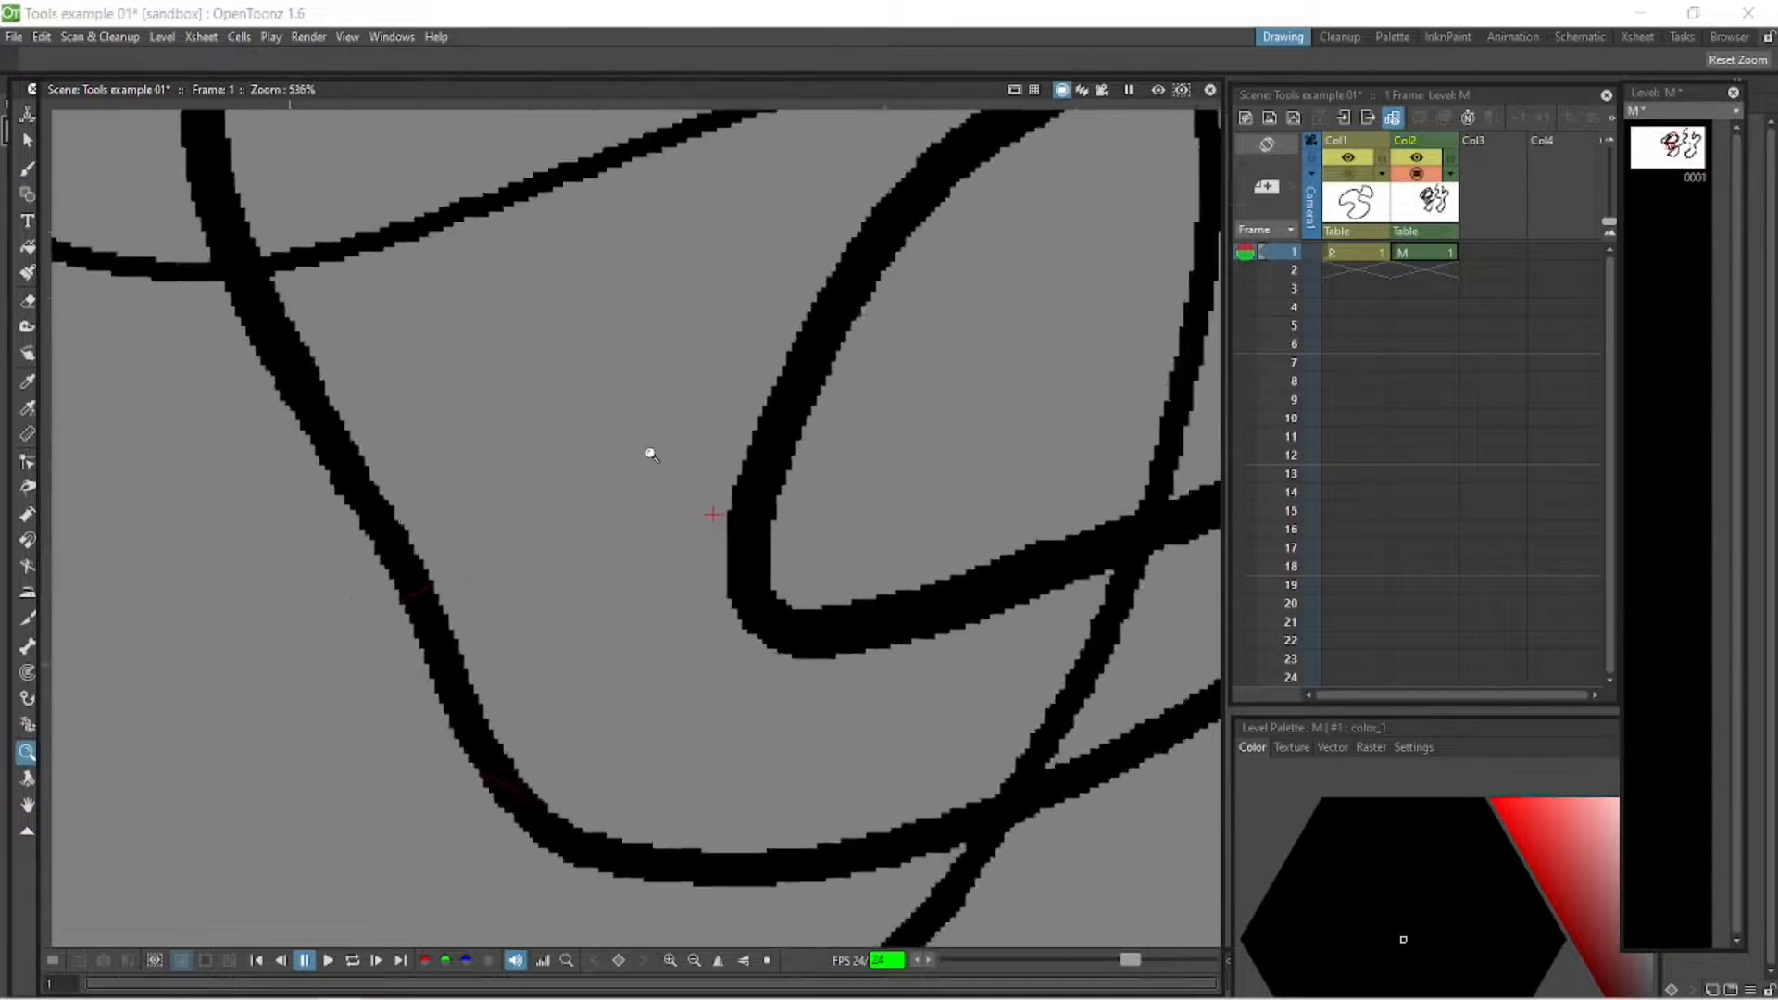
{"action": "scroll", "scroll_direction": "down", "scroll_amount": 3}
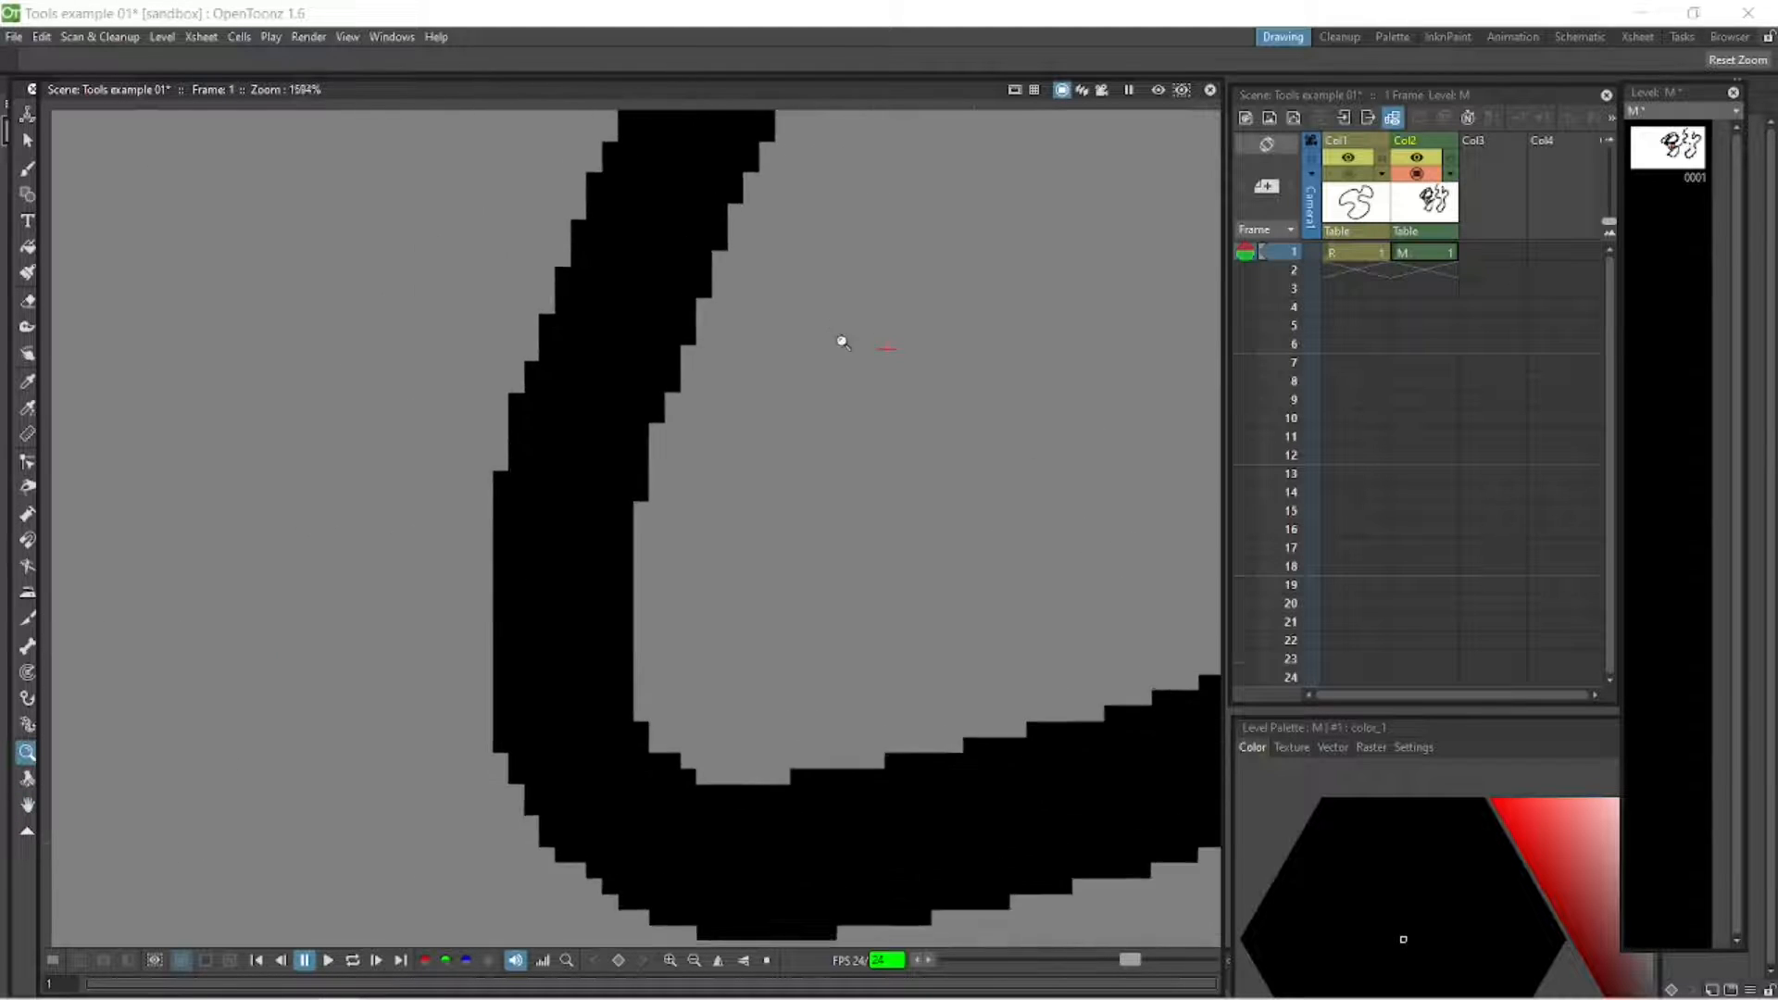
{"action": "scroll", "scroll_direction": "up", "scroll_amount": 3}
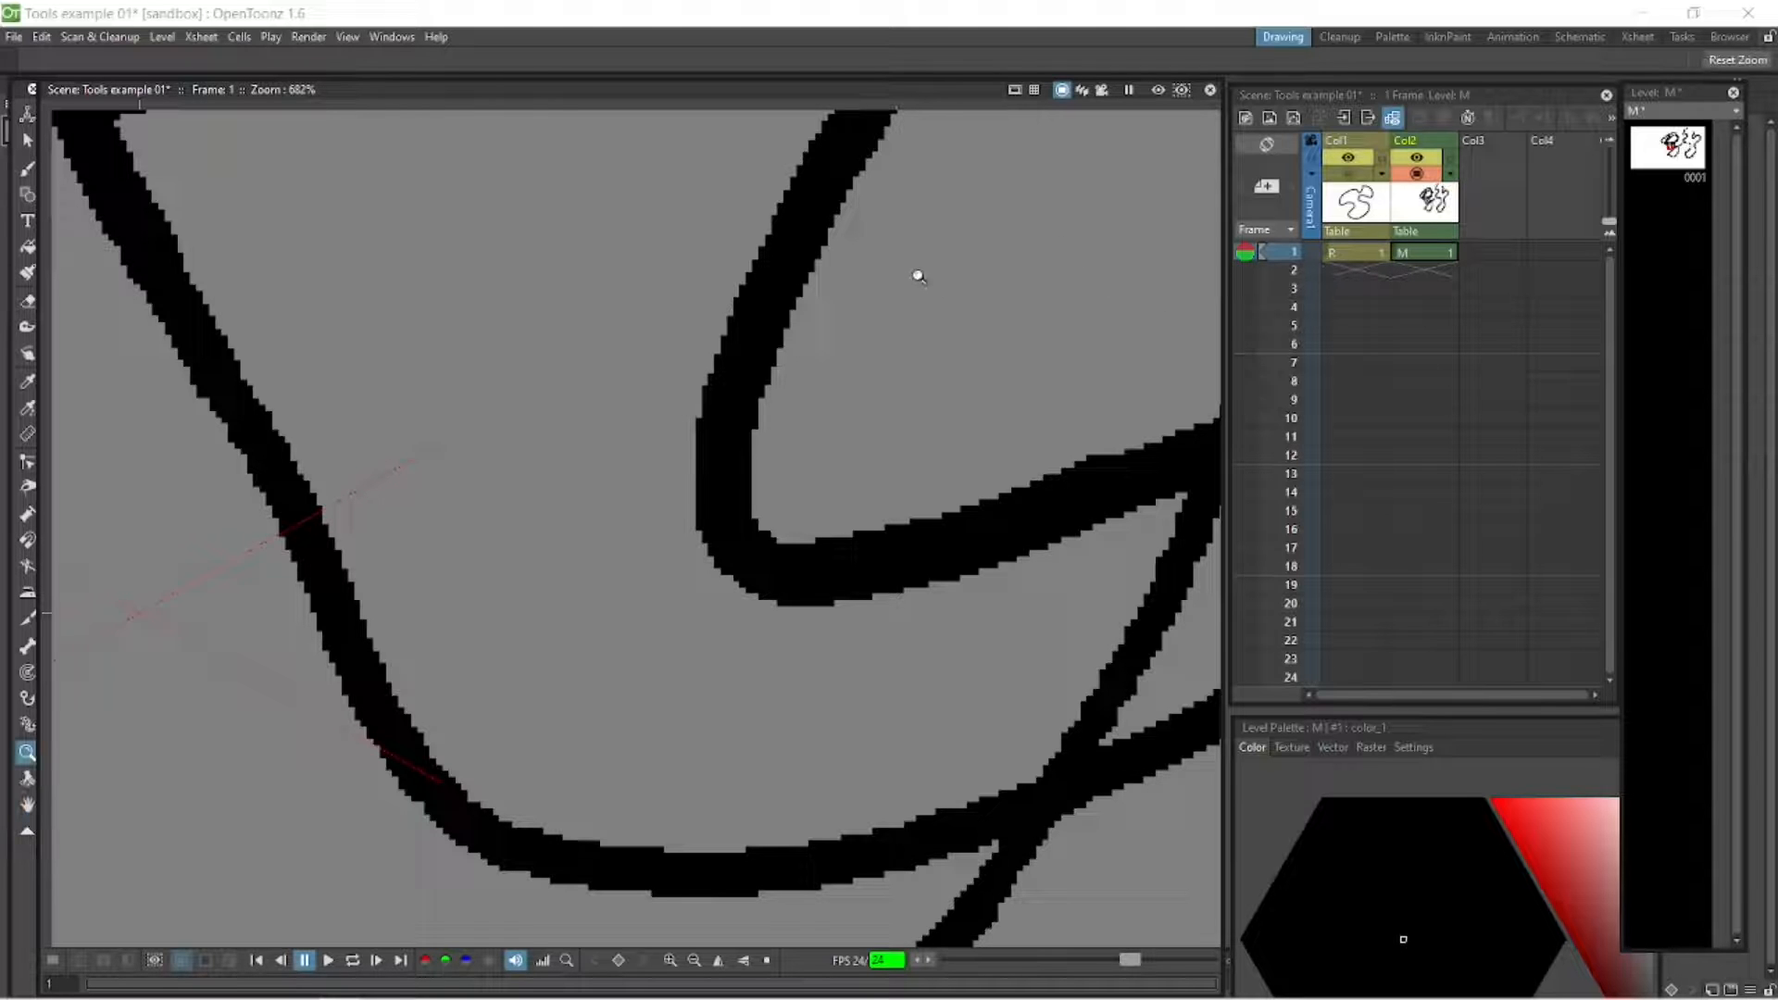
{"action": "mouse_move", "coordinate": [1010, 211]}
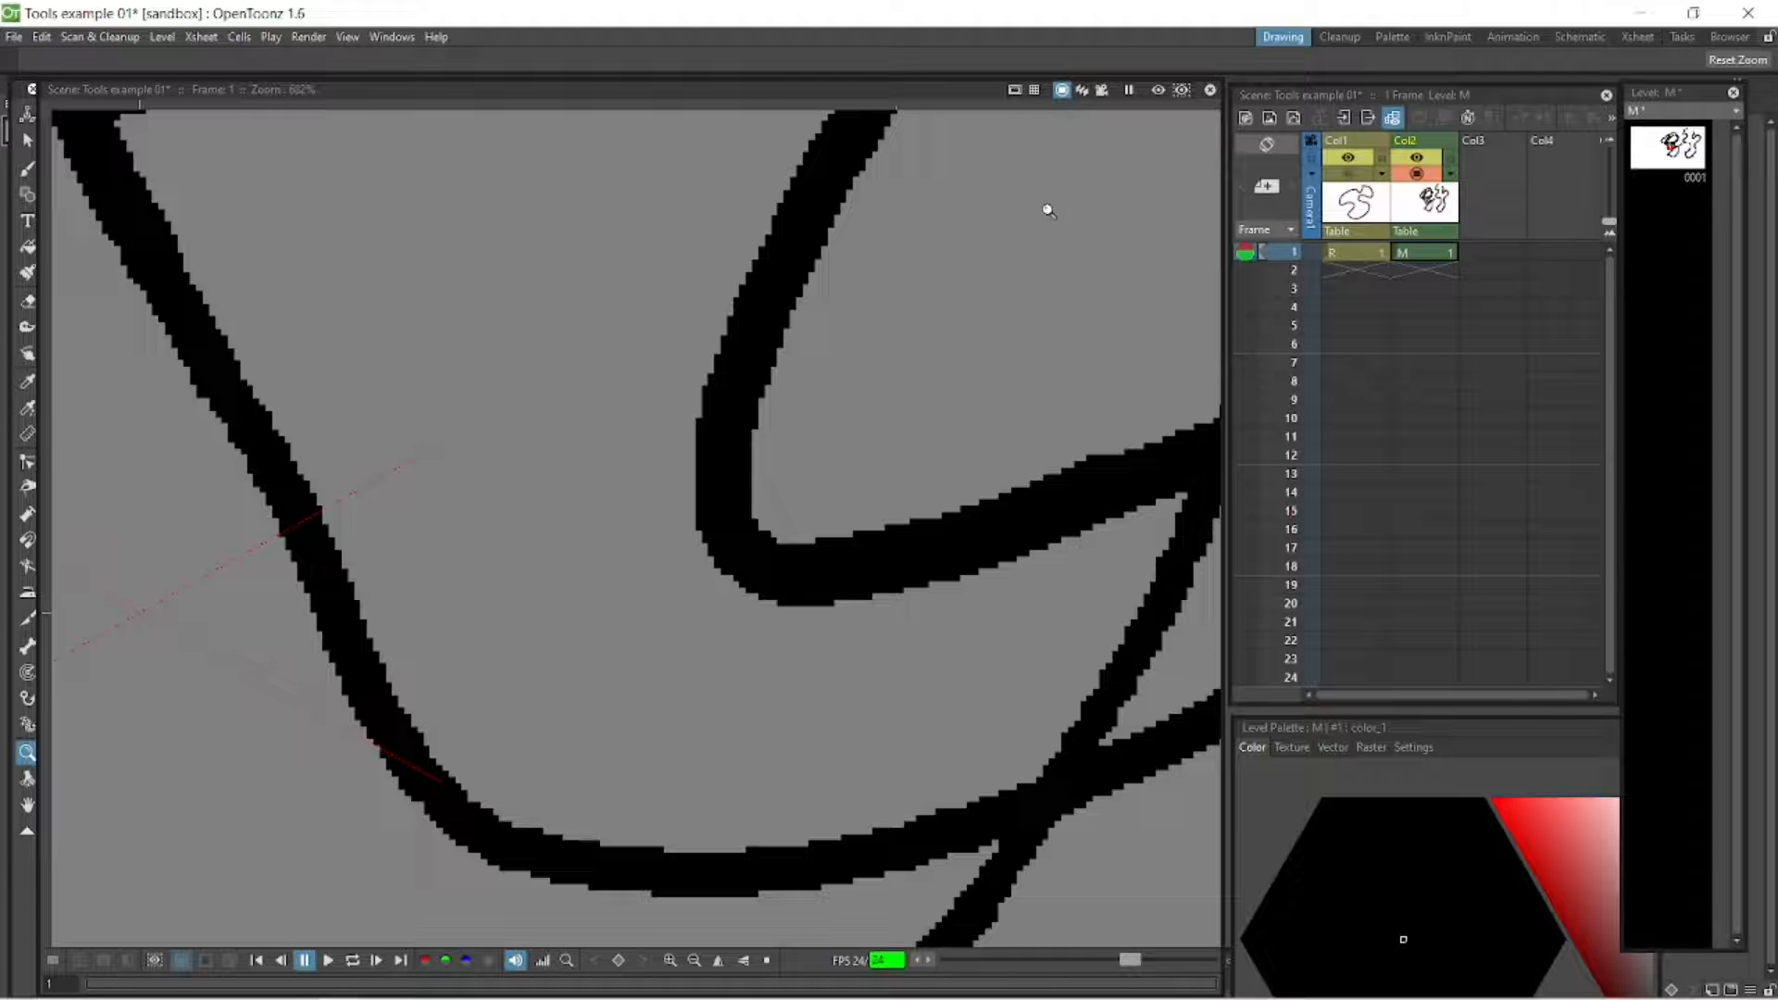
{"action": "mouse_move", "coordinate": [385, 539]}
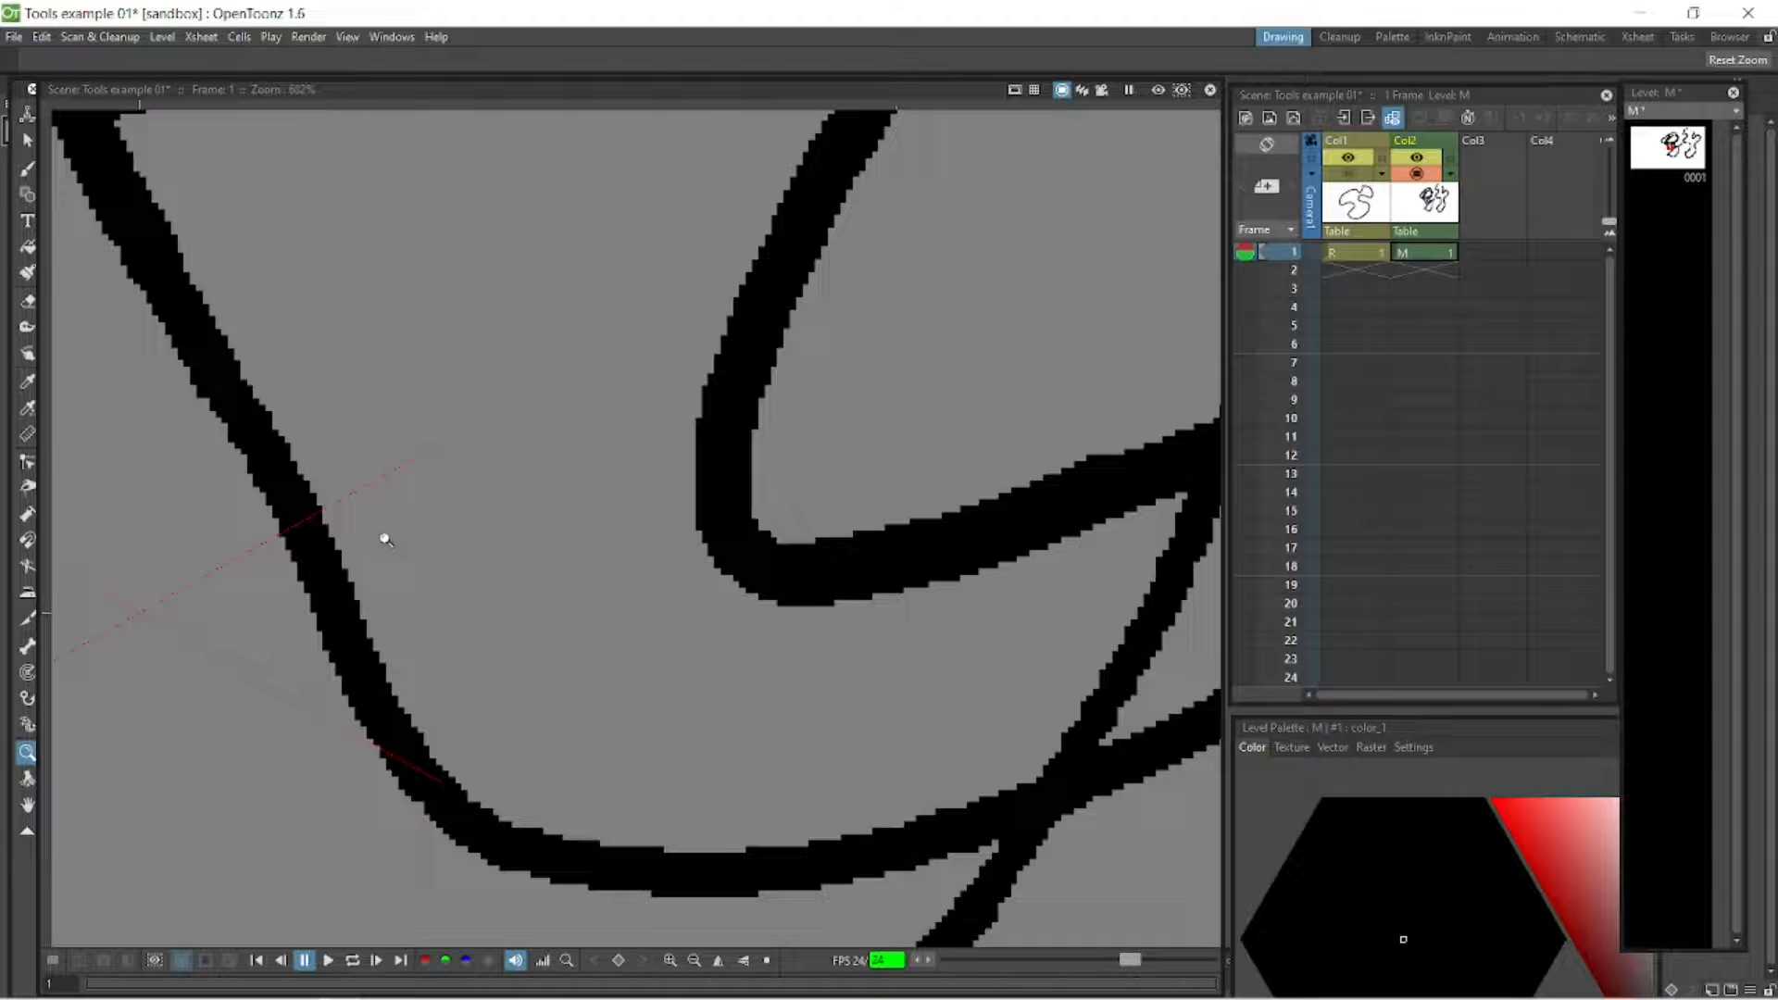
{"action": "mouse_move", "coordinate": [1021, 317]}
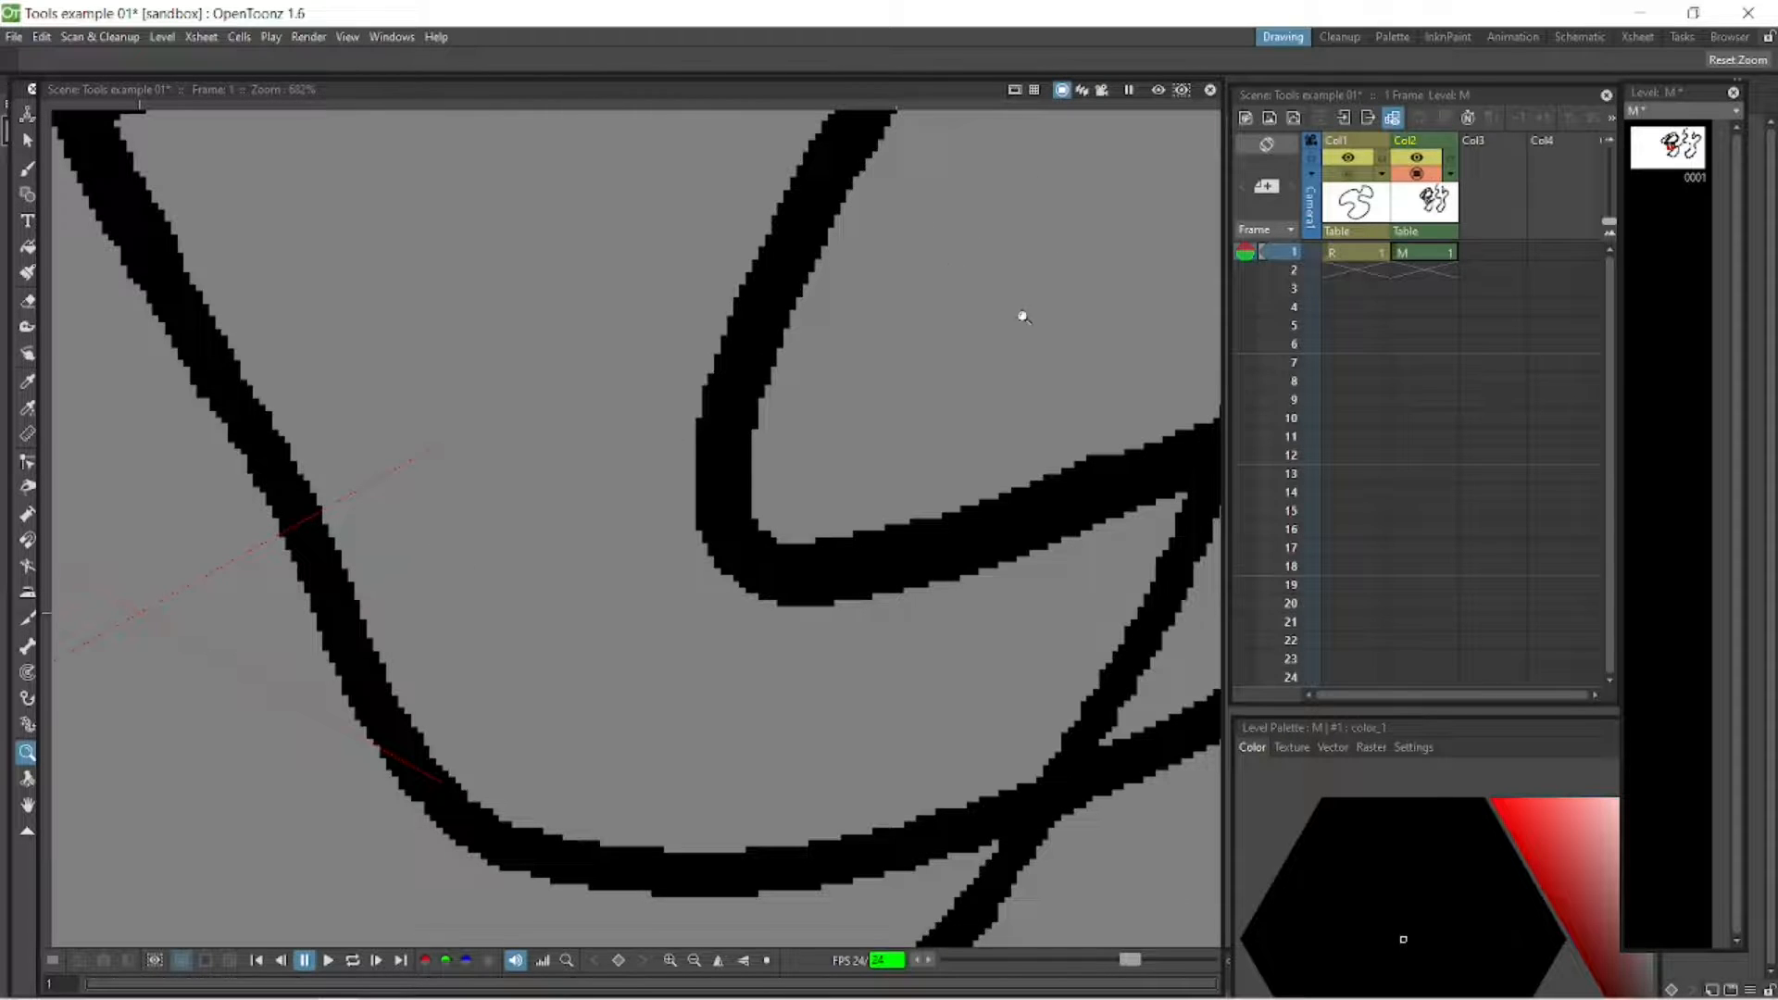
{"action": "mouse_move", "coordinate": [765, 393]}
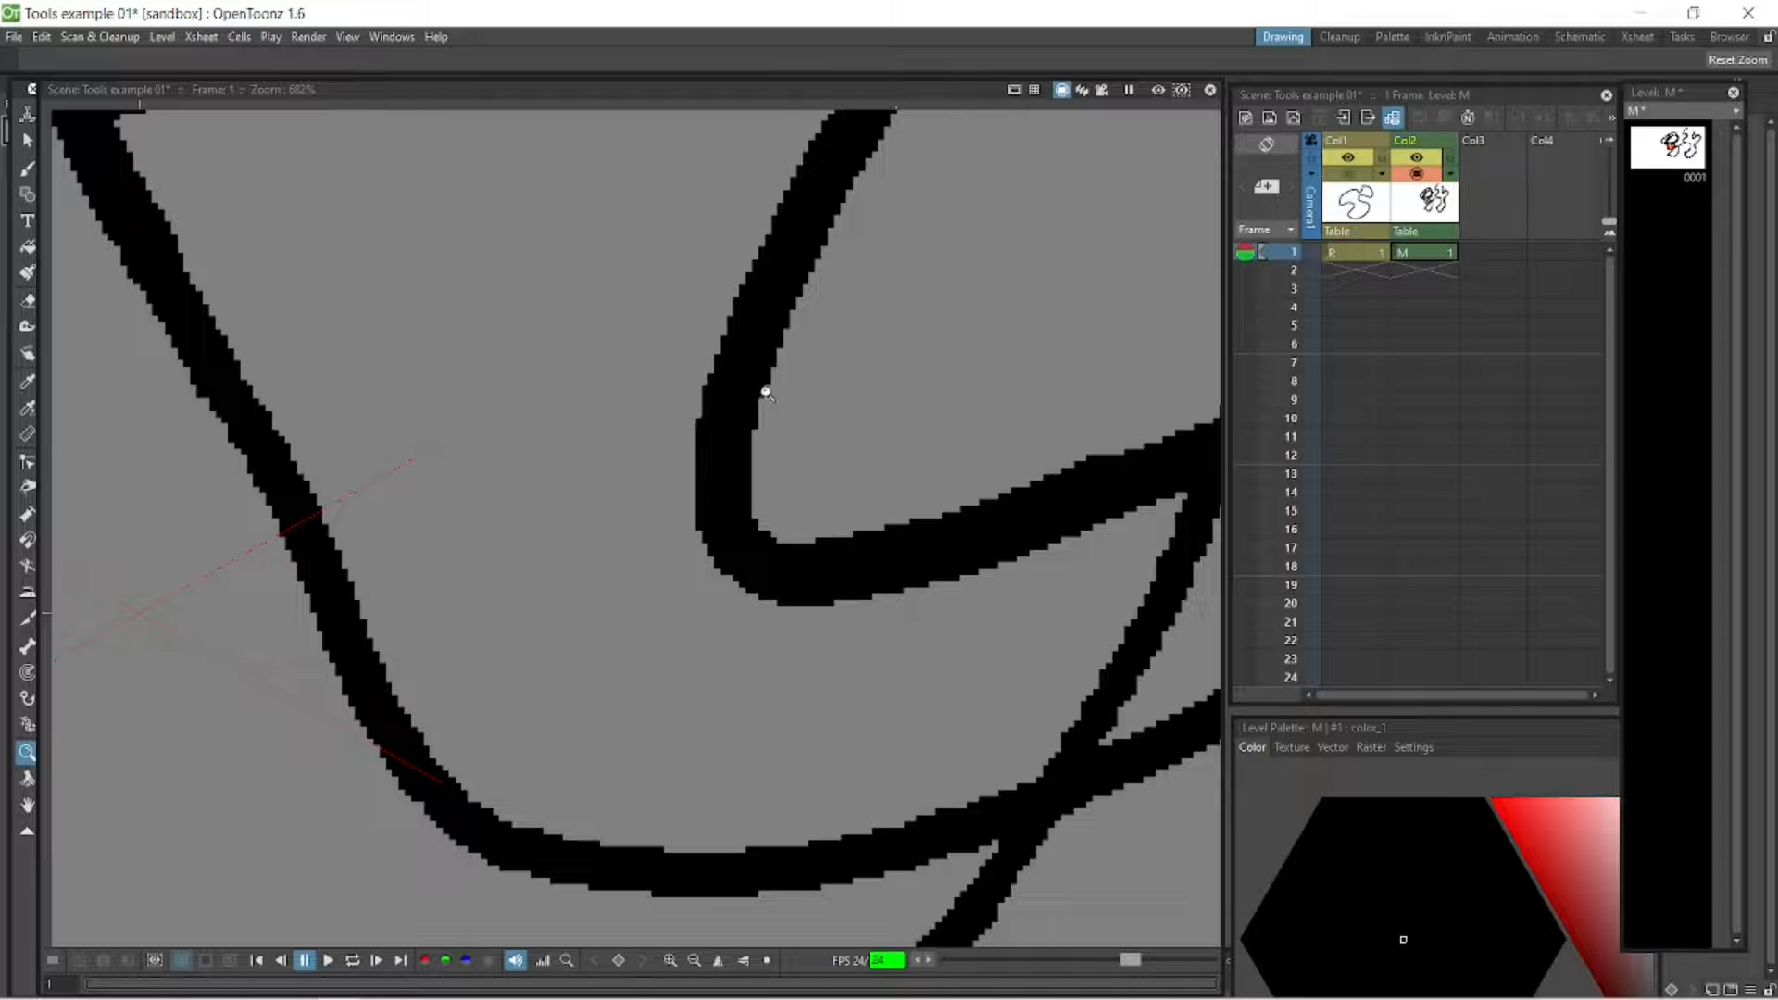
{"action": "mouse_move", "coordinate": [1099, 273]}
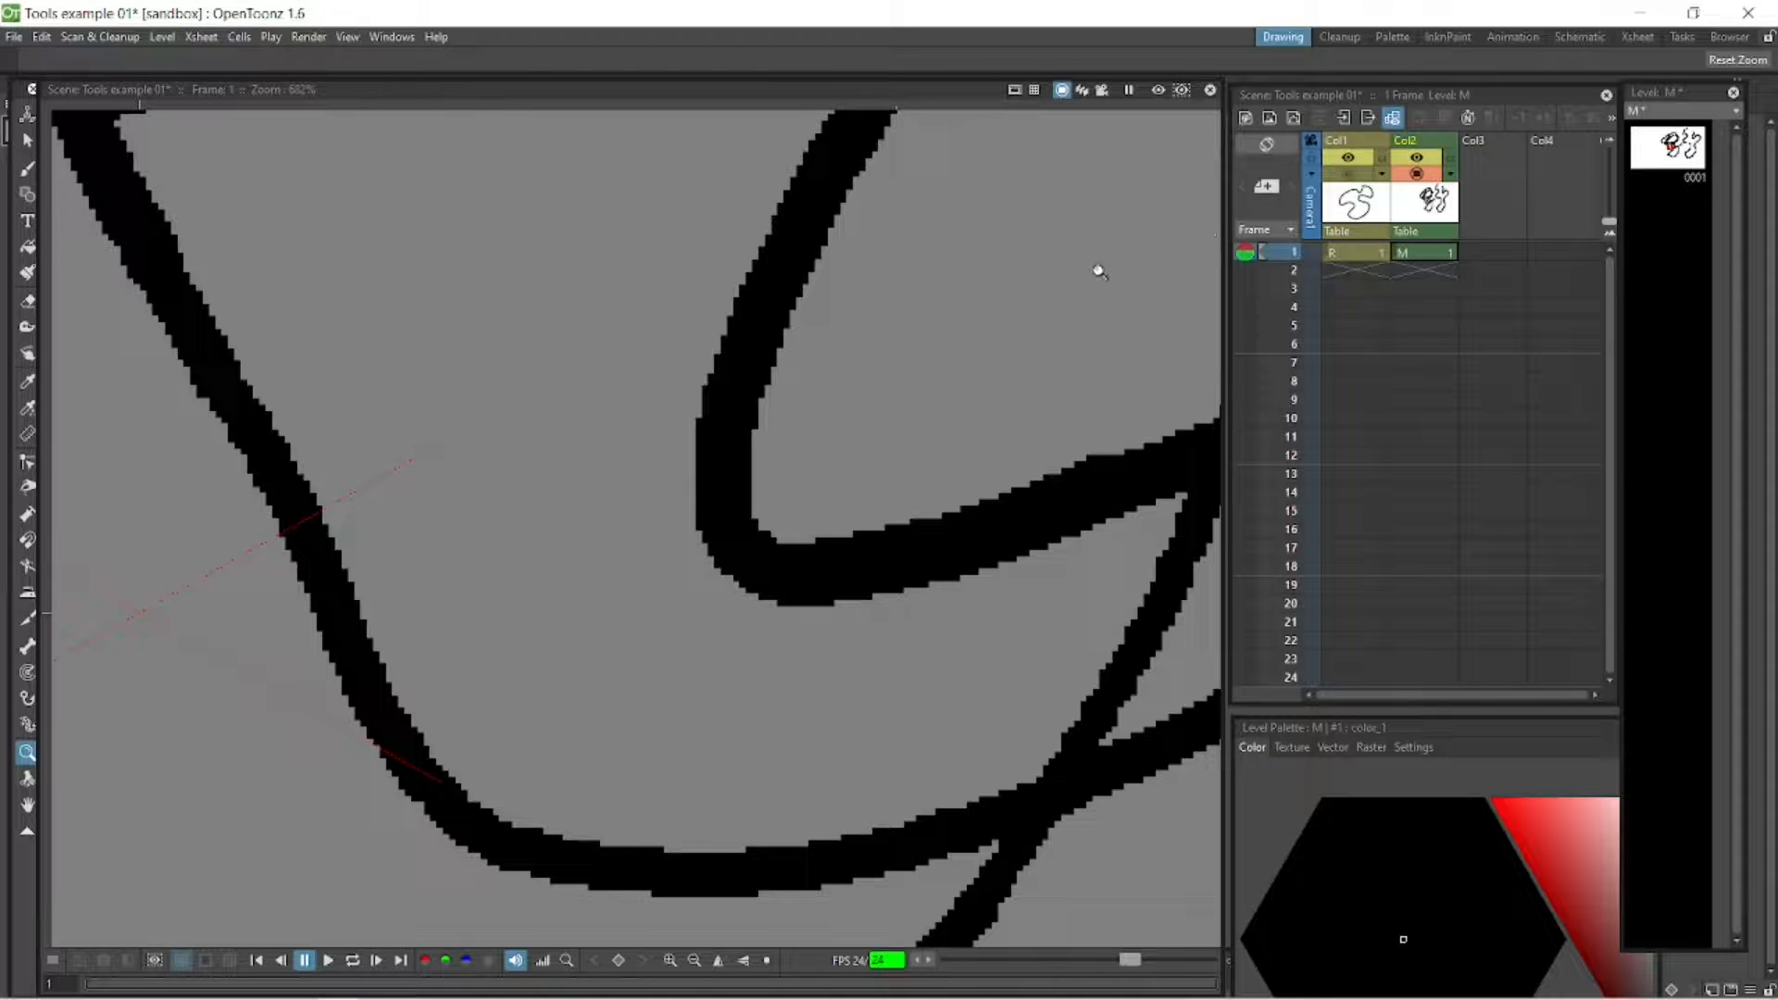